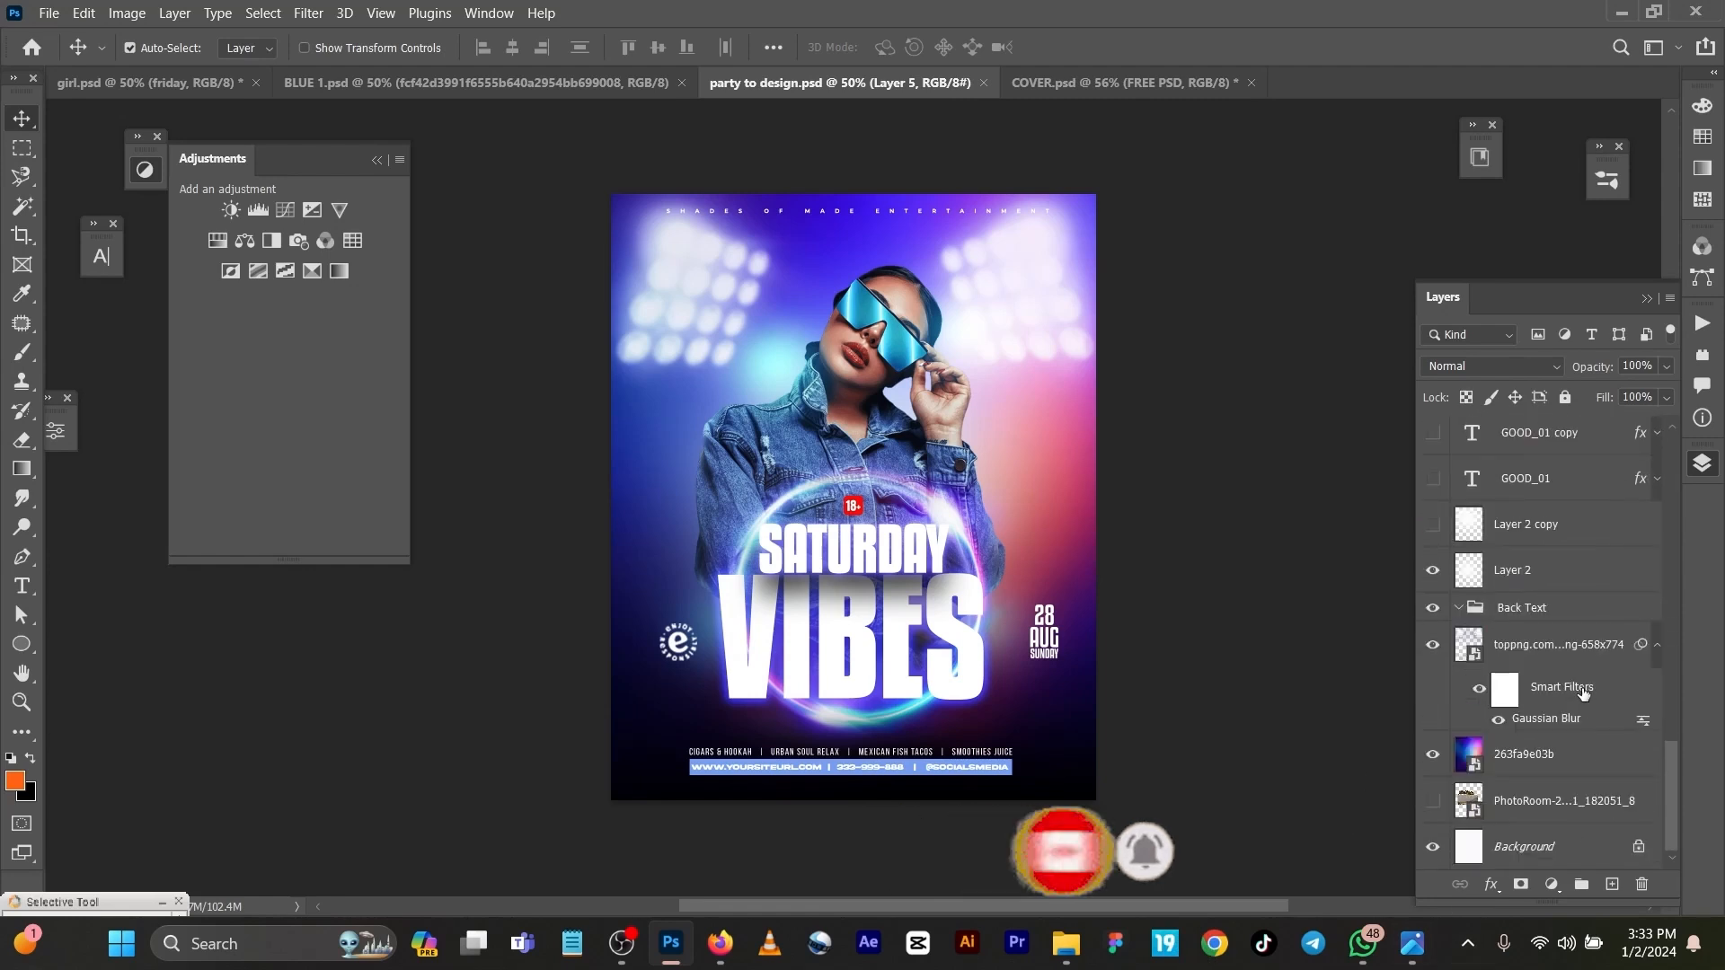
Hide the woman, floodlight, ring and VIBES title layers in the Layers panel
click(1524, 754)
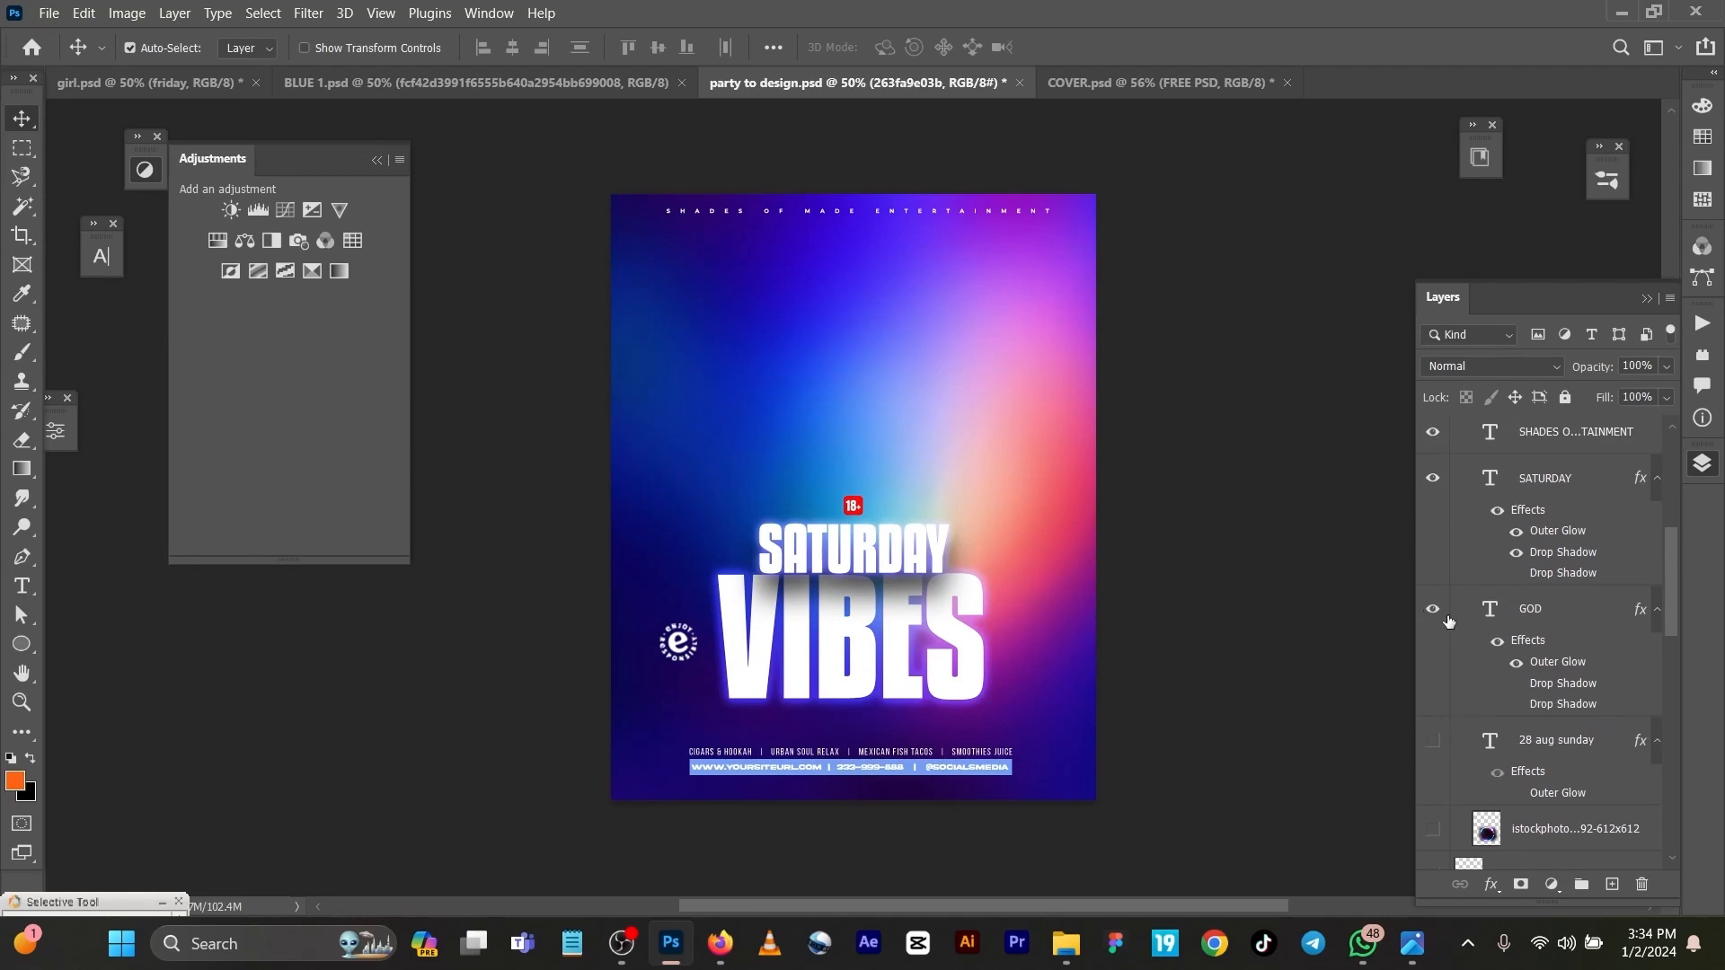
click(1432, 431)
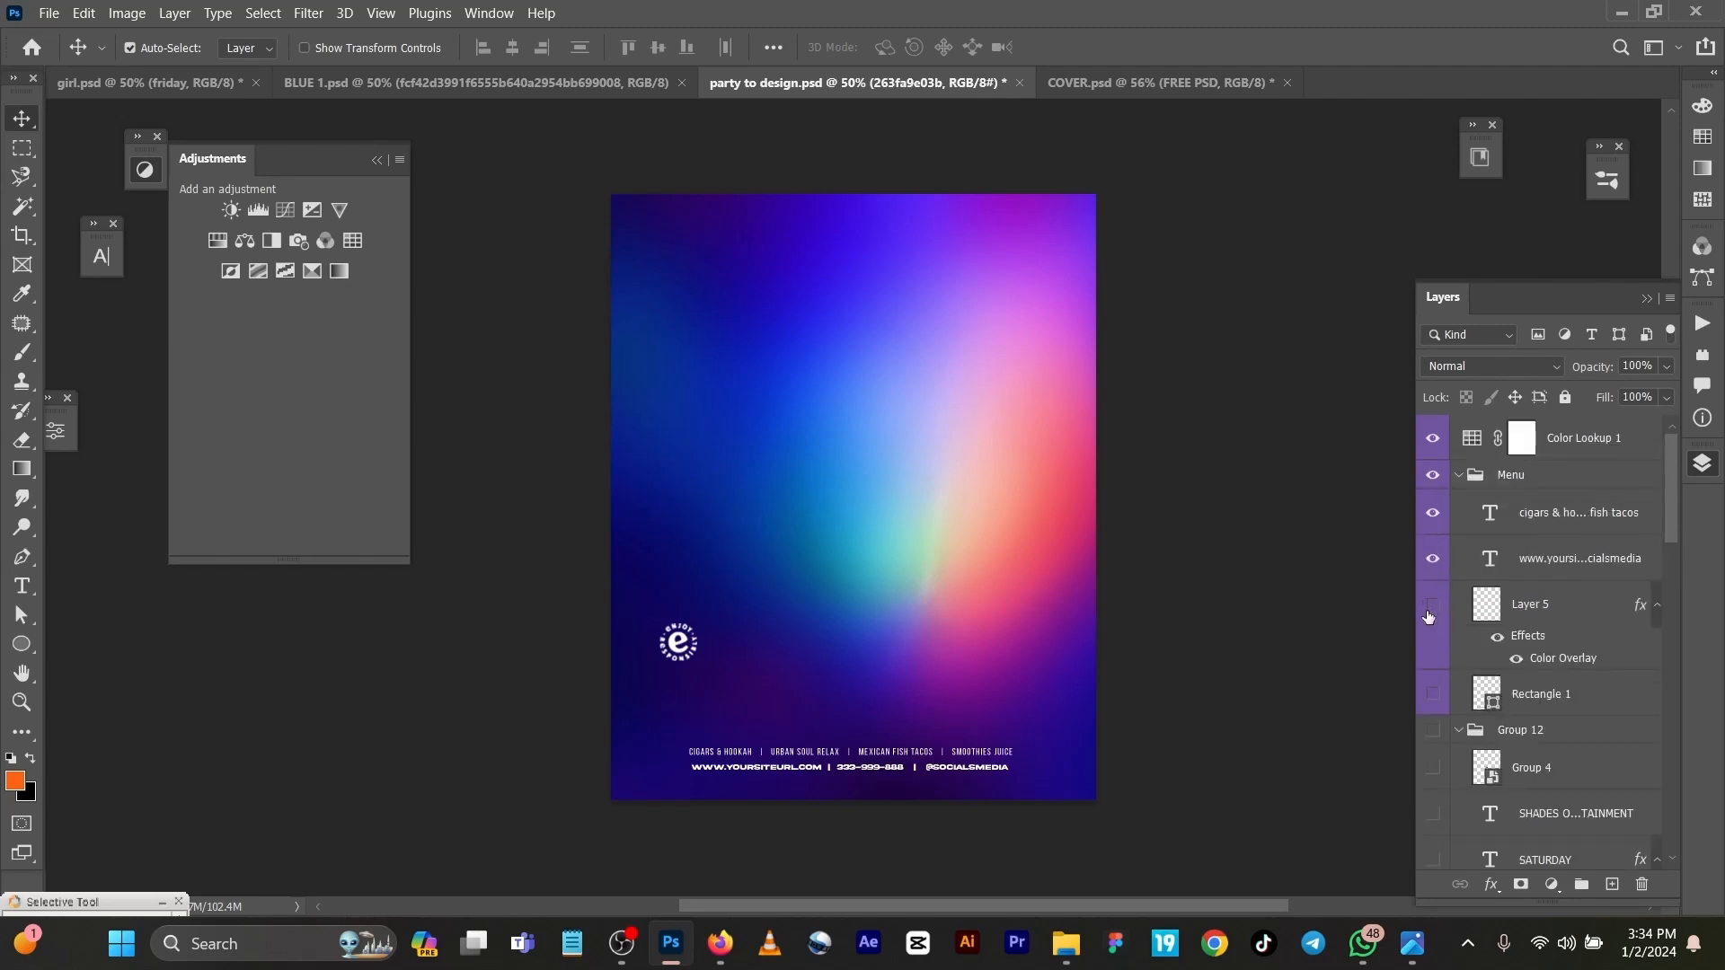
Hide the Menu group and Color Lookup layer, then show the blurred toppng floodlights
click(1431, 439)
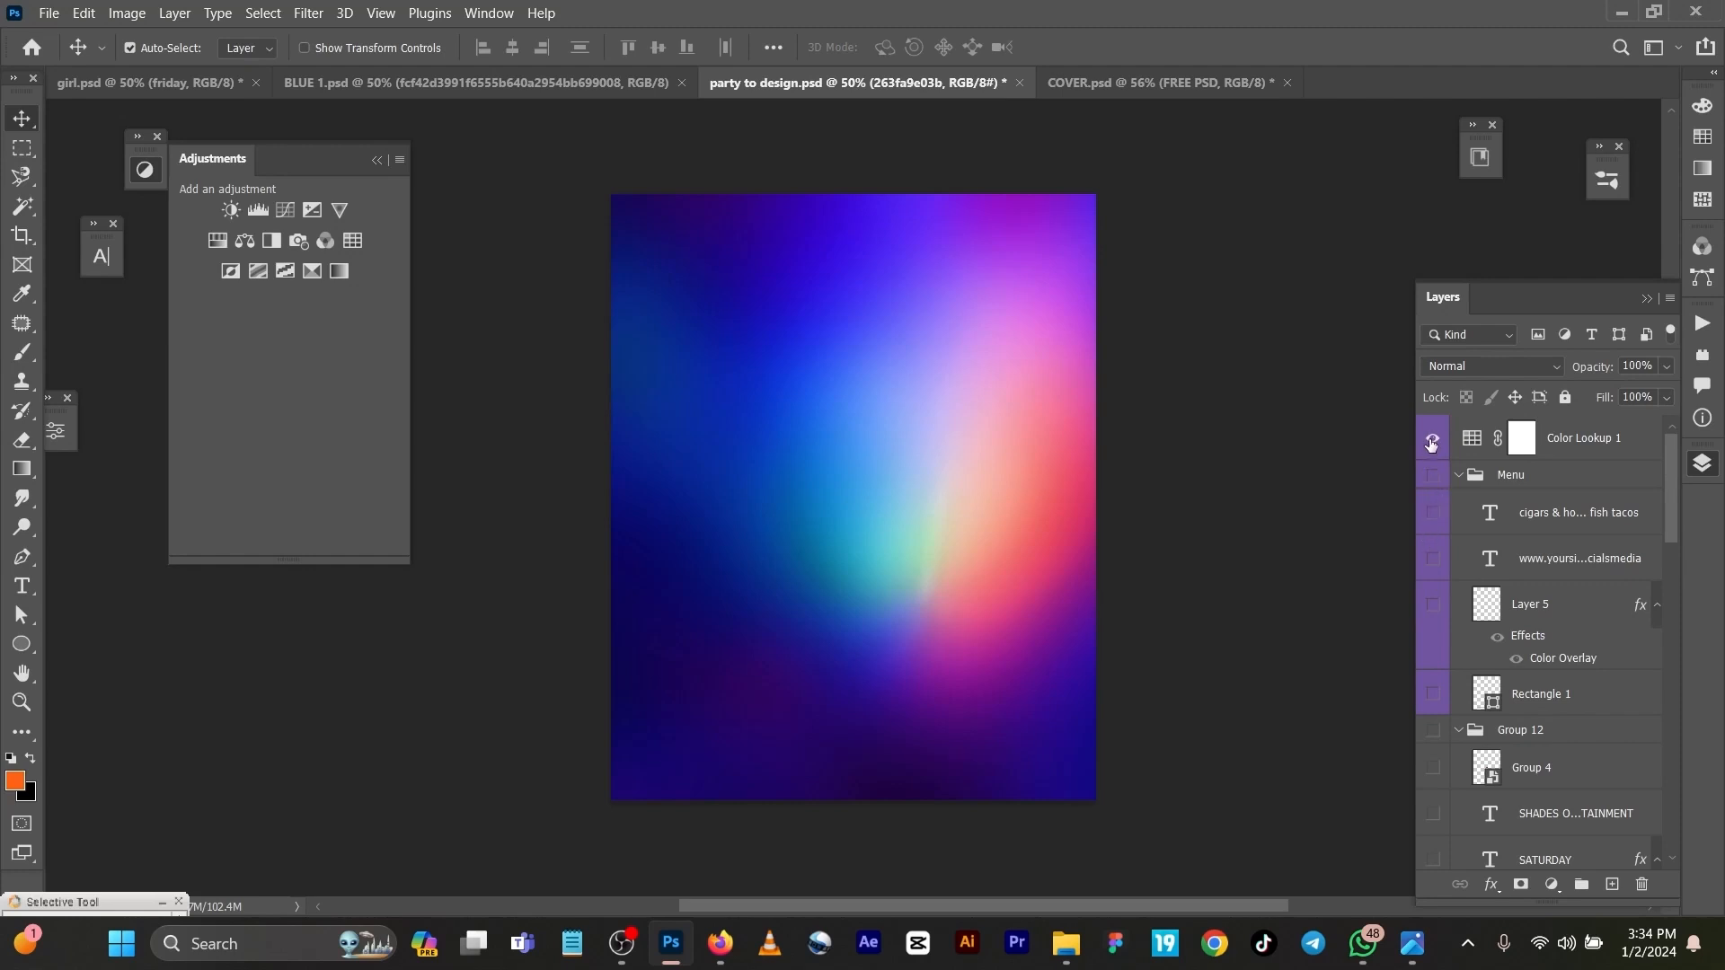
click(1432, 439)
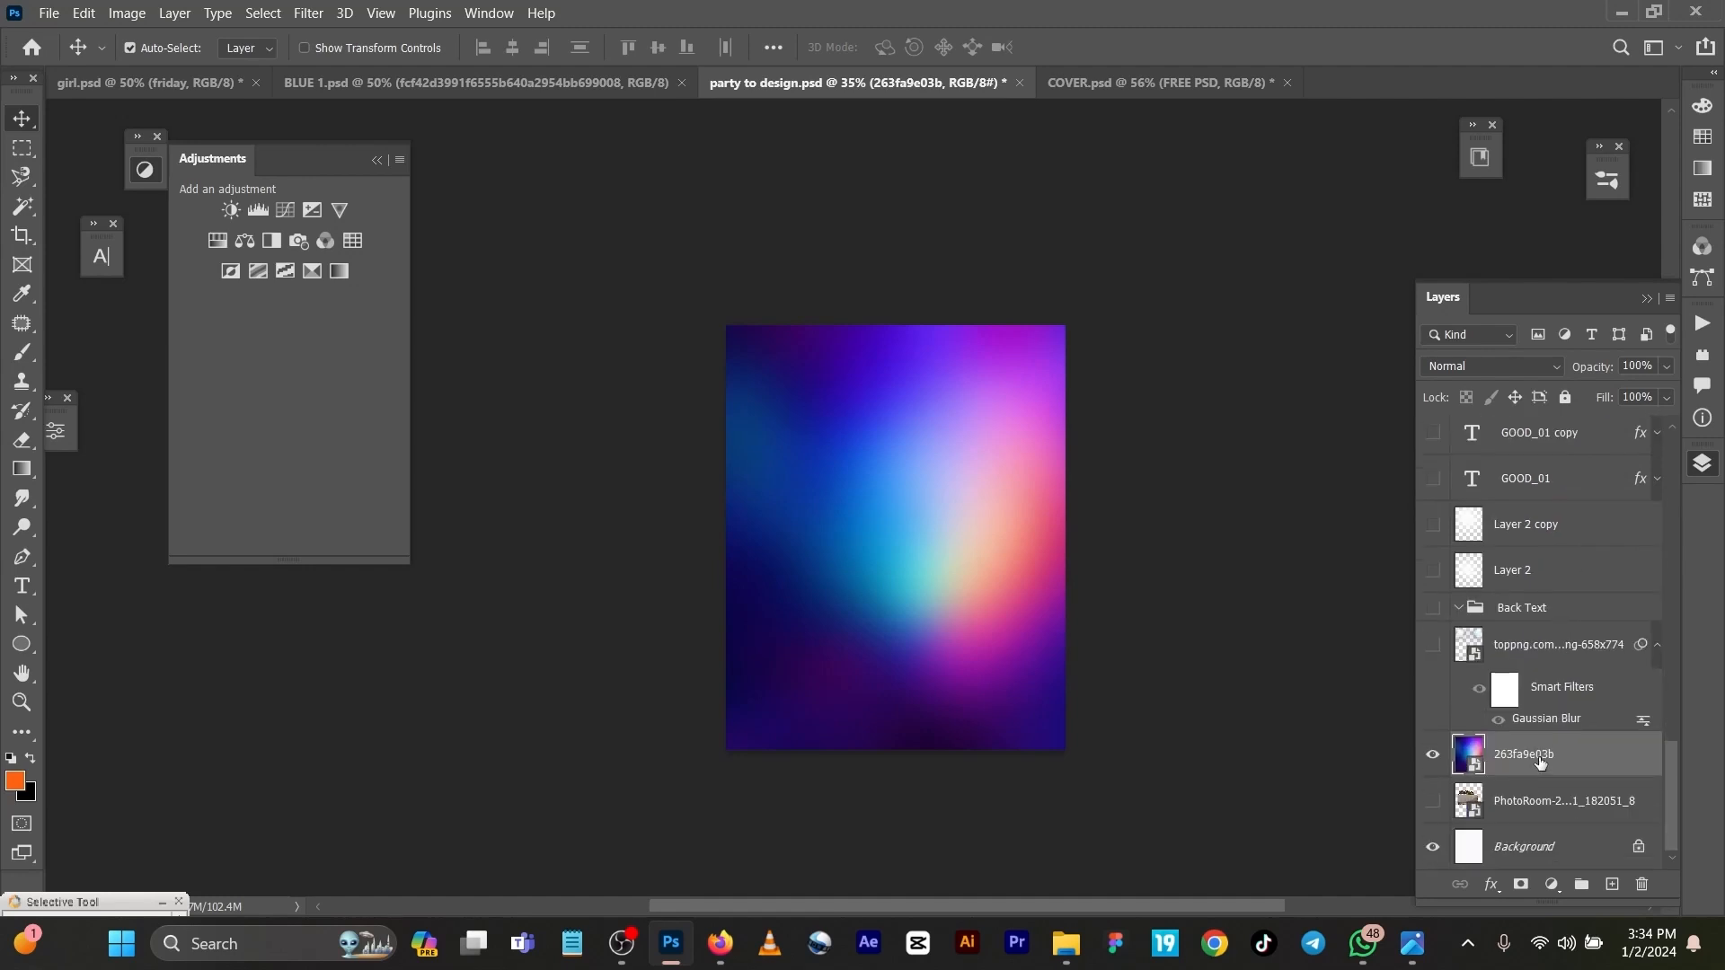
mouse_move(1541, 758)
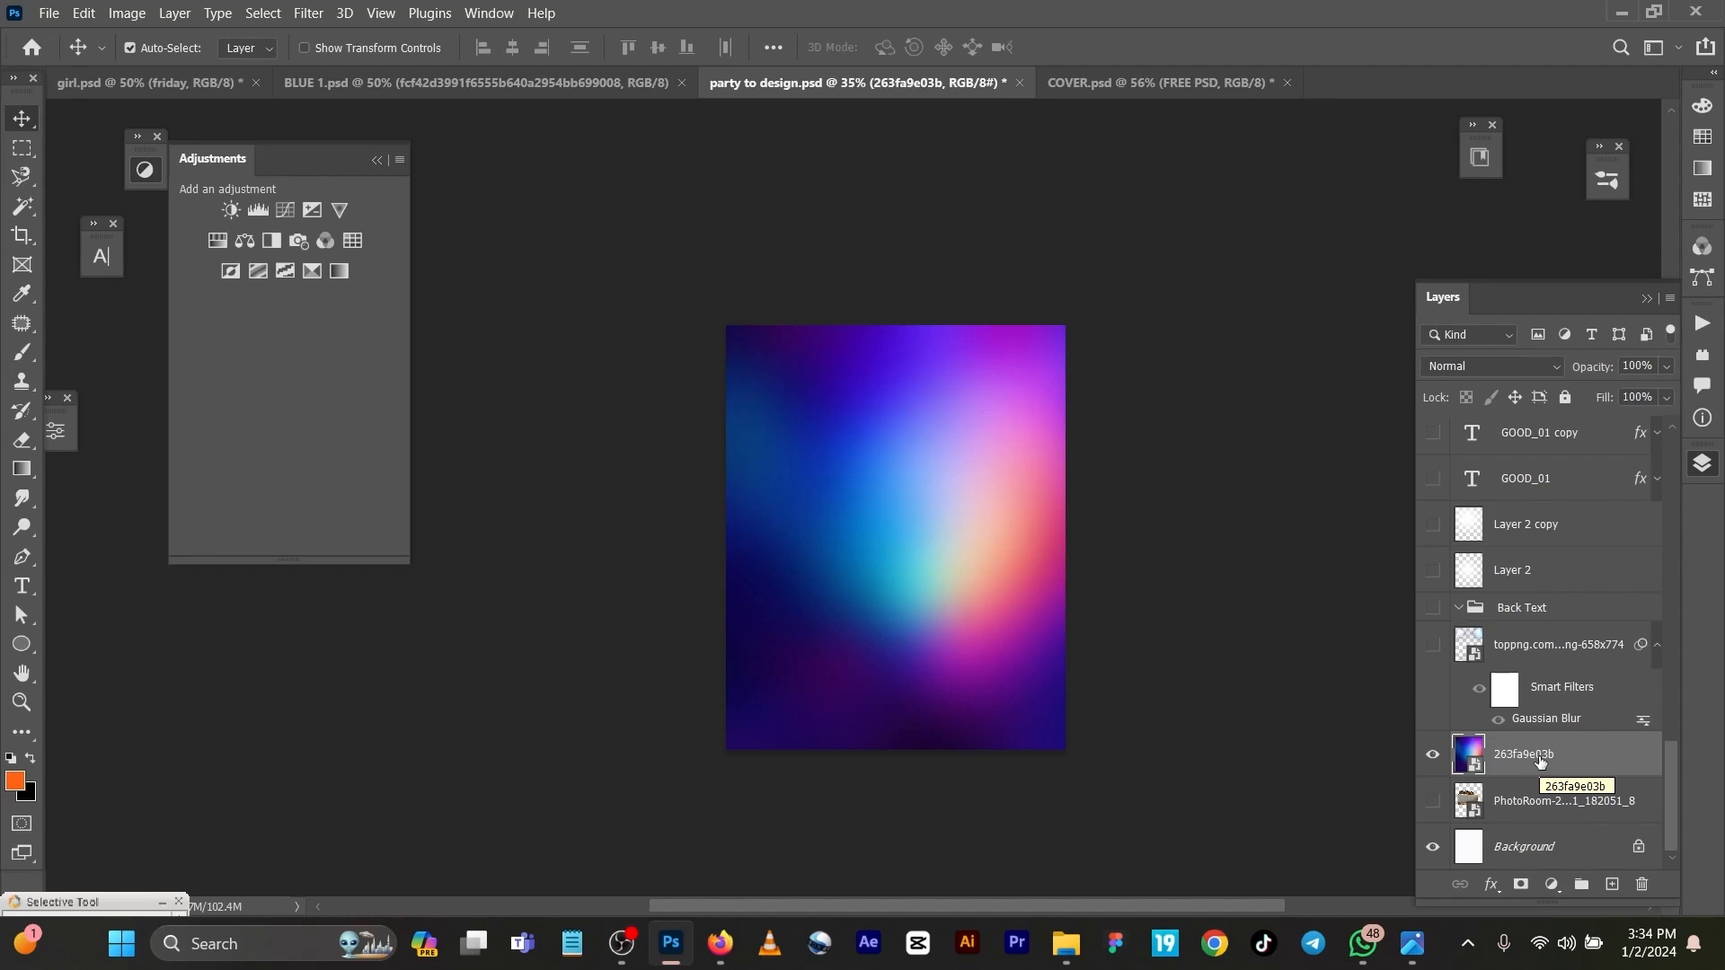
mouse_move(1514, 671)
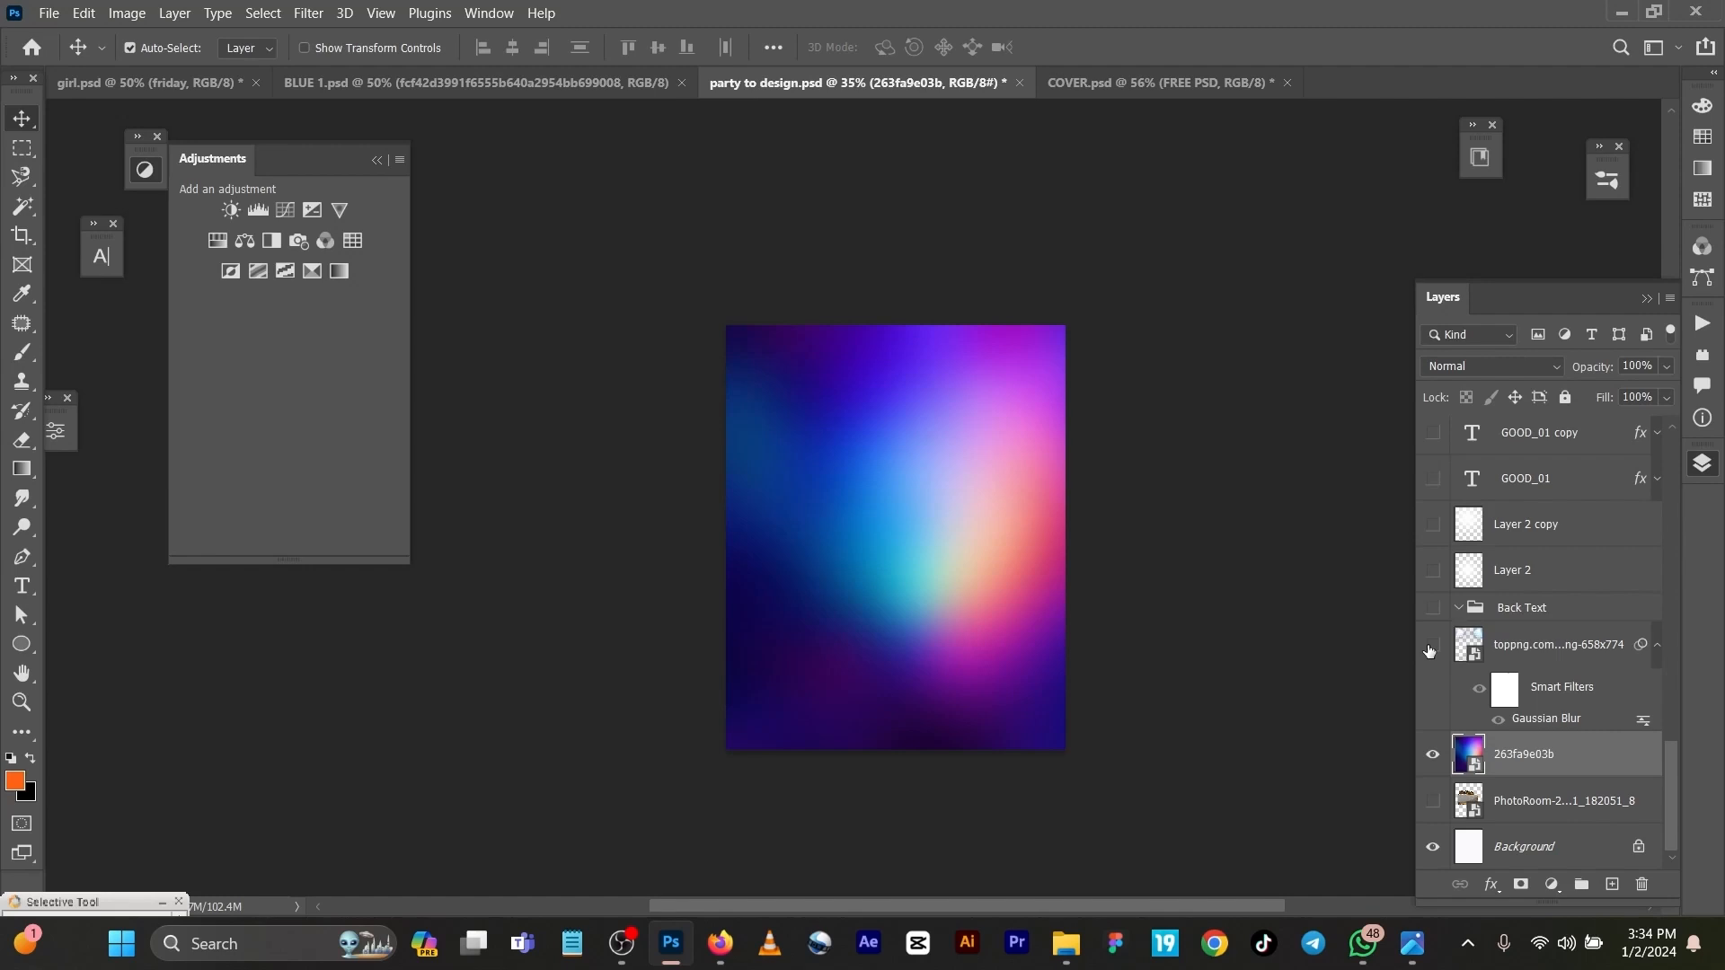
click(1432, 644)
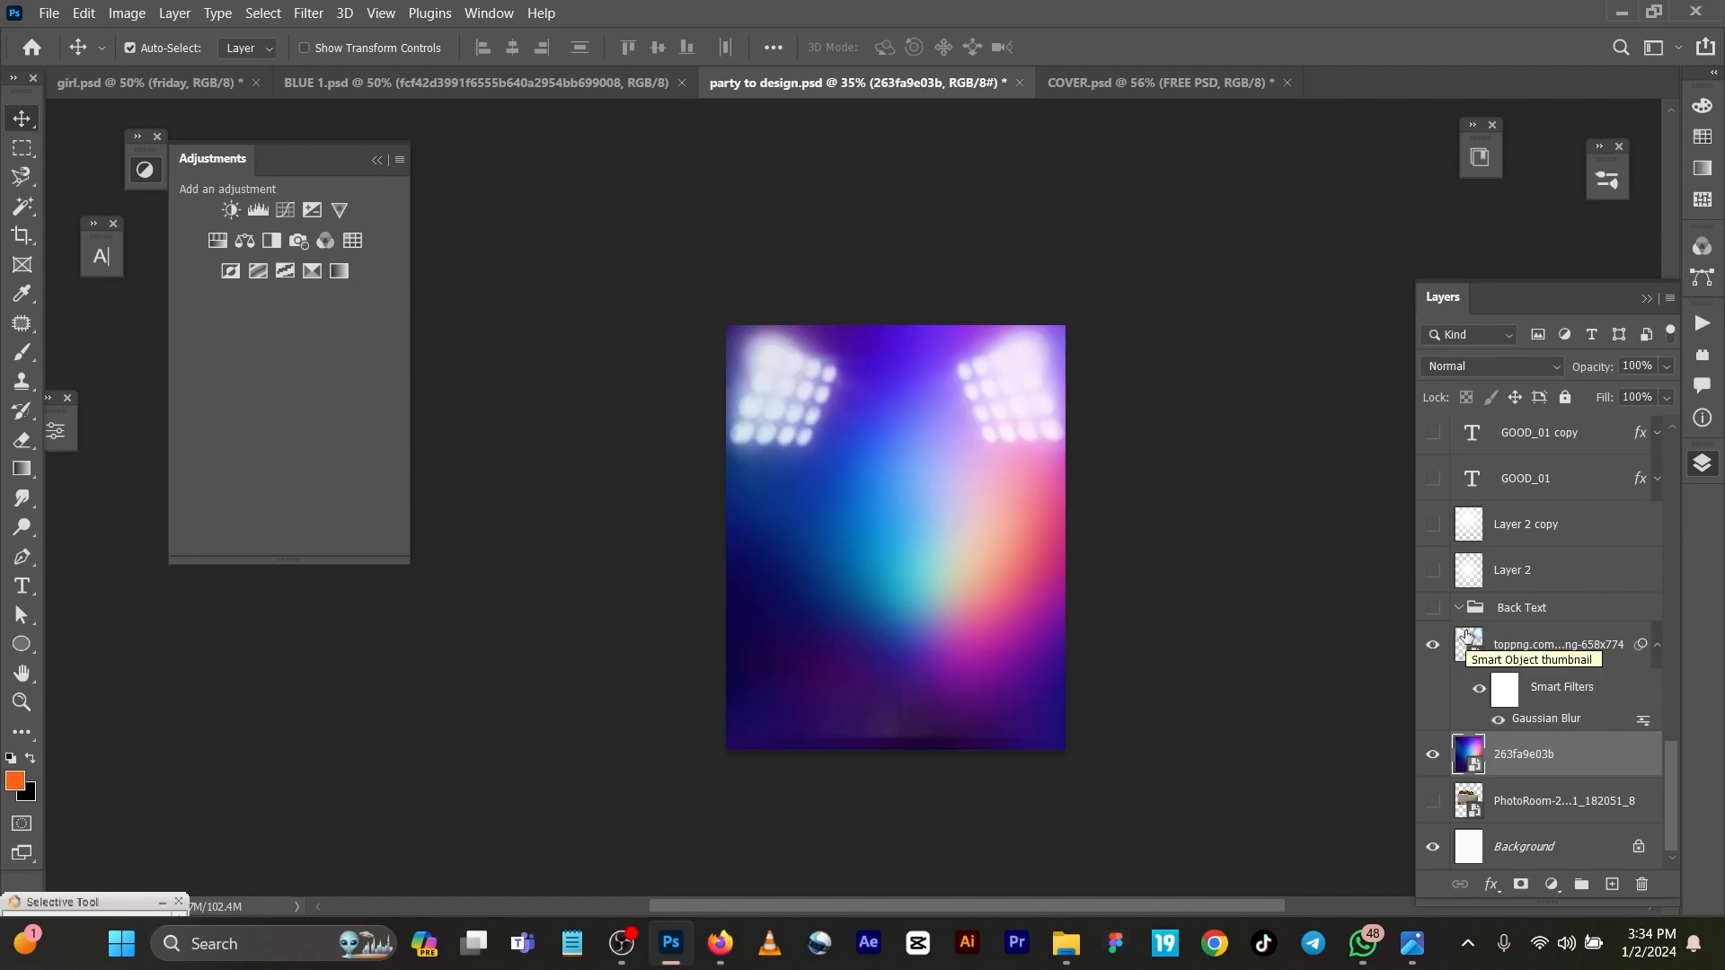
mouse_move(1550, 712)
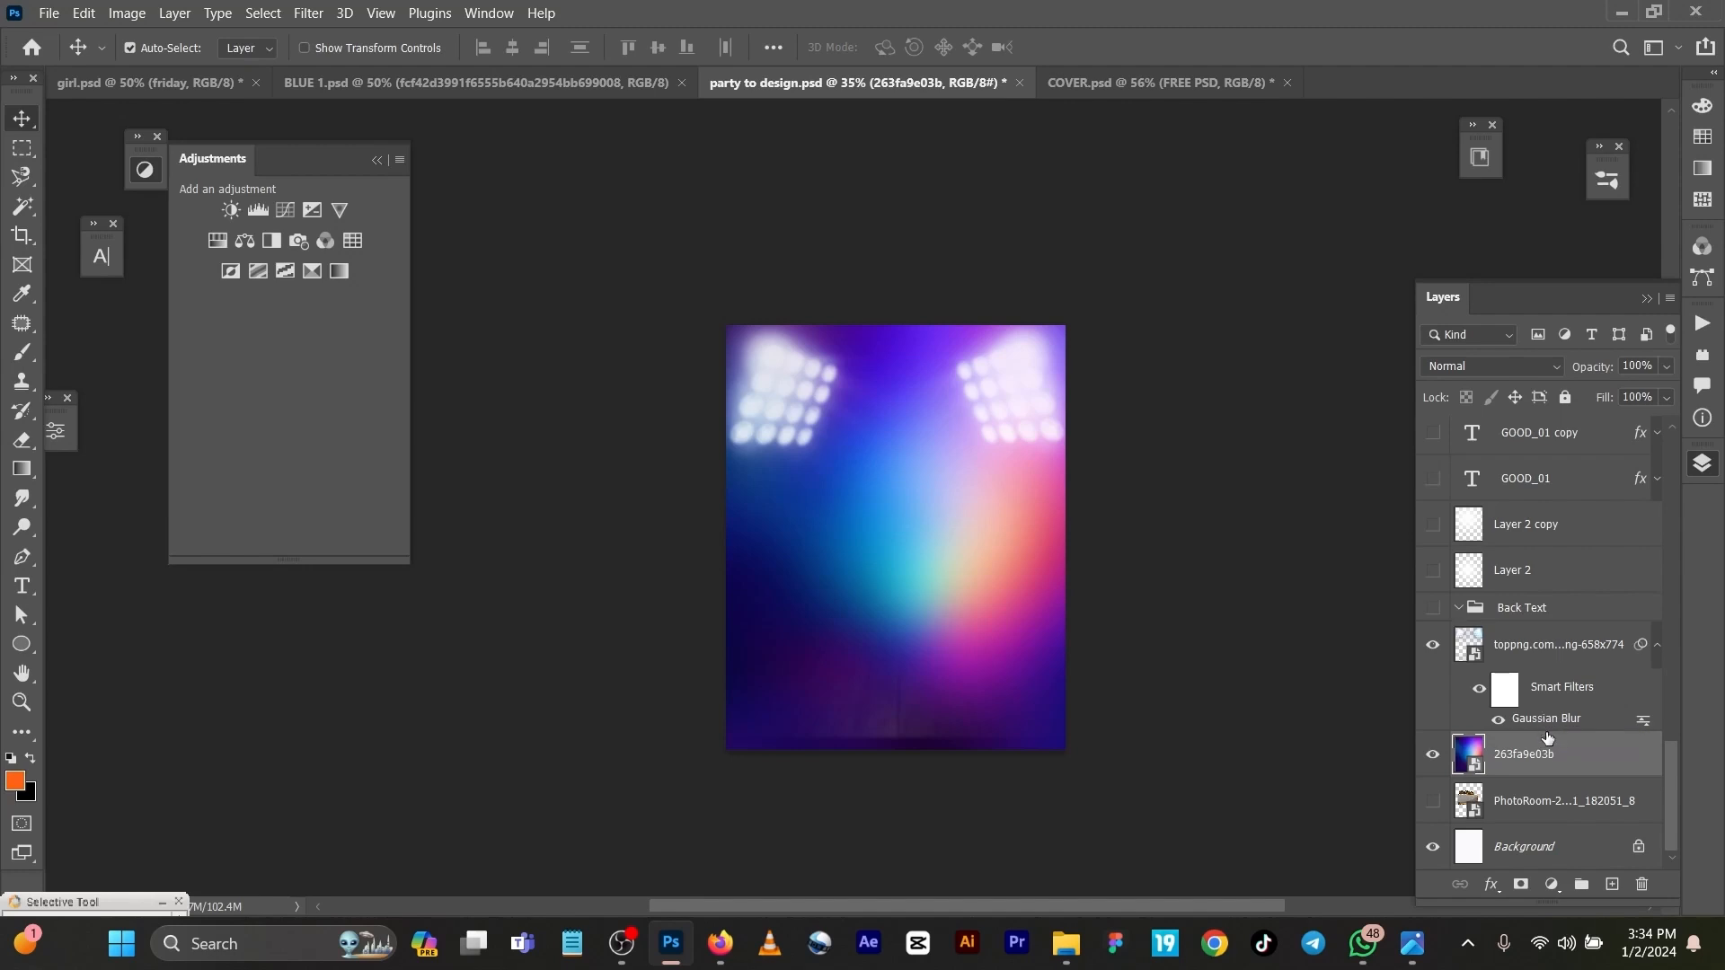
mouse_move(263, 31)
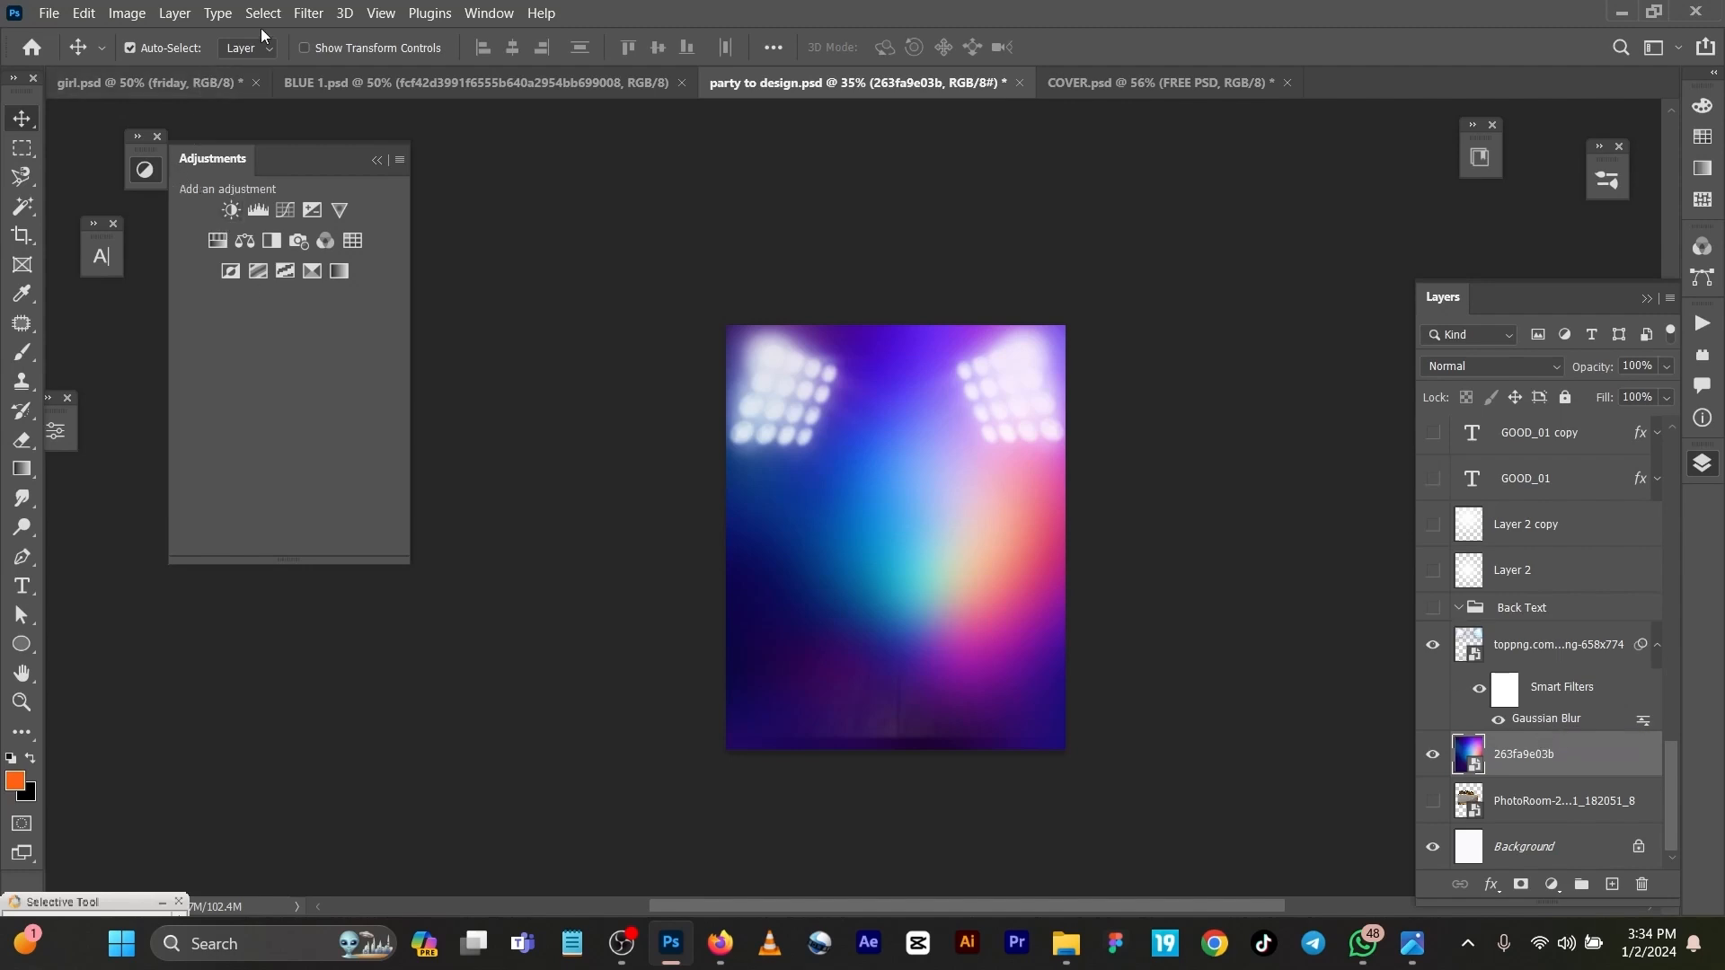
Turn on Layer 2's central glow and the Free Psd Mockups woman layer
click(308, 13)
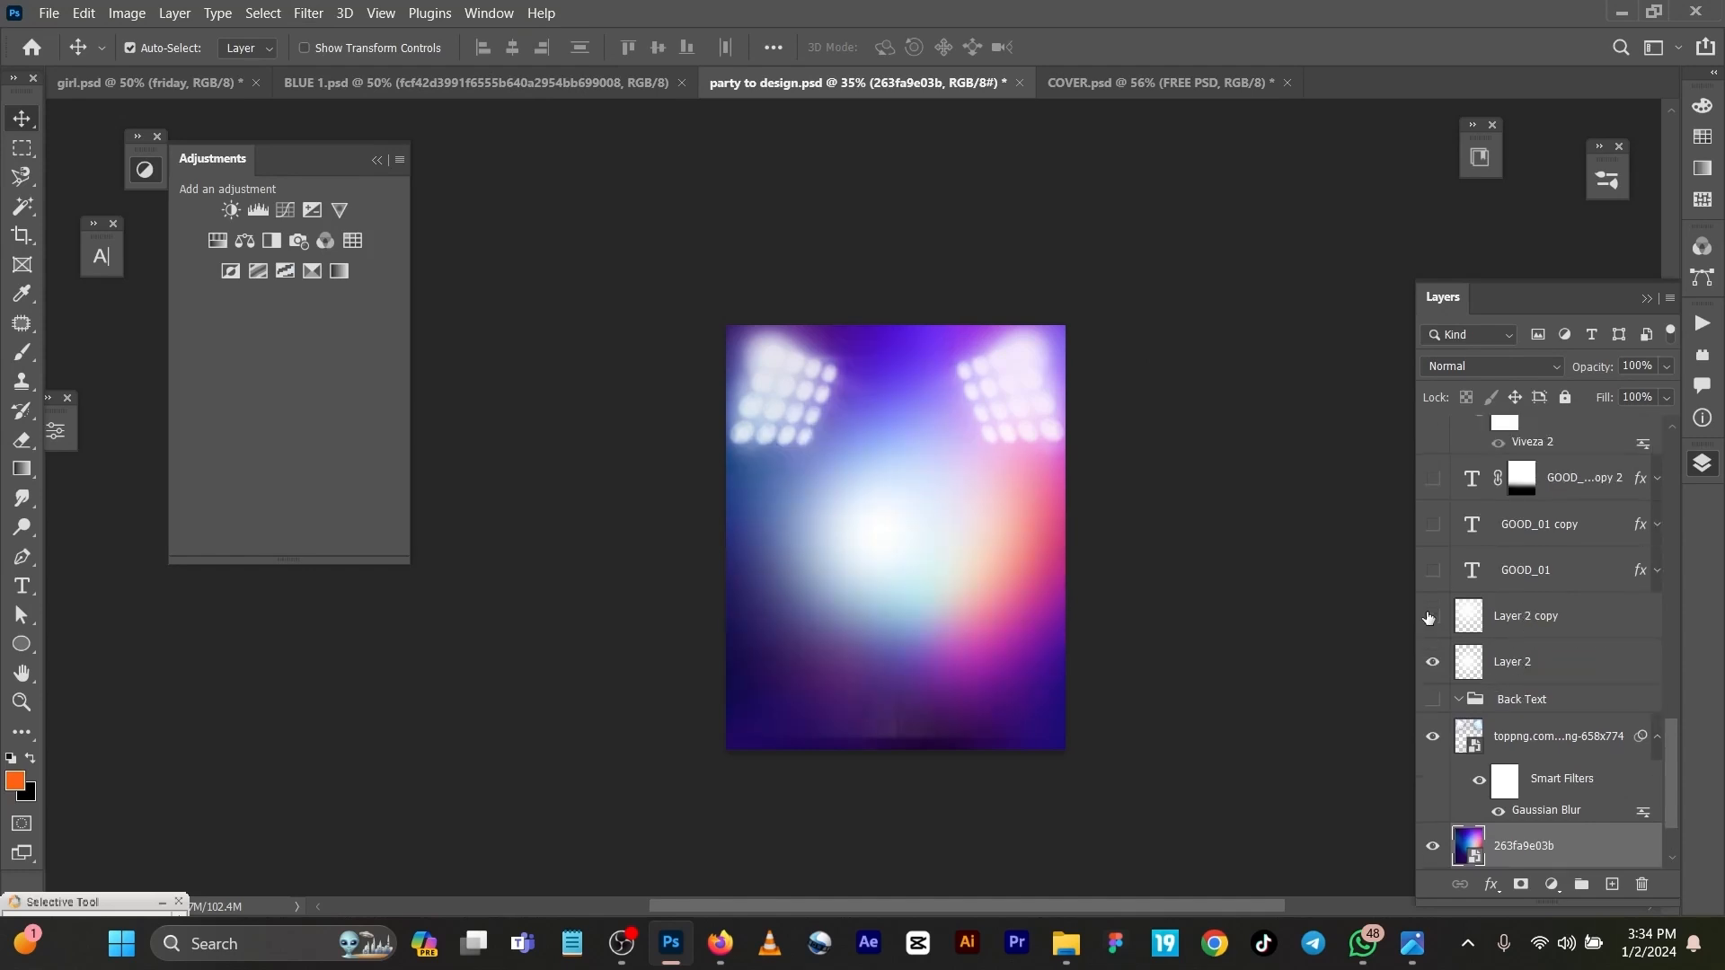
click(1433, 617)
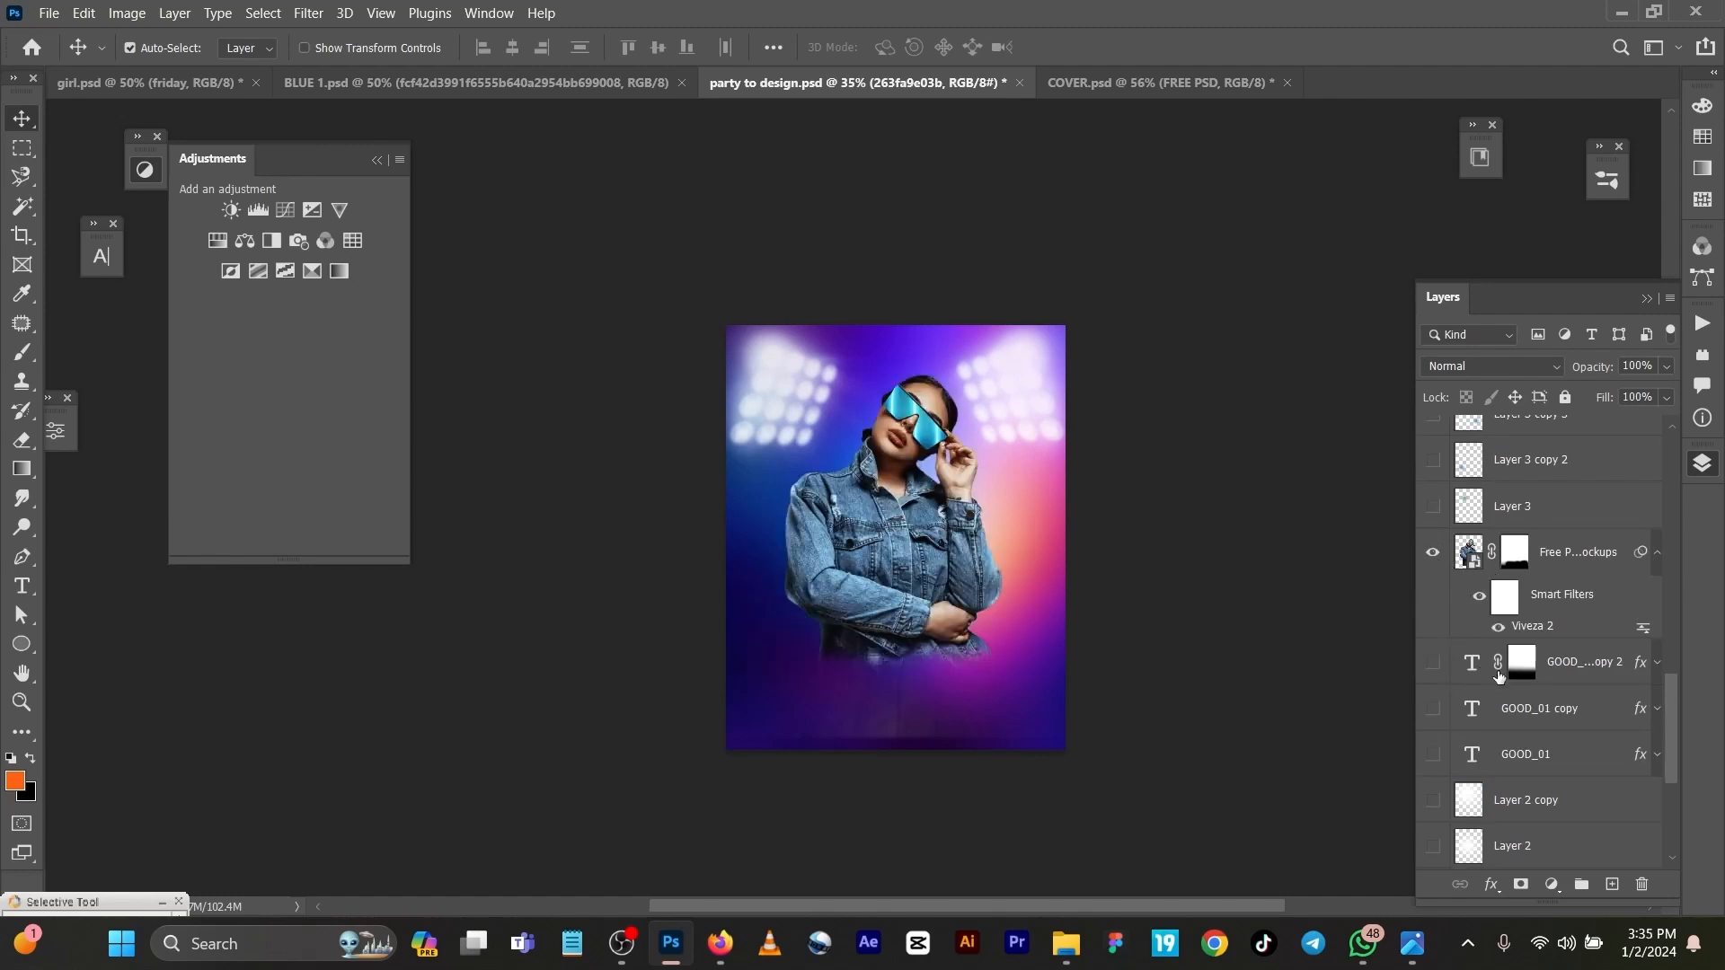
click(1521, 661)
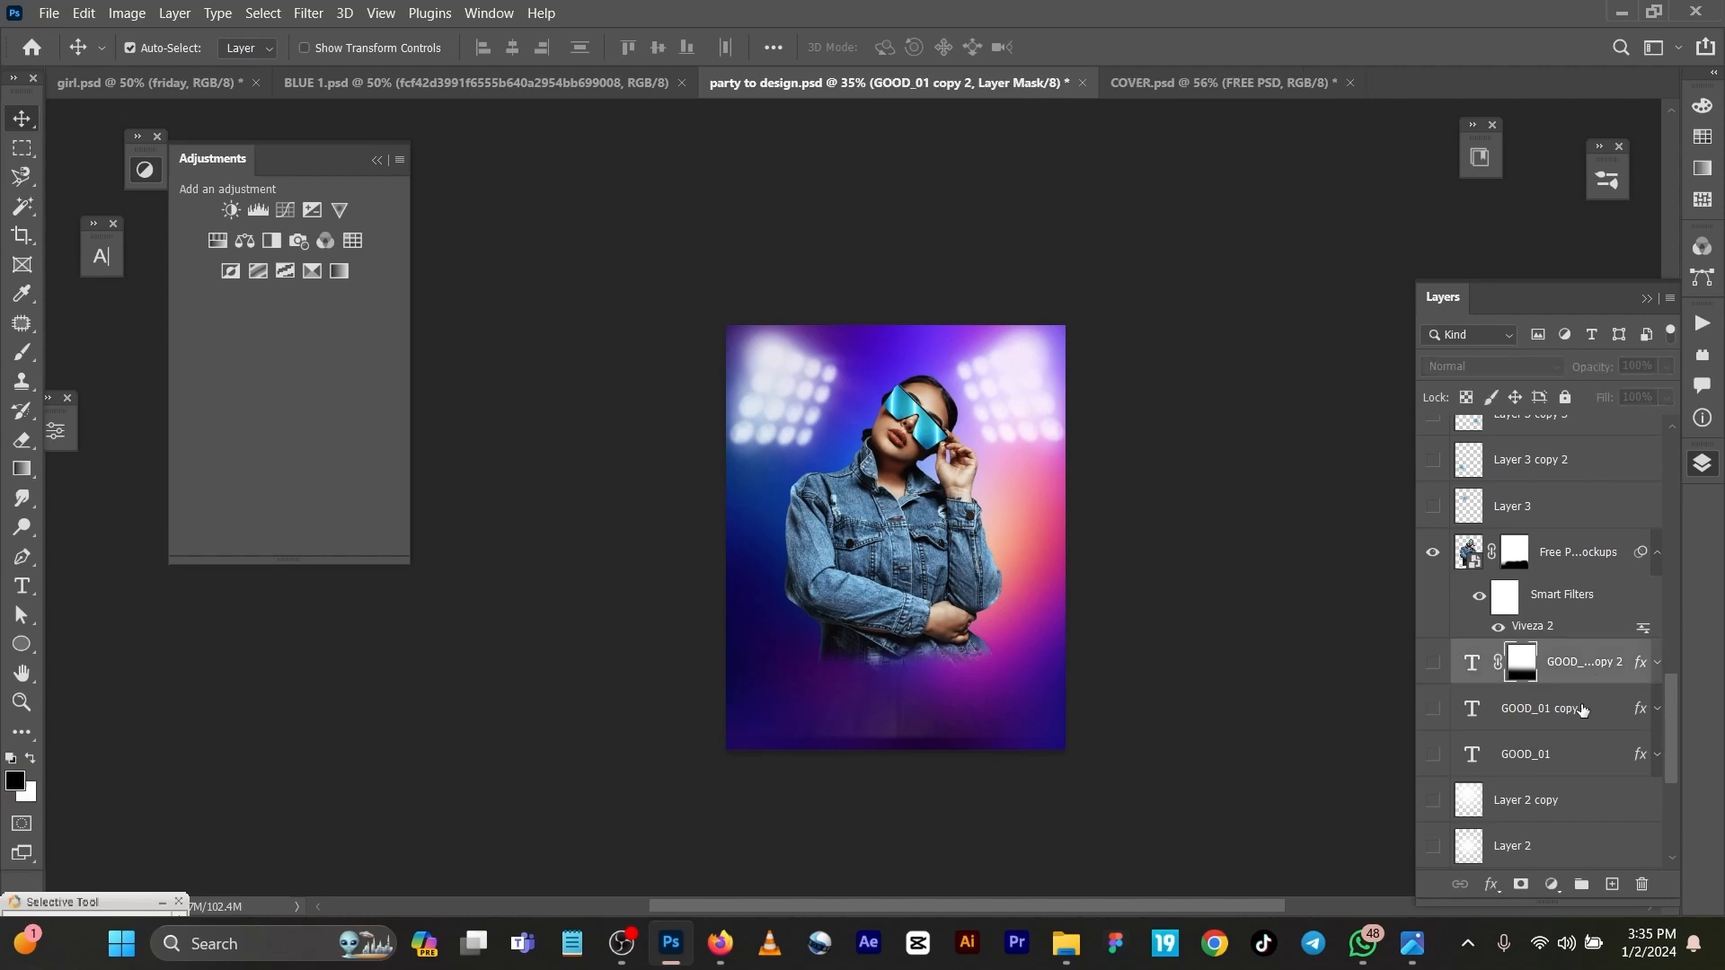
click(1577, 754)
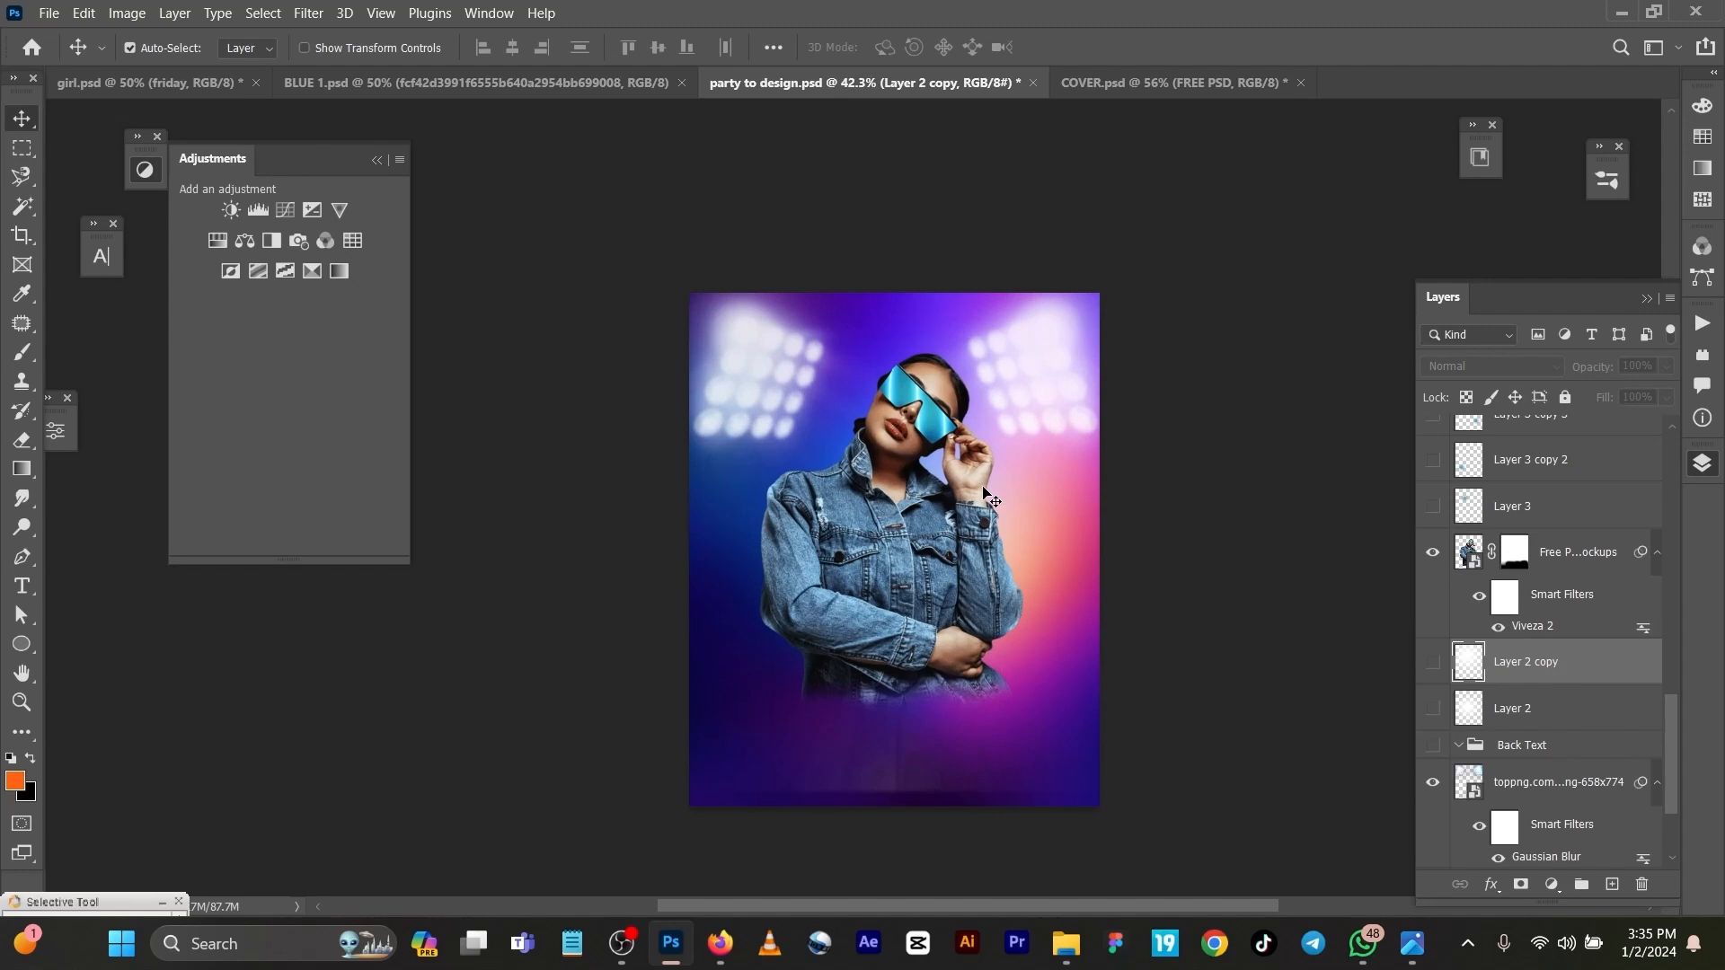
mouse_move(1662, 615)
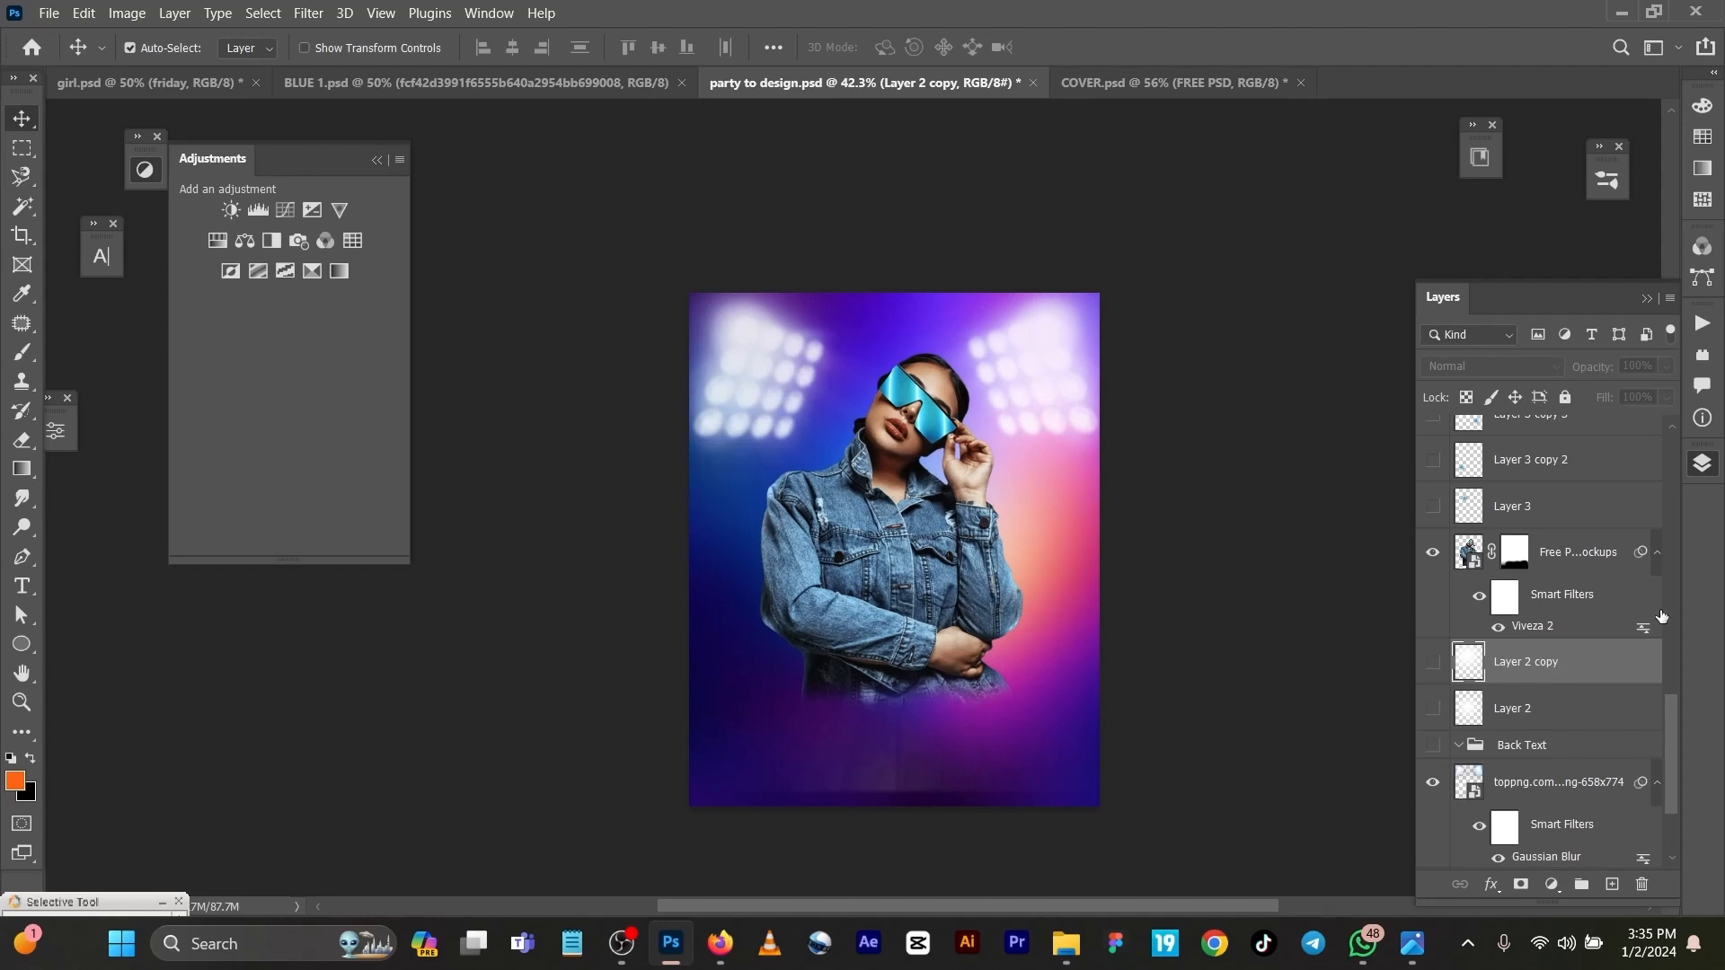
mouse_move(1551, 627)
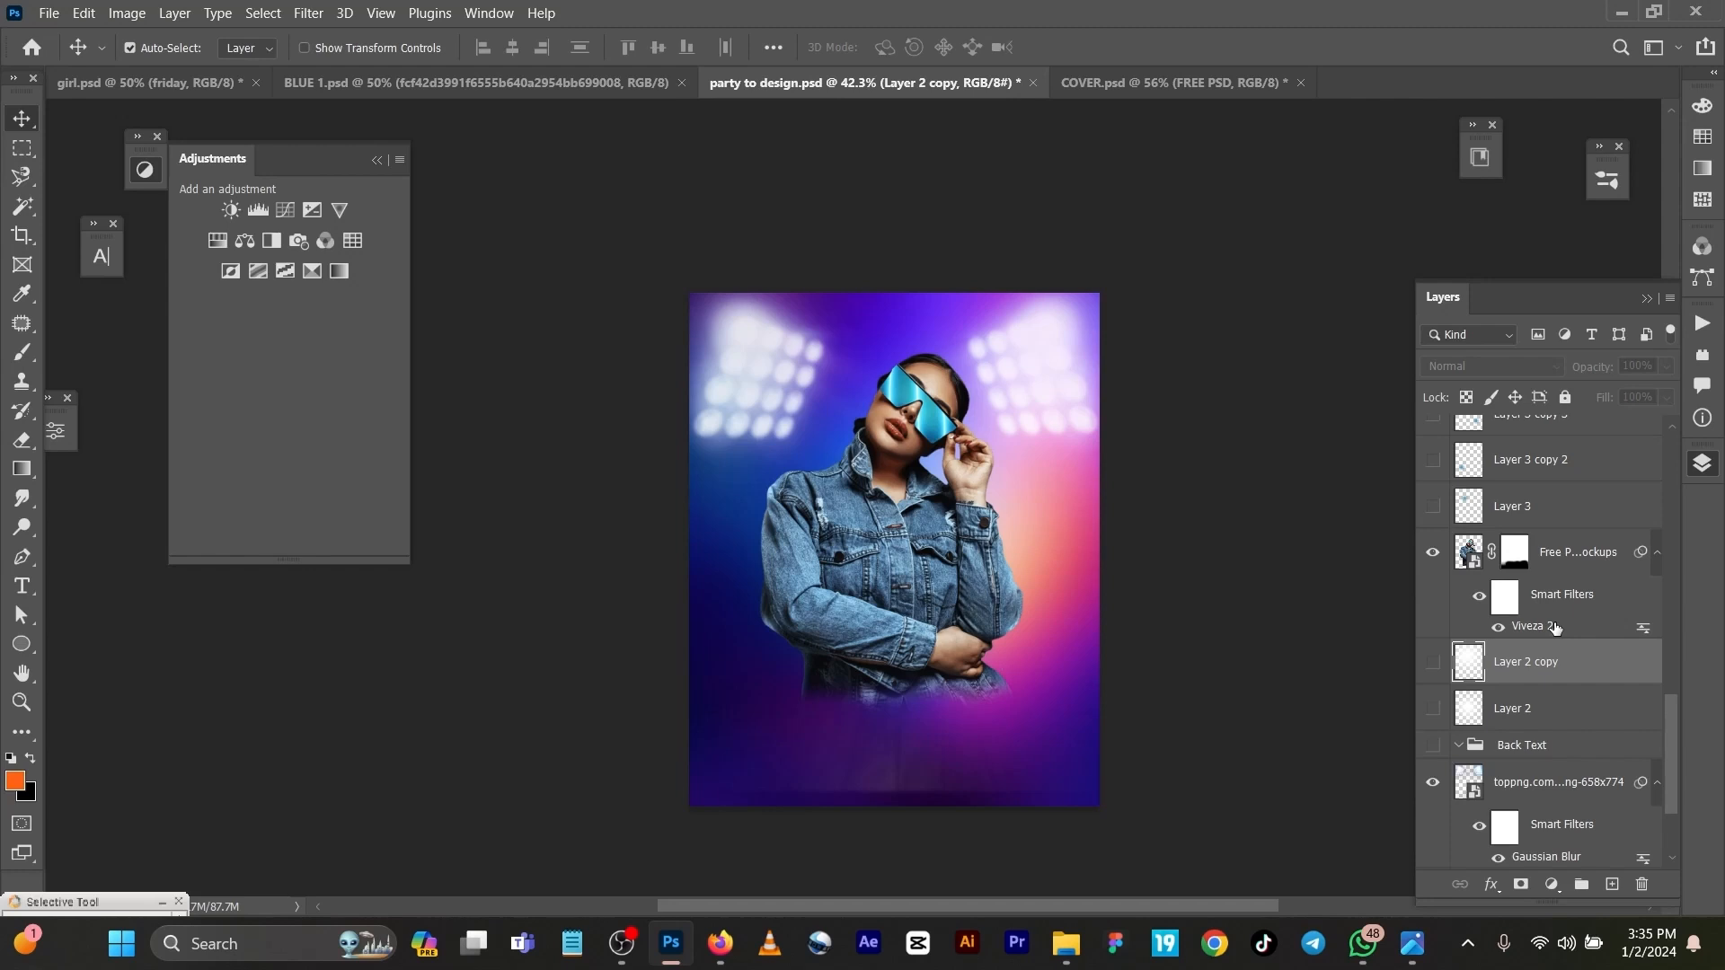
mouse_move(1520, 629)
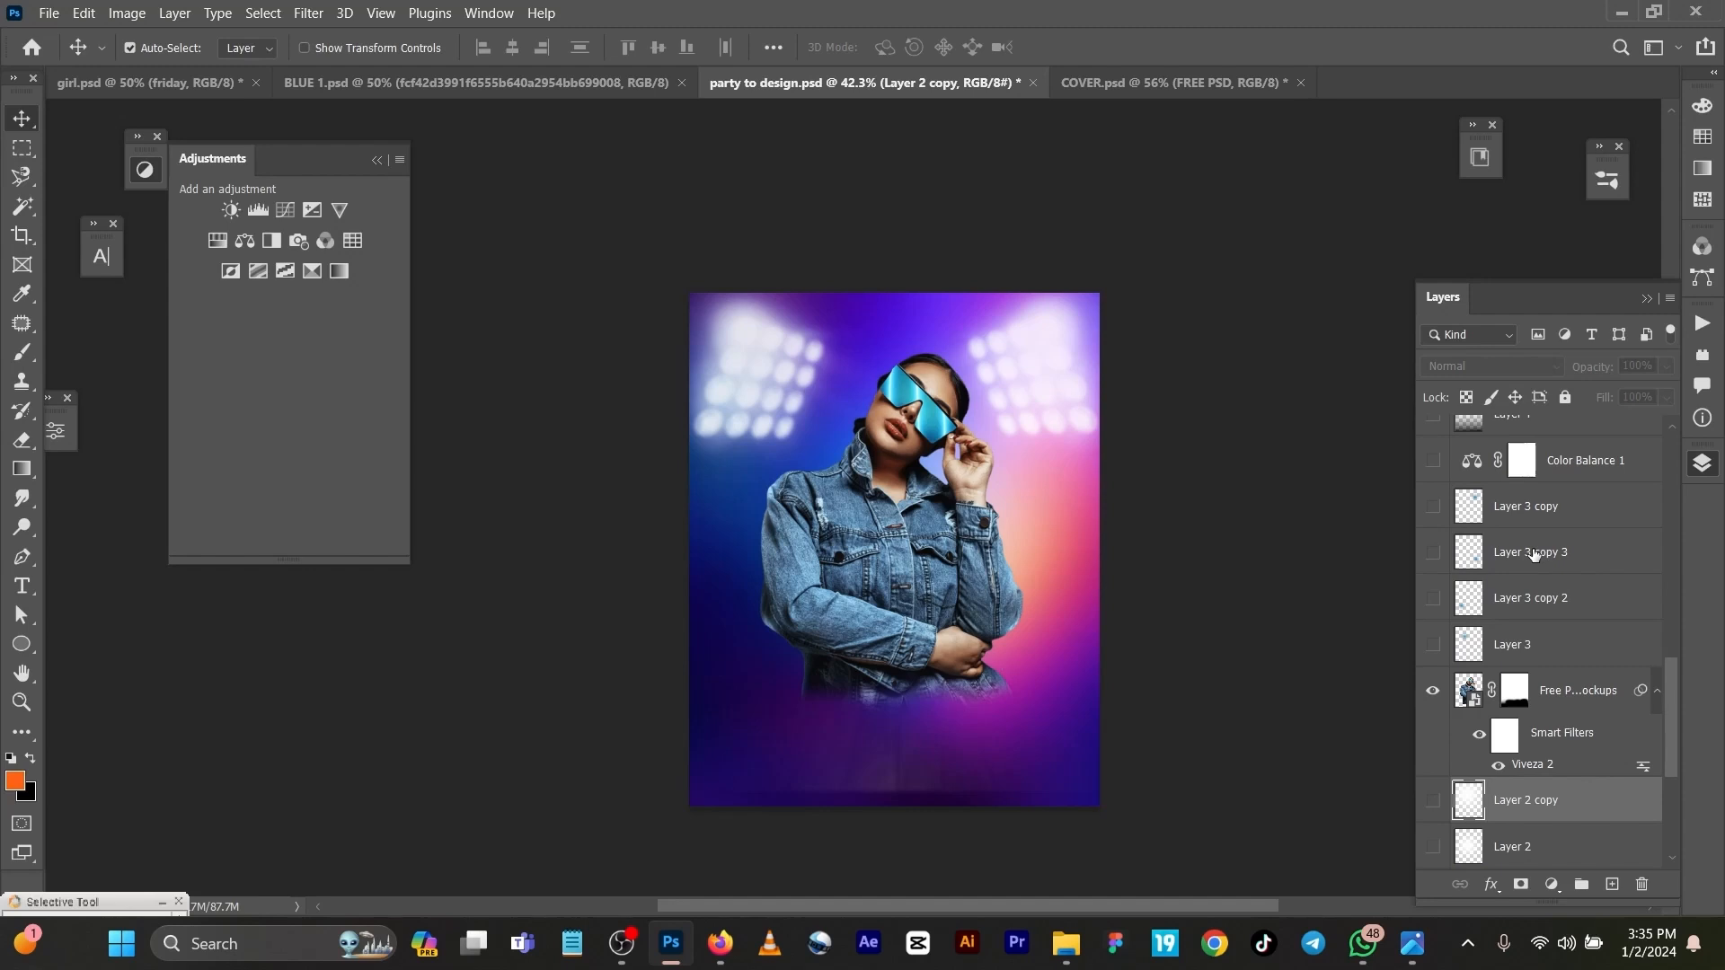
mouse_move(1141, 656)
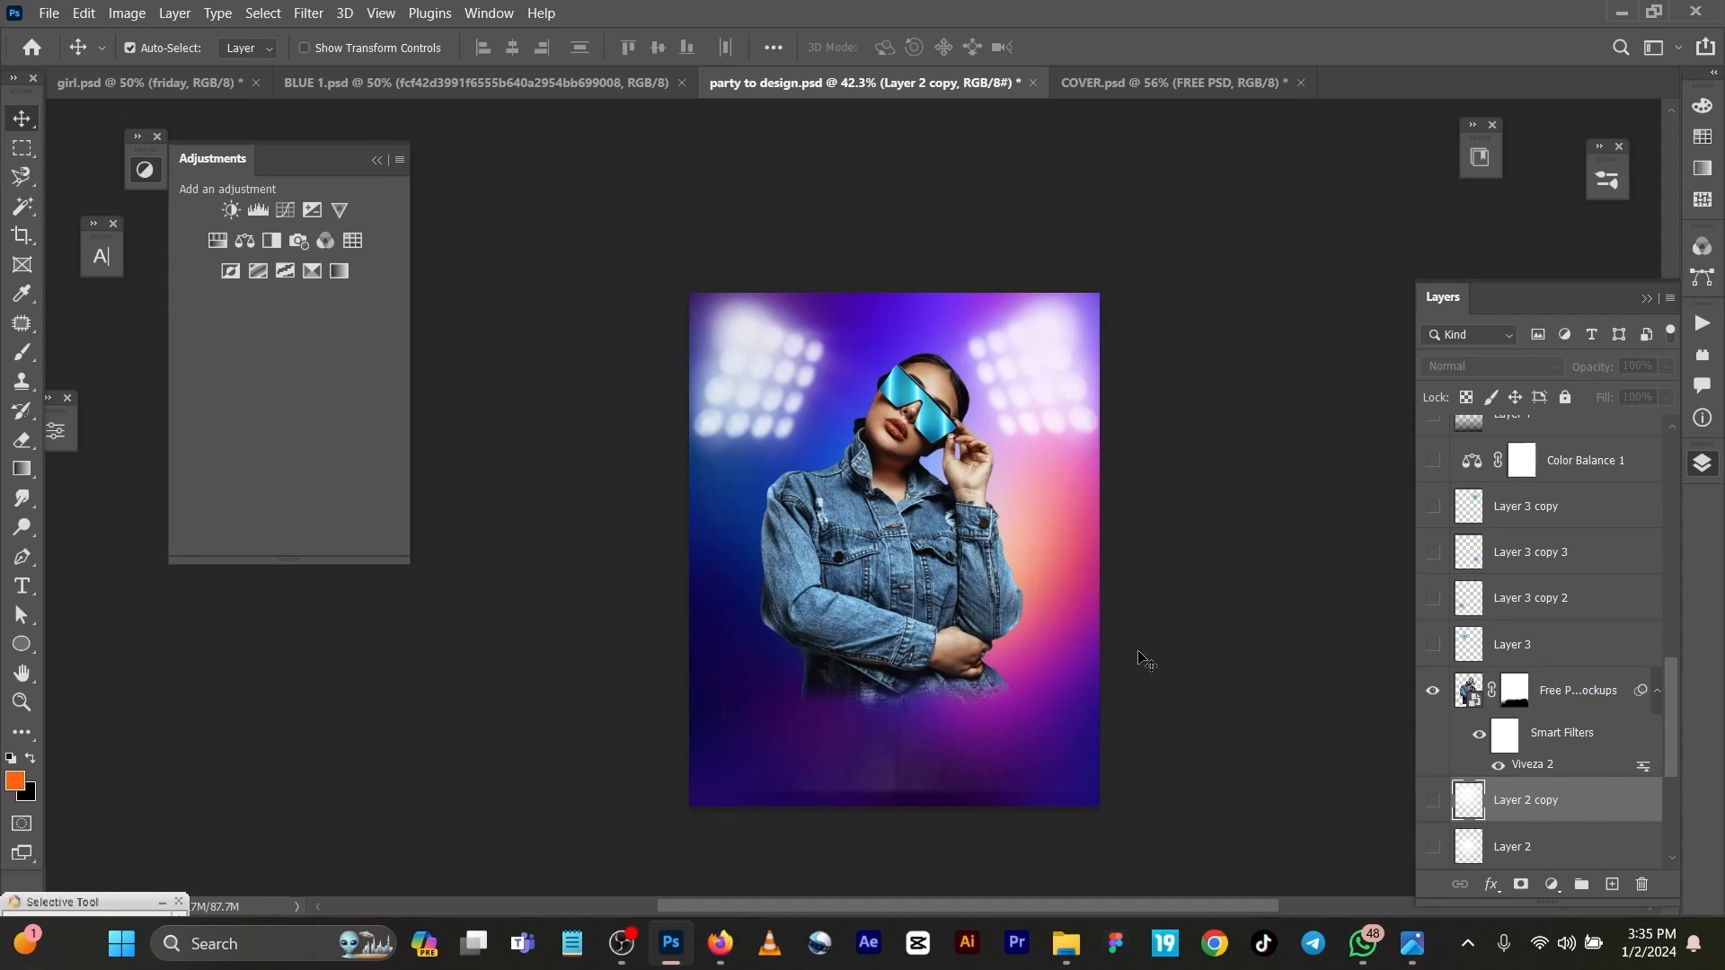
Select and delete the fade layer mask on the Free Psd Mockups layer
click(1514, 690)
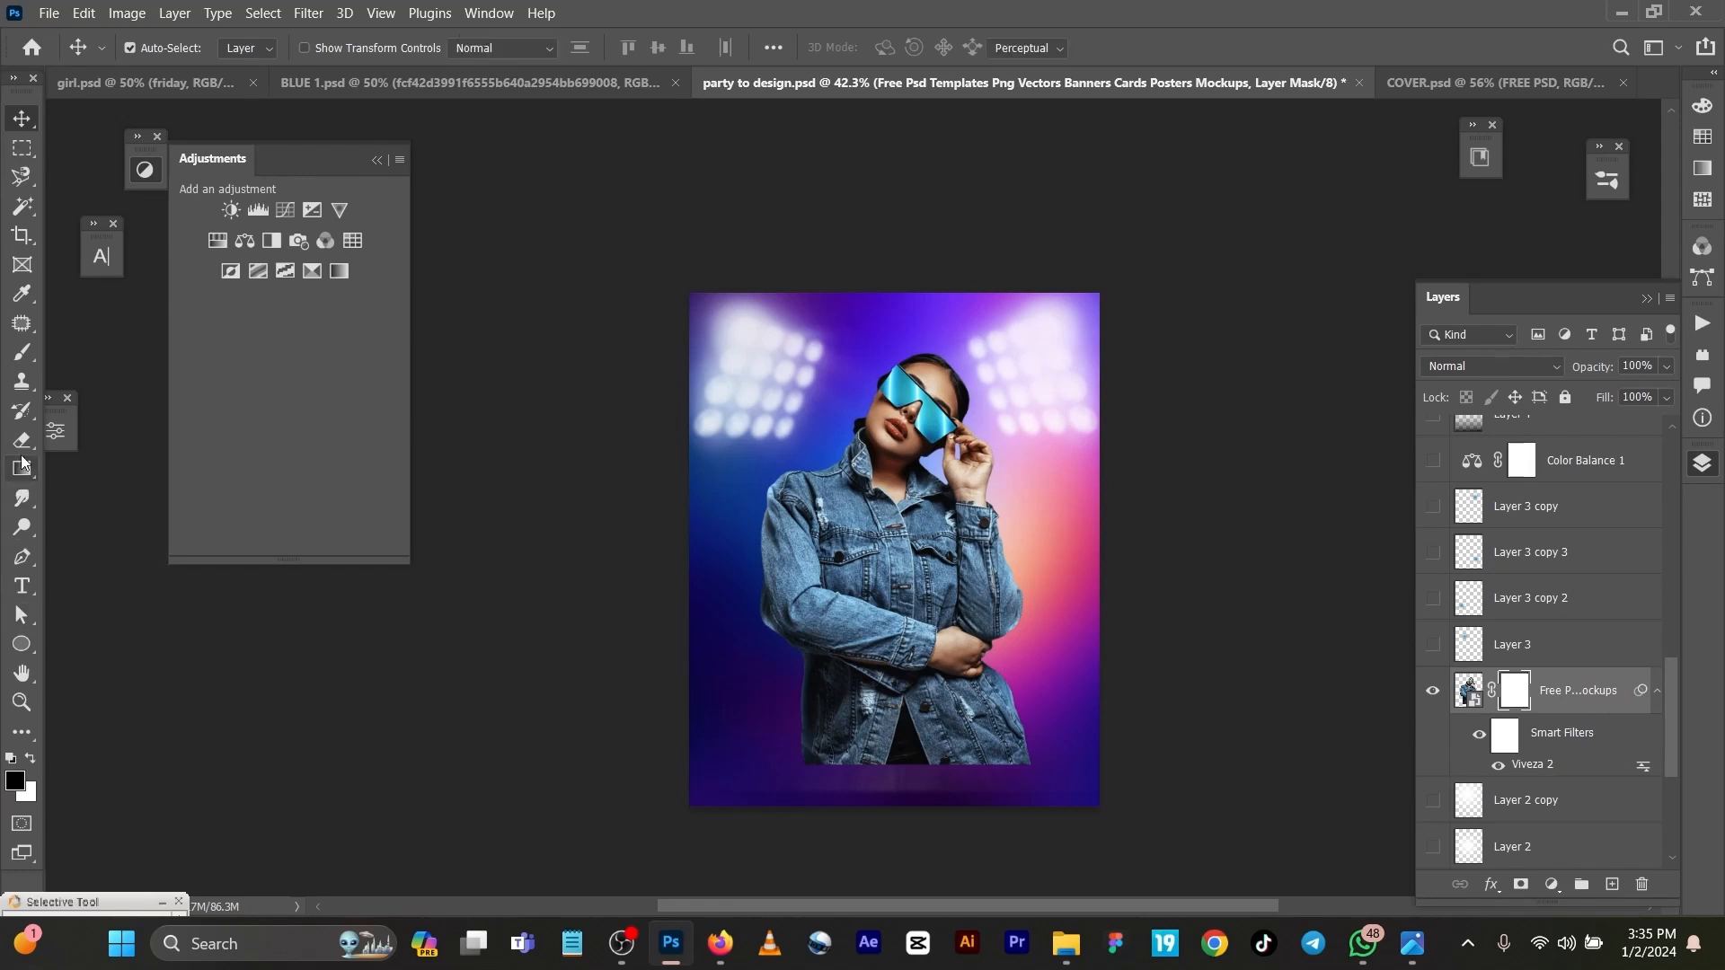
click(20, 468)
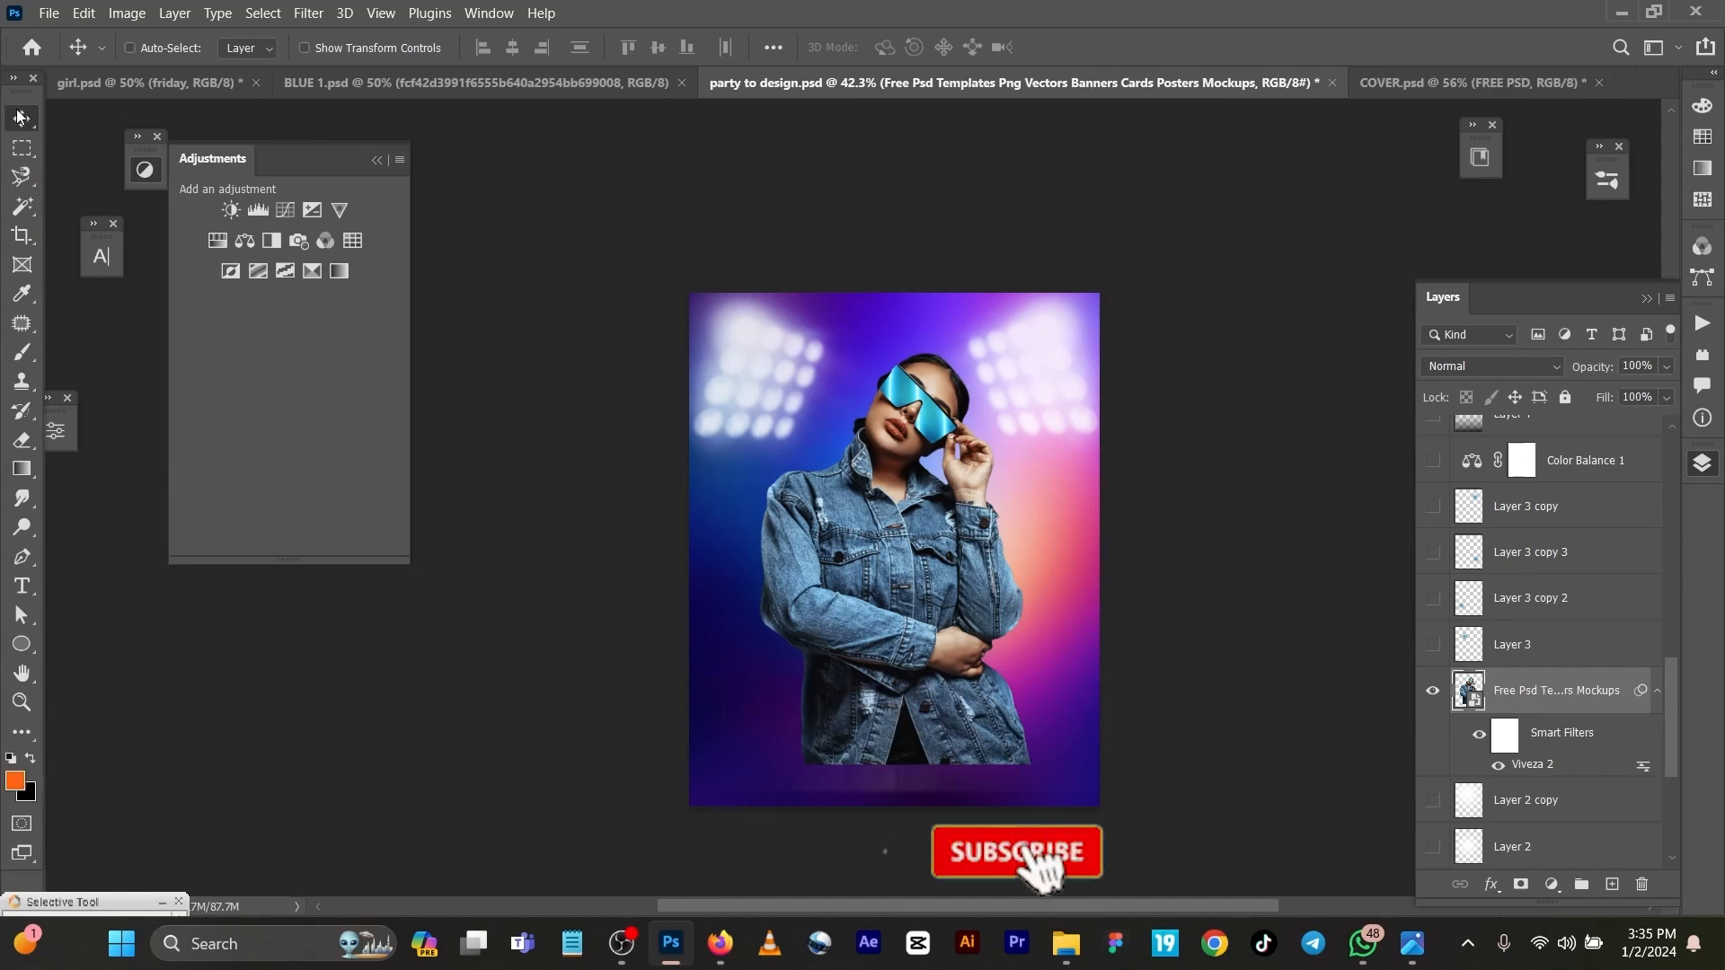
click(1017, 853)
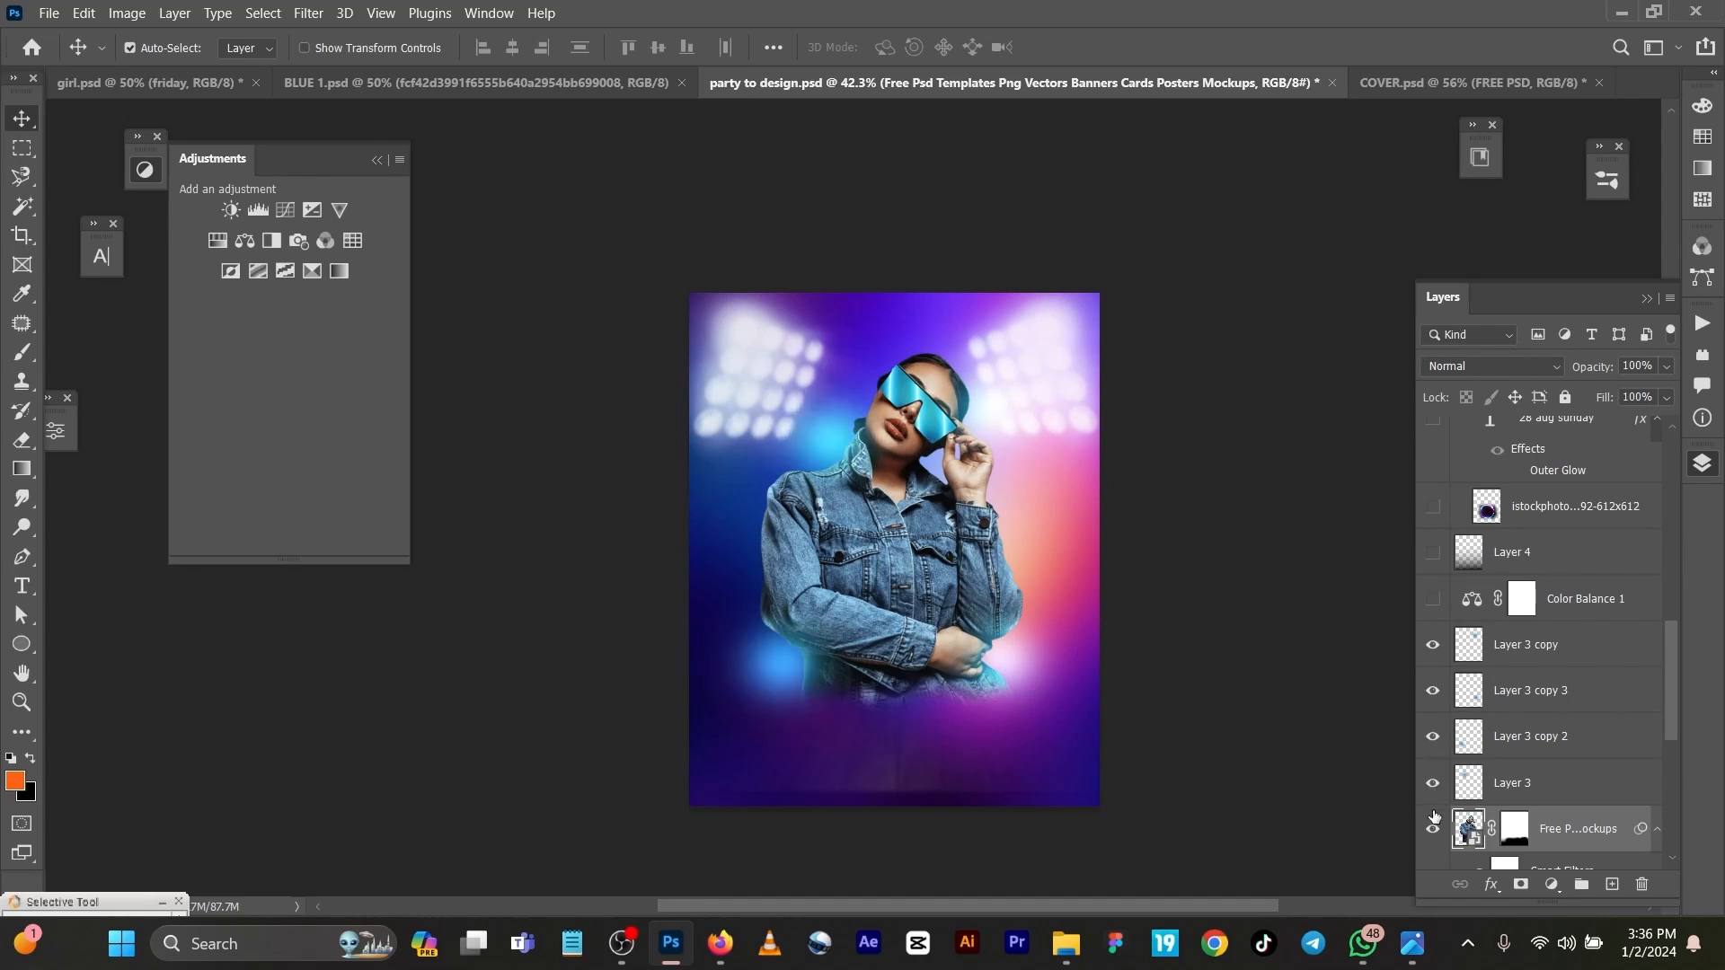
mouse_move(1432, 829)
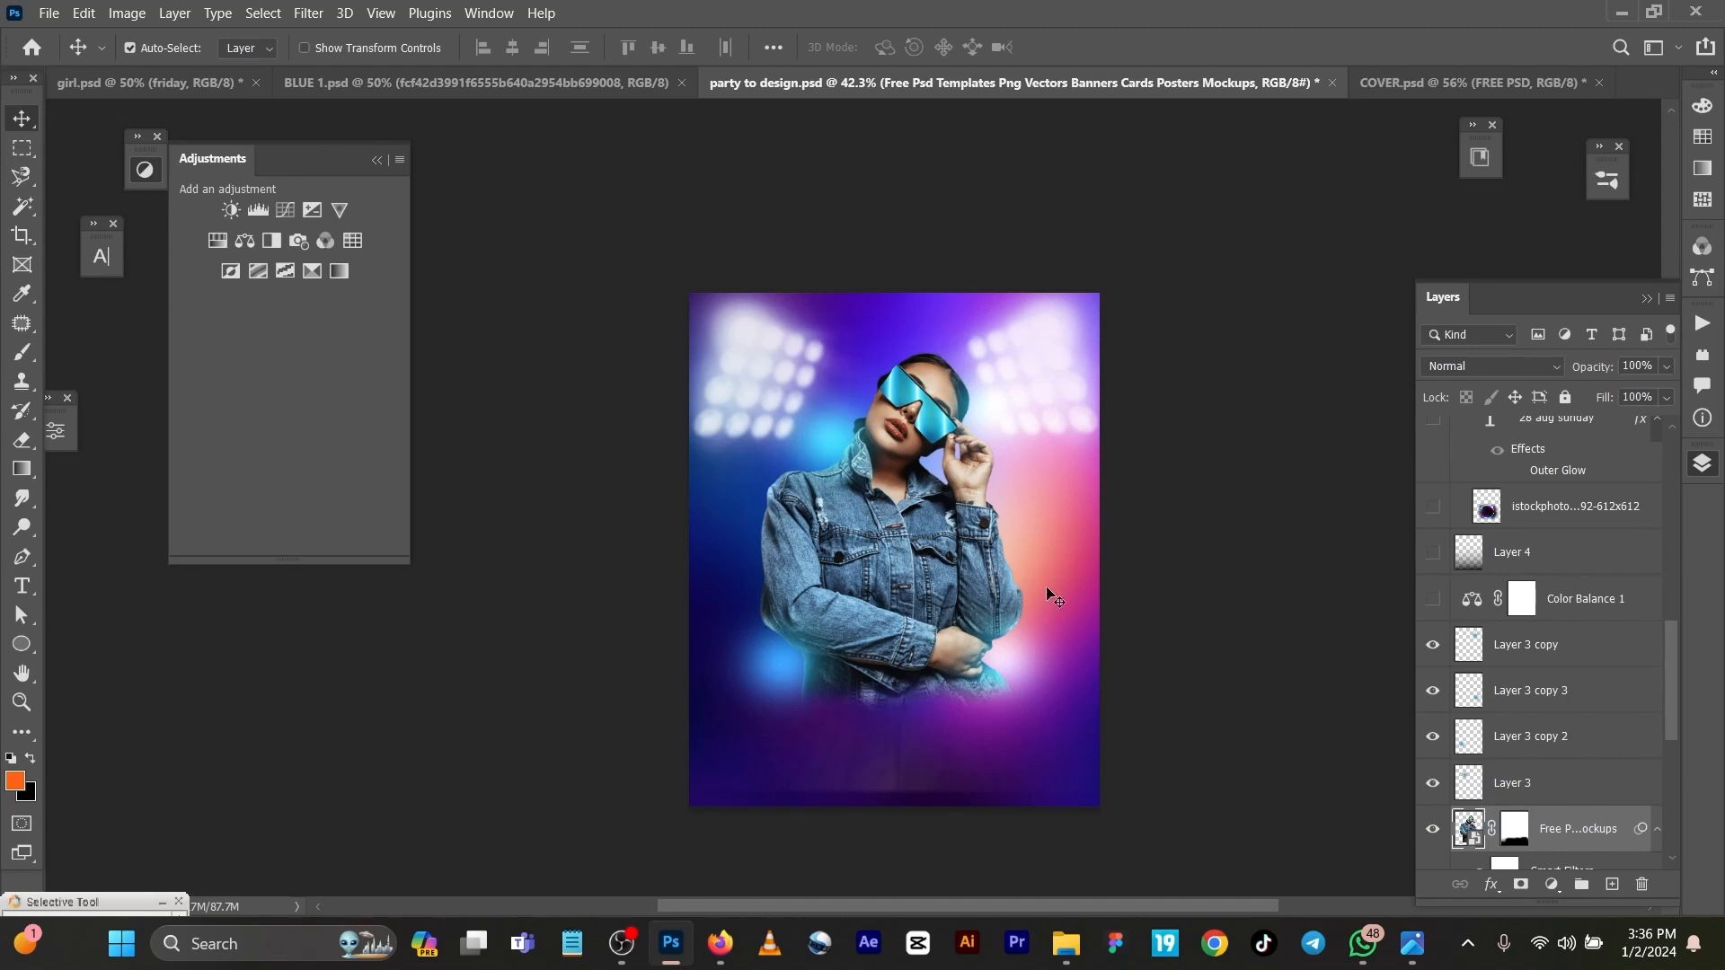
Scroll down the Layers panel
scroll(down, 3)
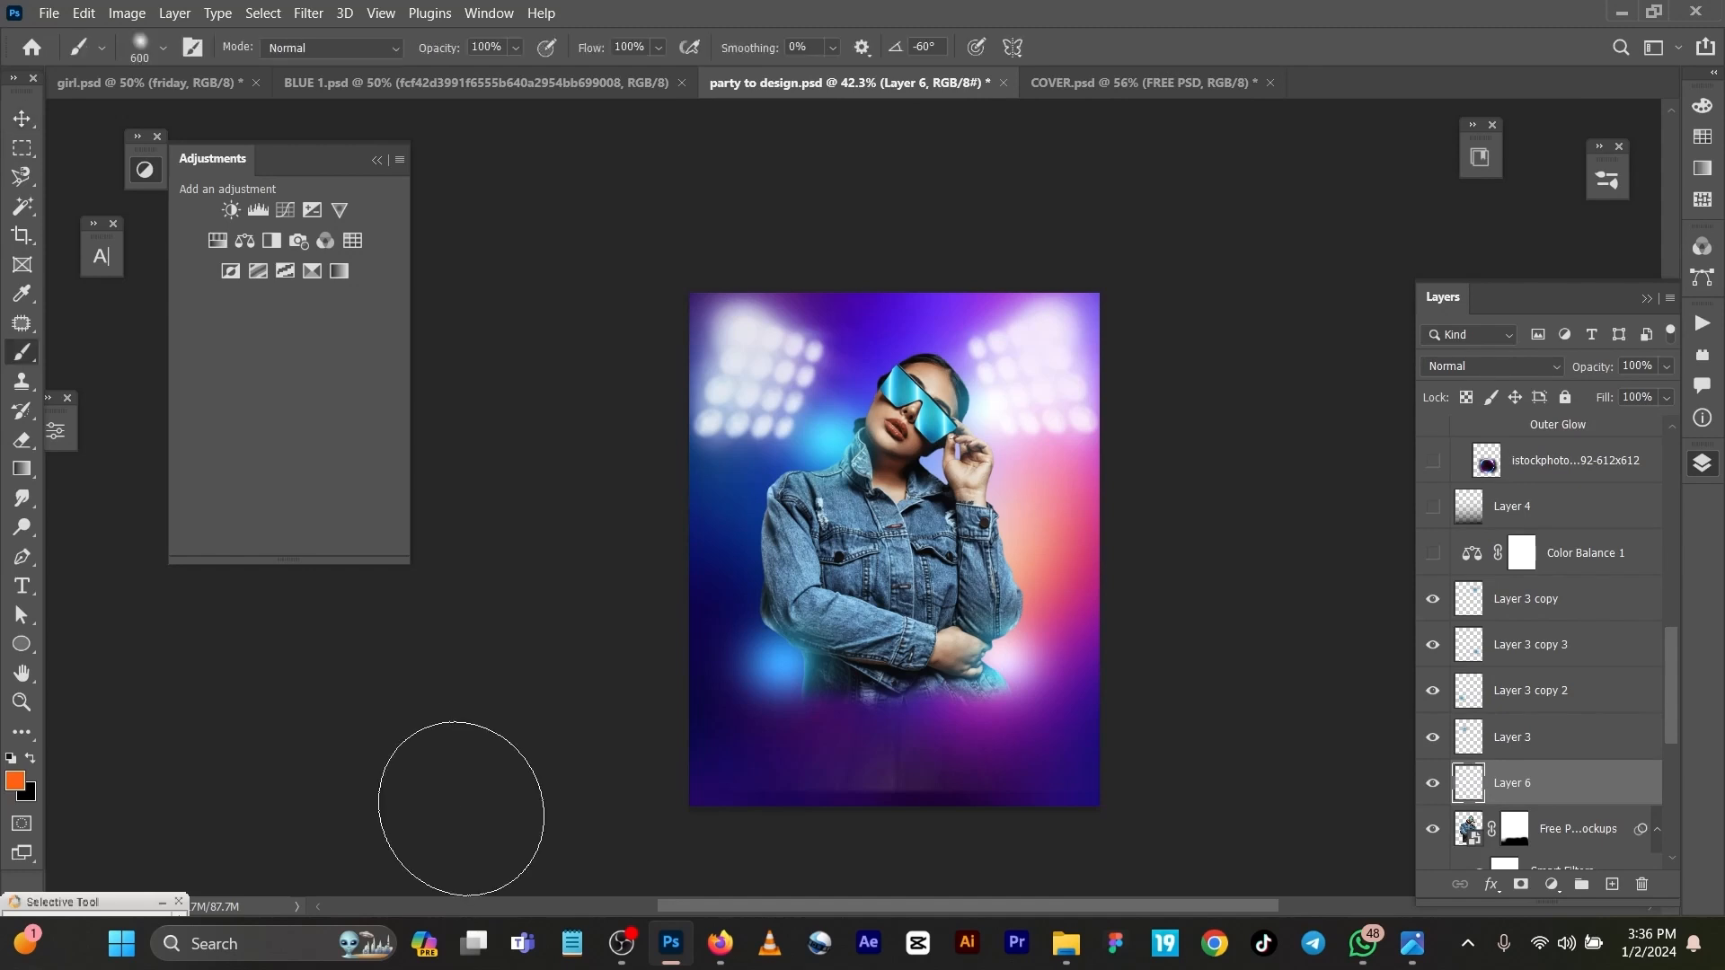
click(14, 780)
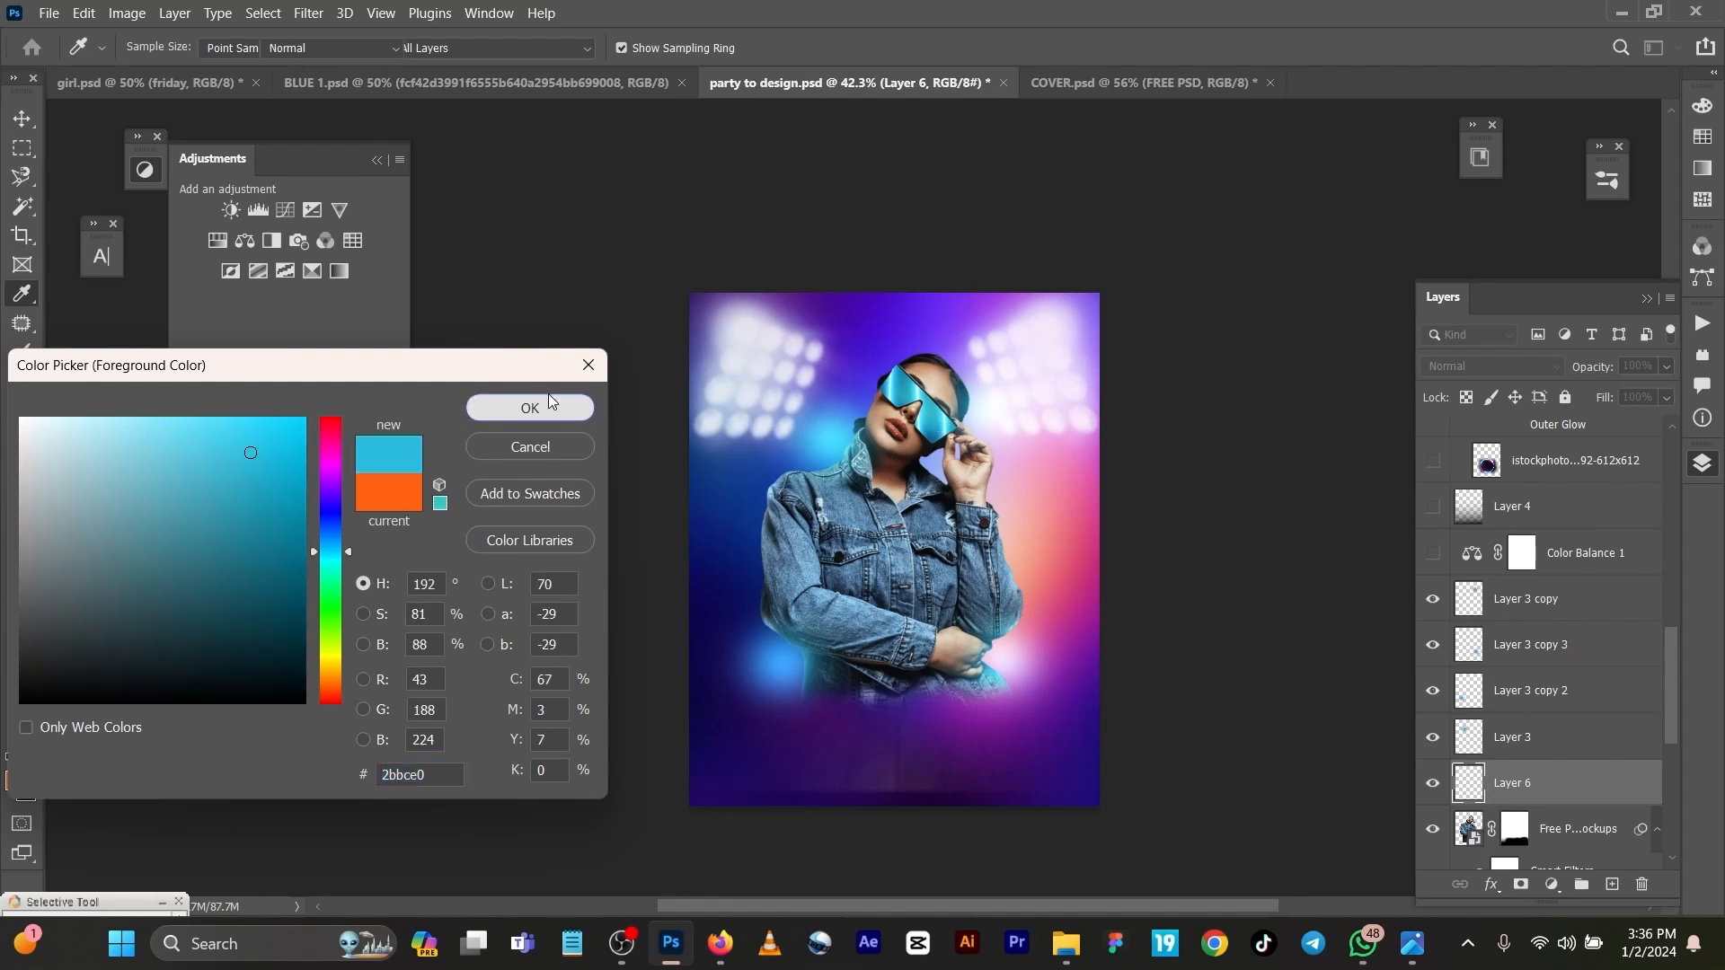
click(529, 408)
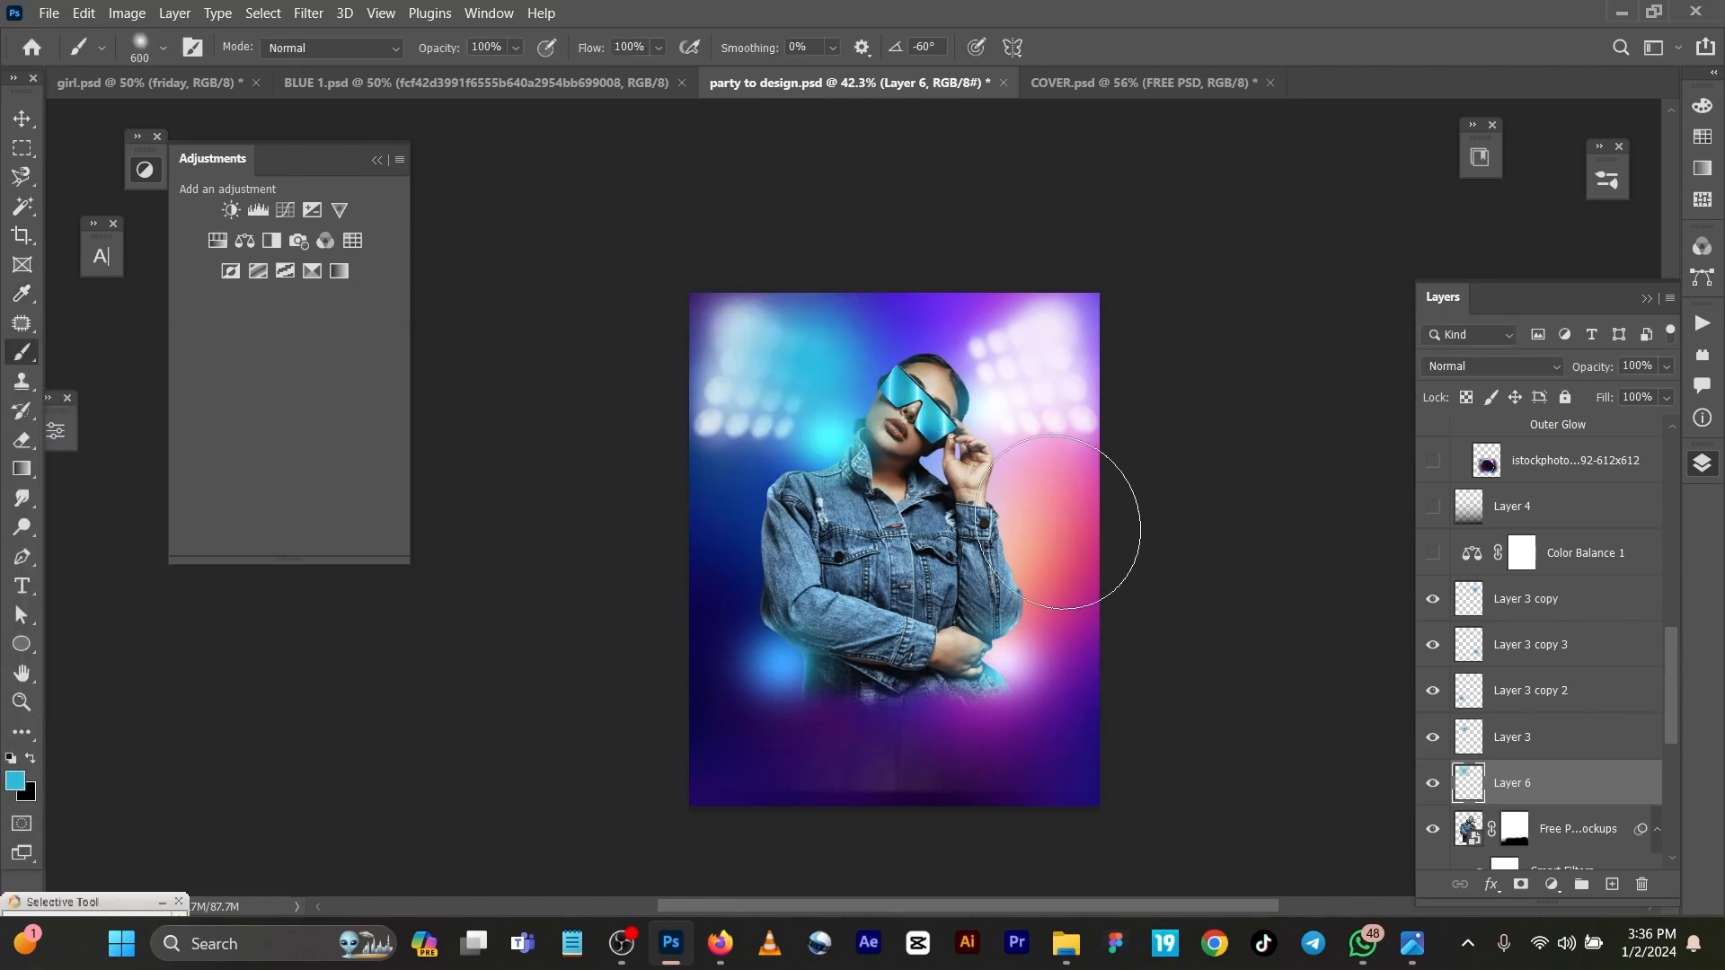
click(1491, 365)
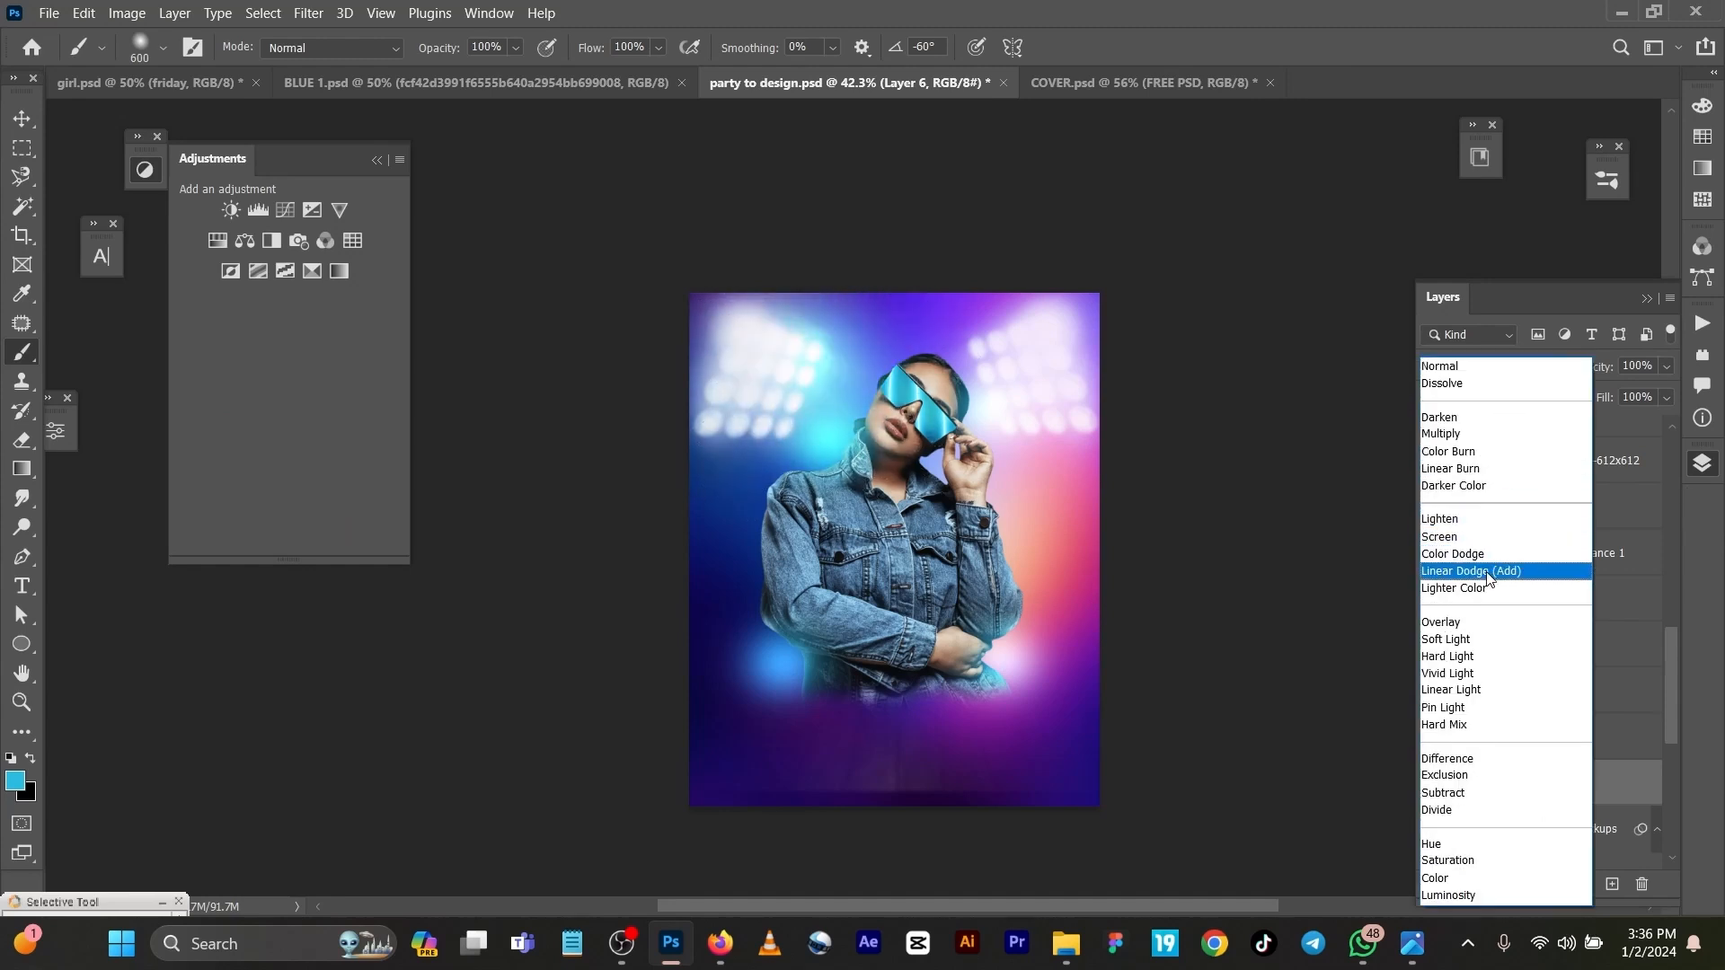
click(1471, 570)
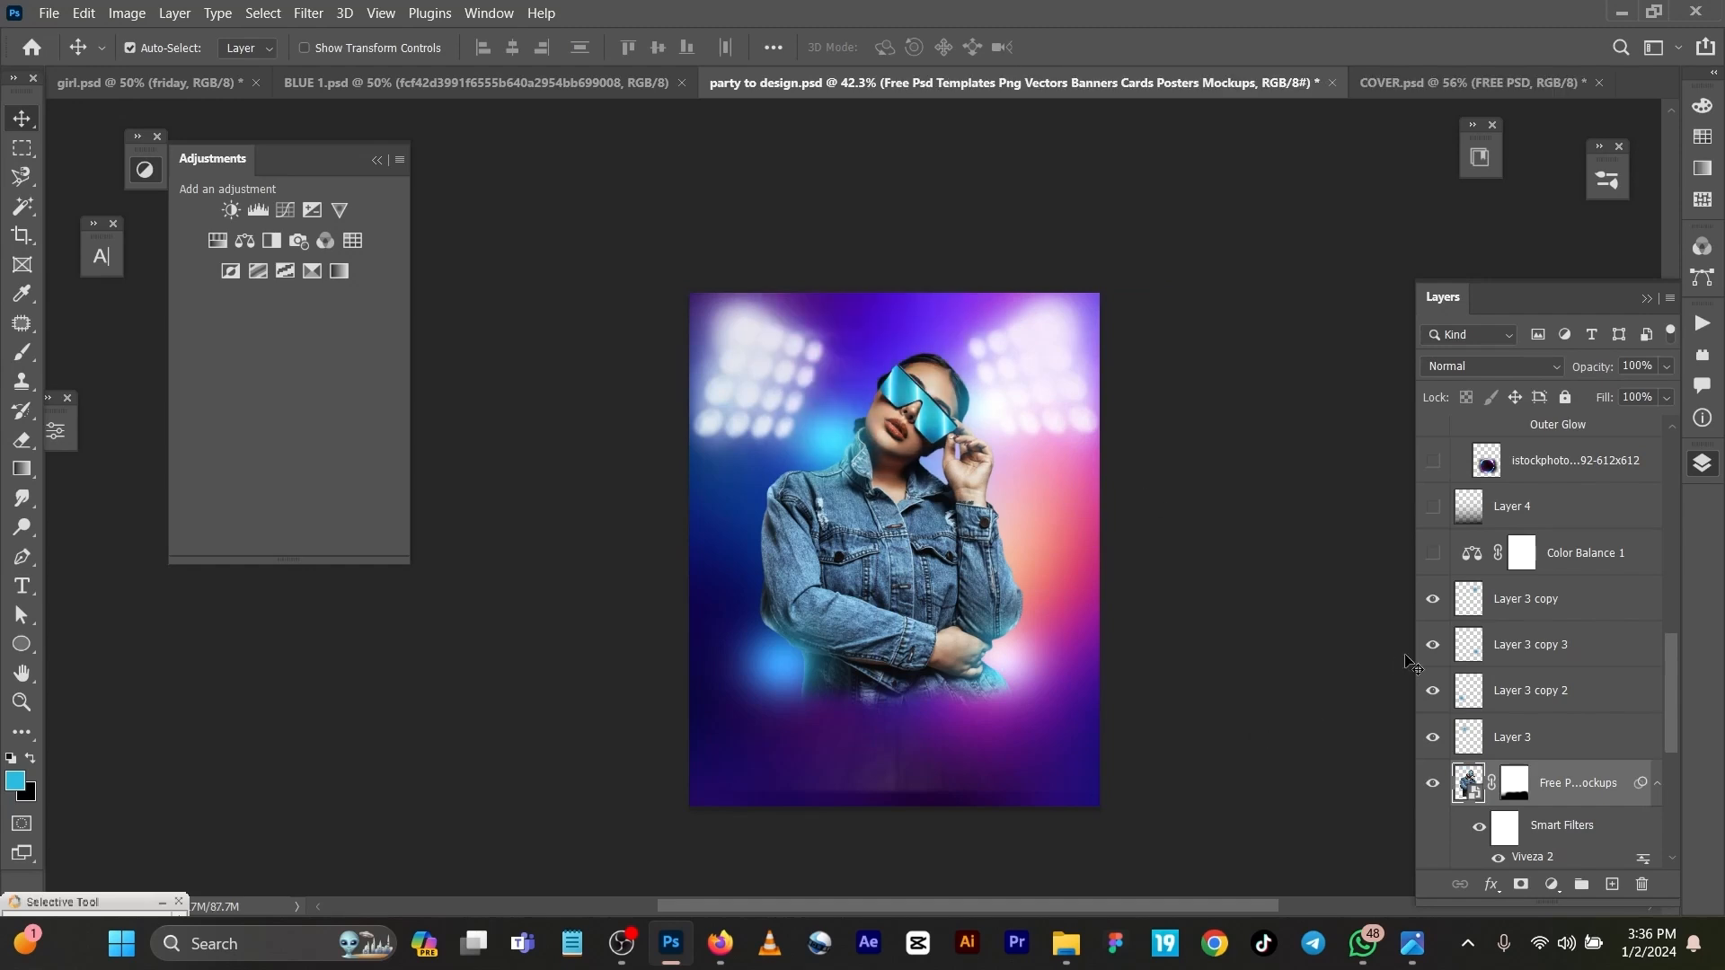
mouse_move(1500, 670)
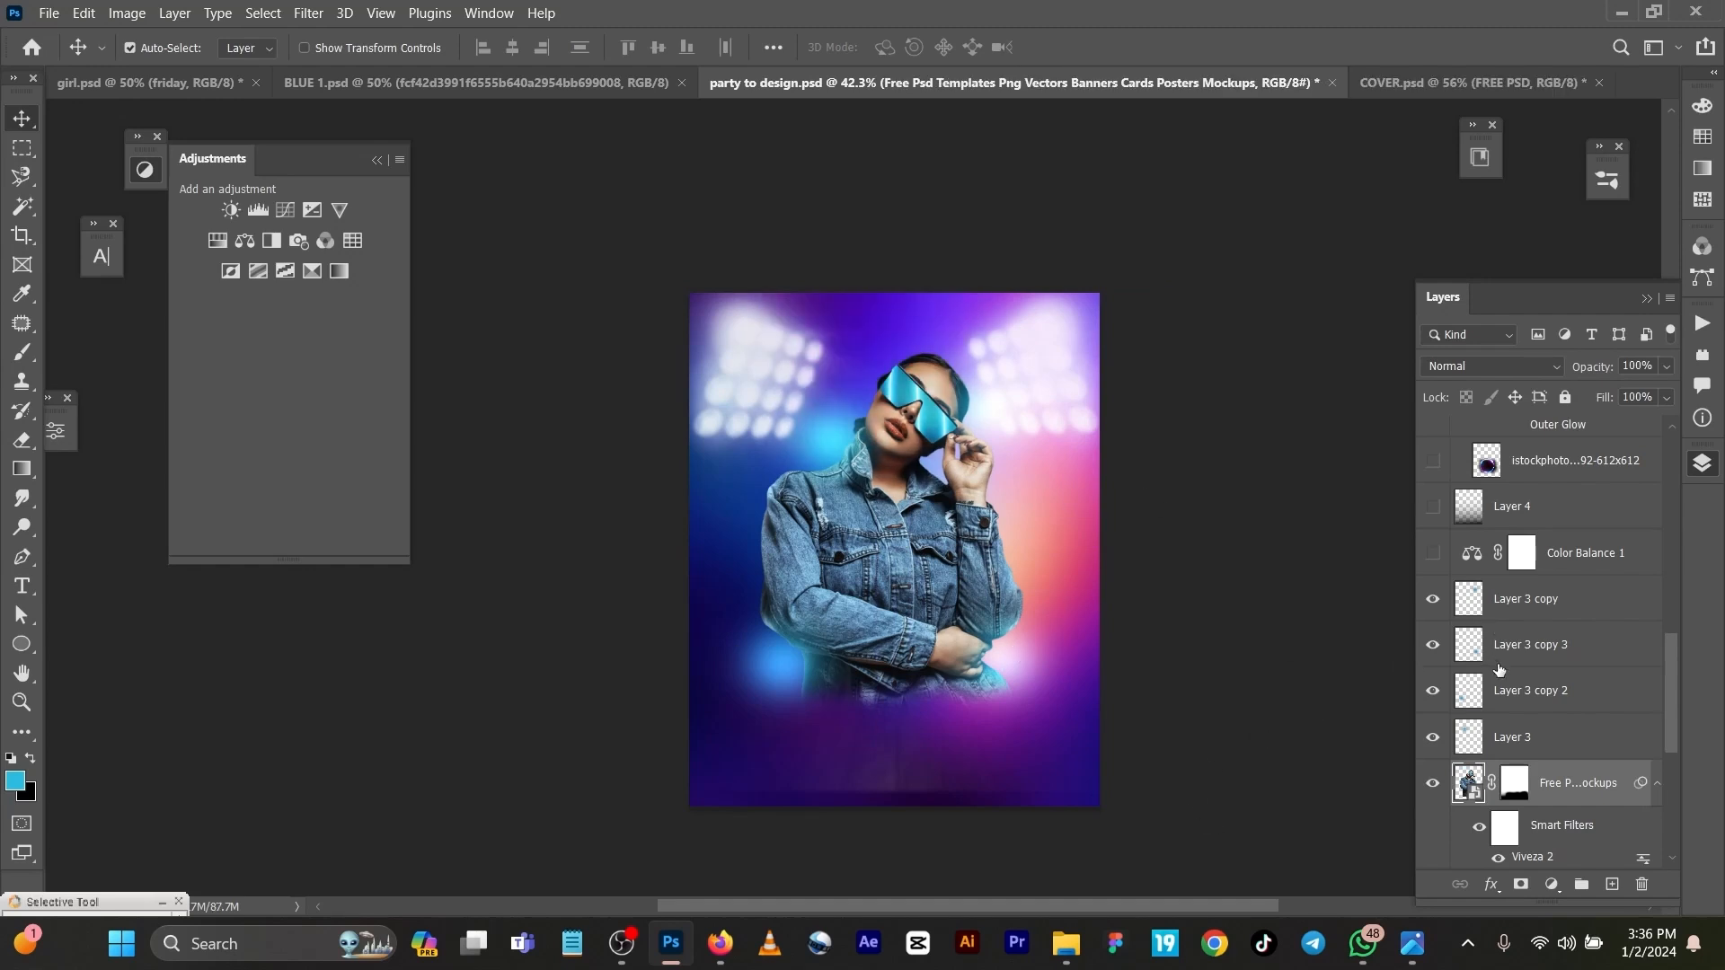
click(1432, 553)
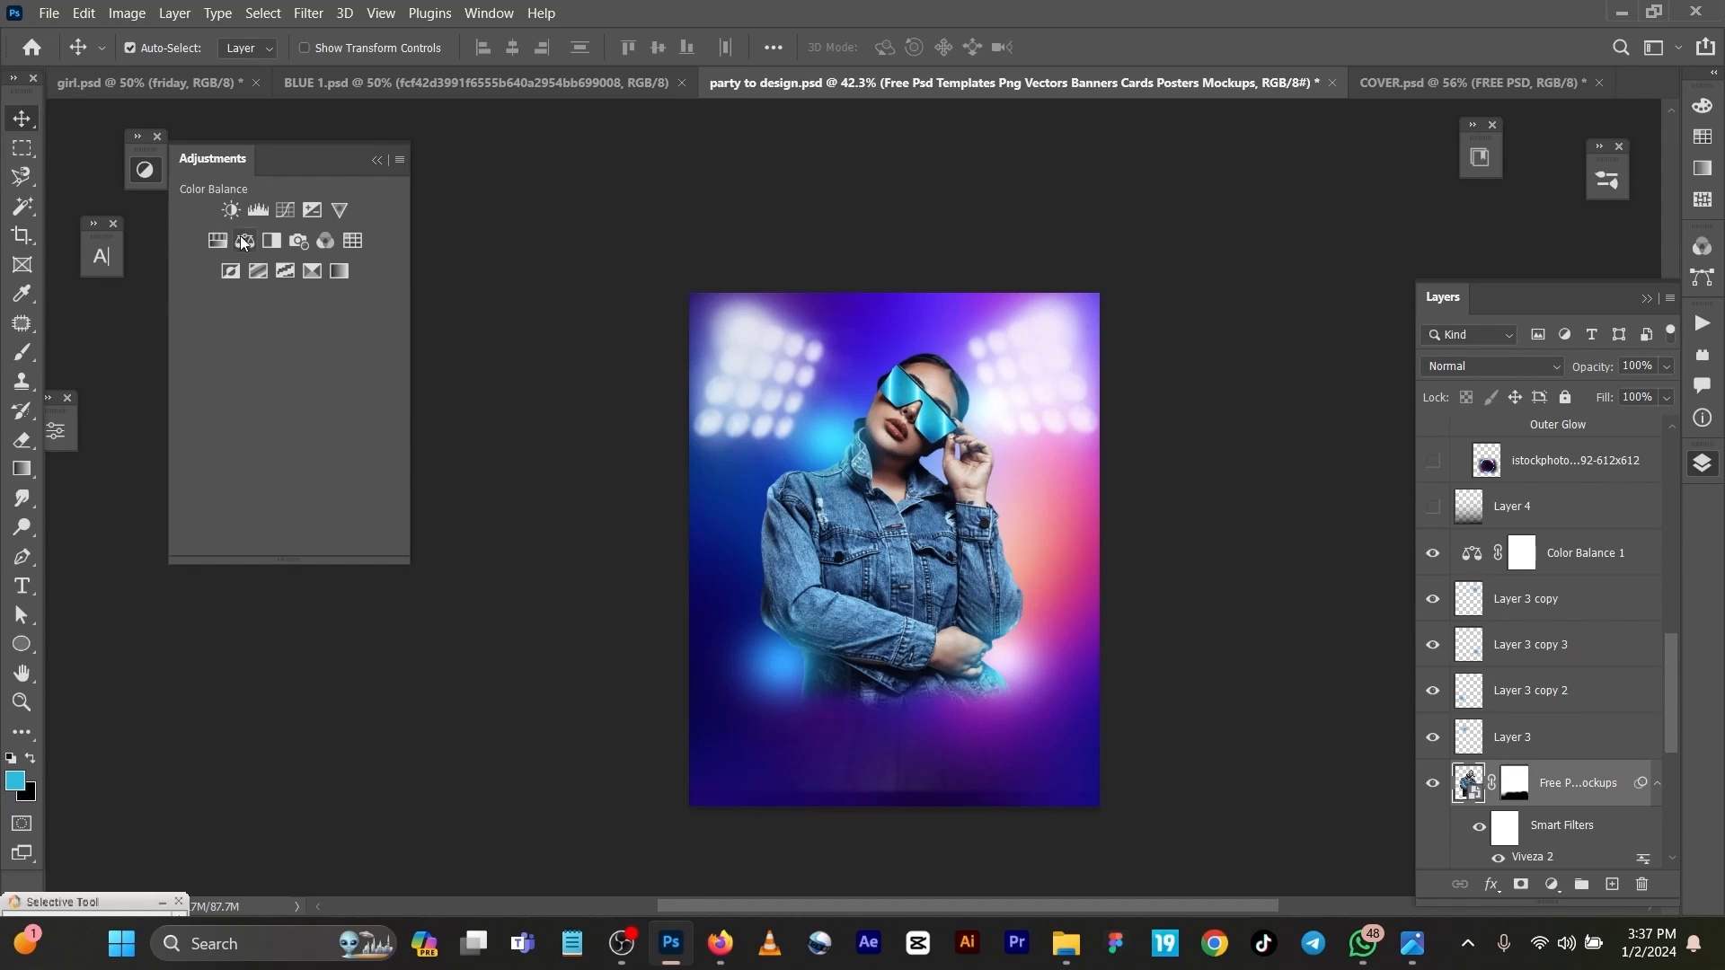
click(244, 240)
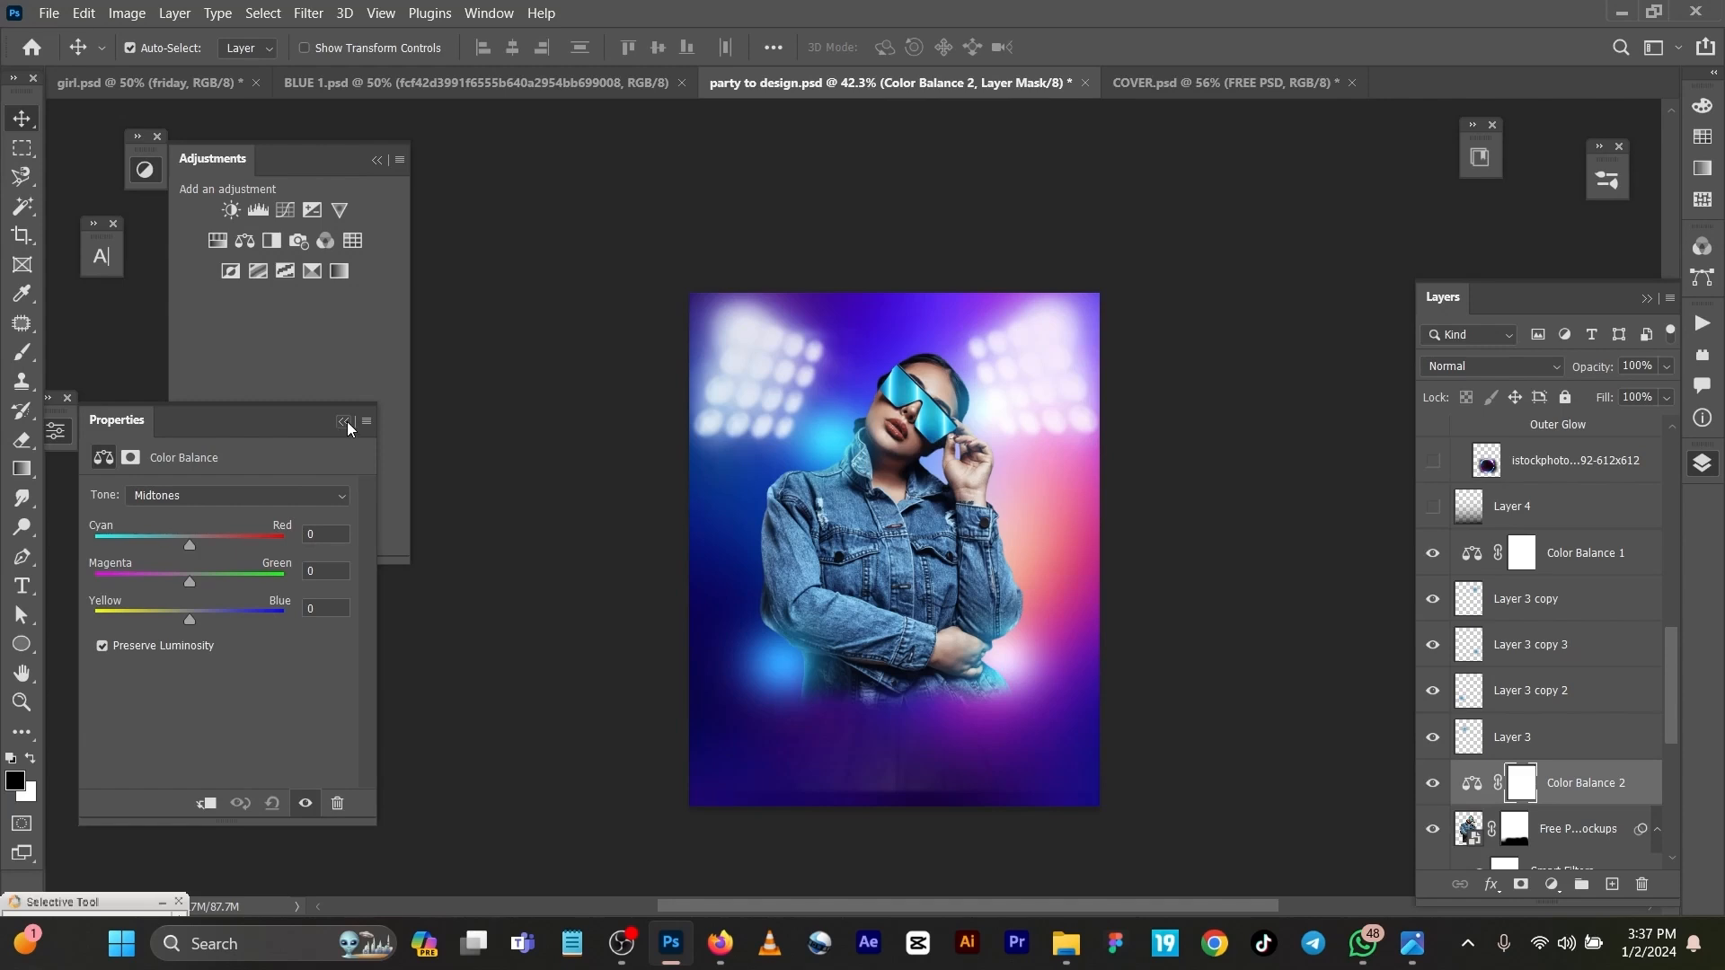
drag(187, 543, 260, 544)
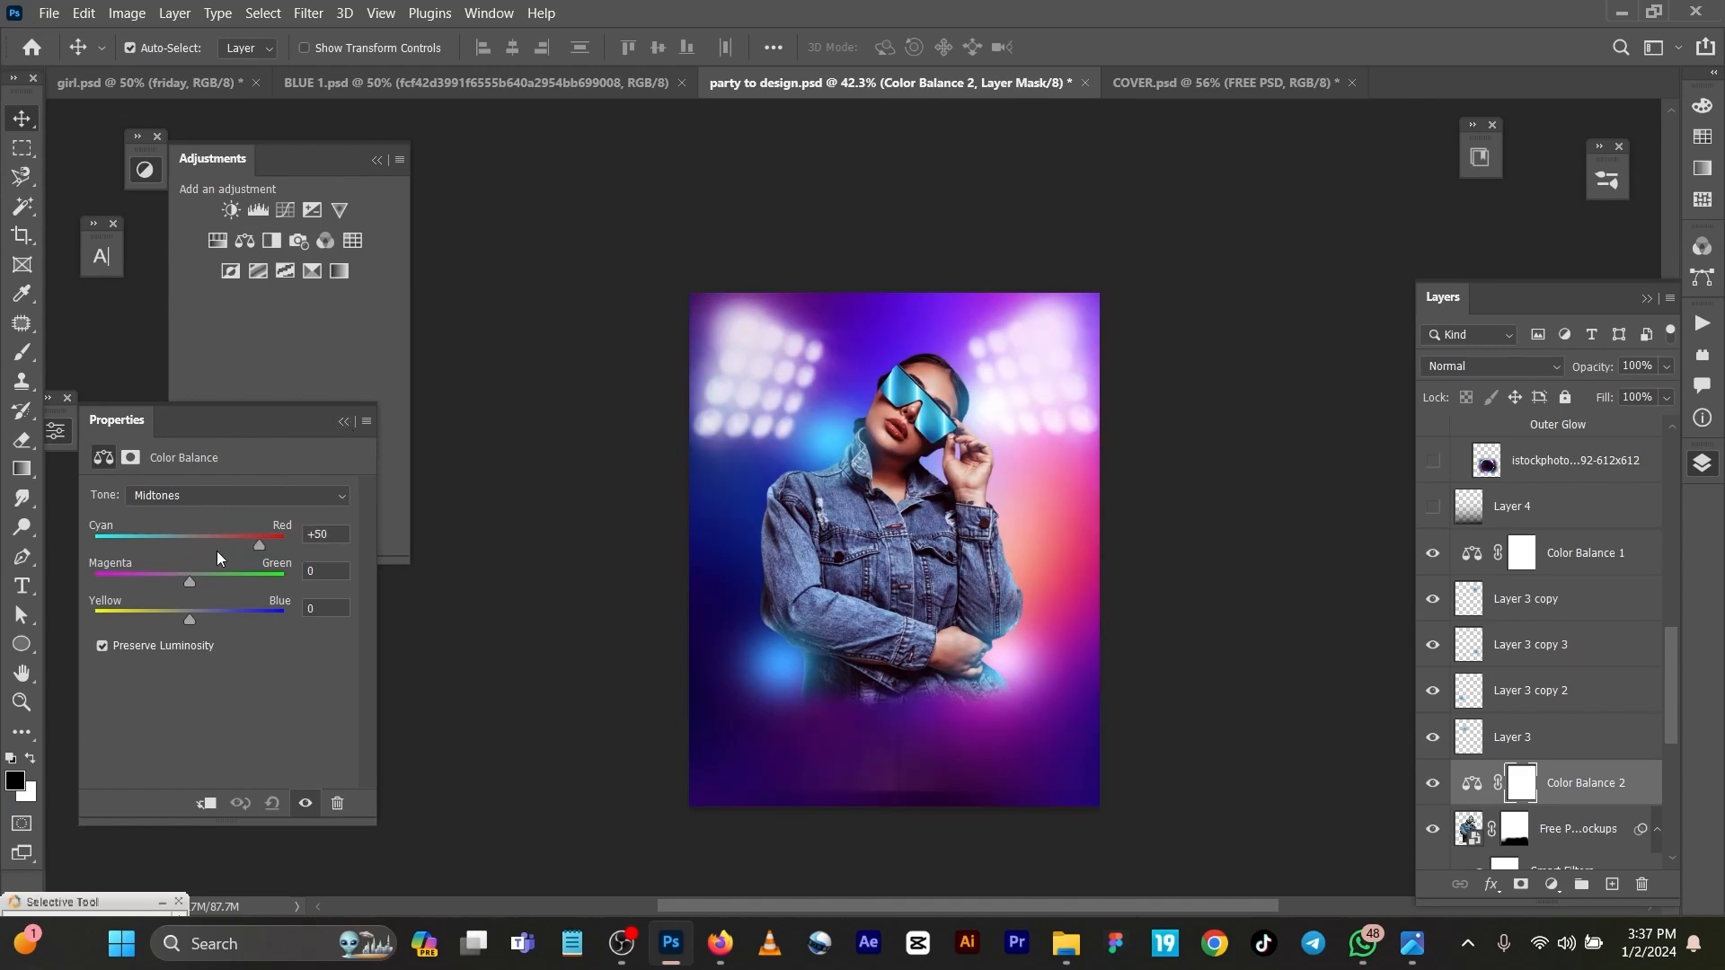
drag(258, 544, 113, 544)
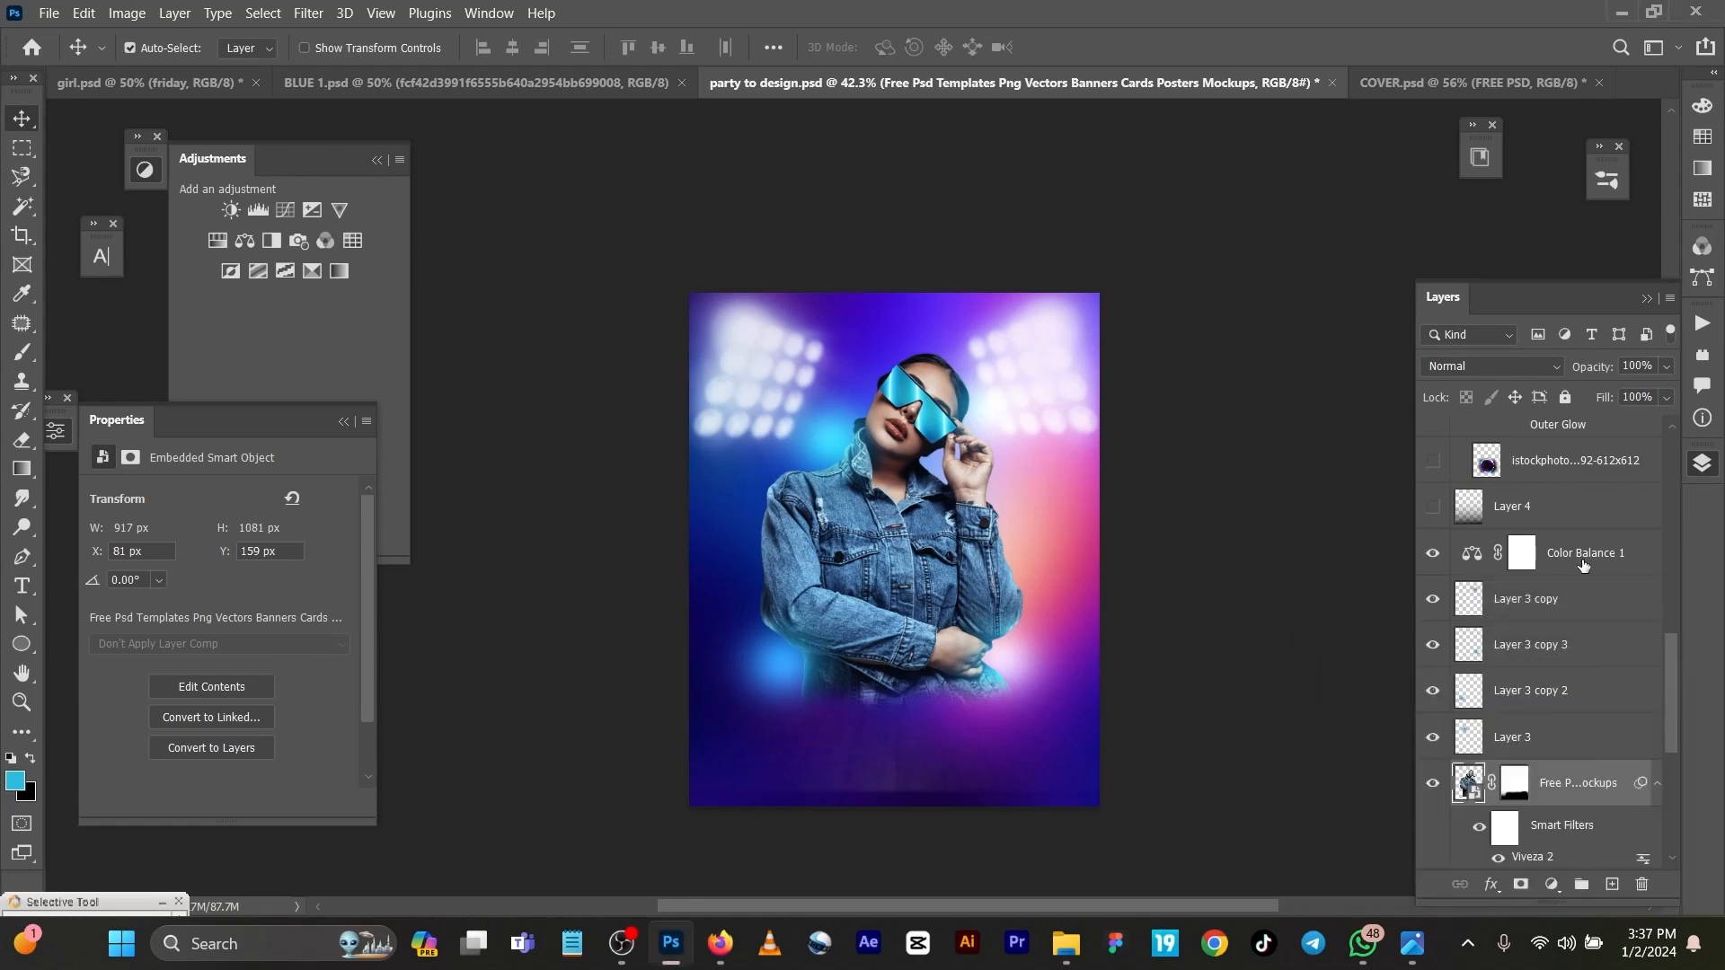
Show Color Balance 1's midtone properties and close the WhatsApp popup
click(1585, 553)
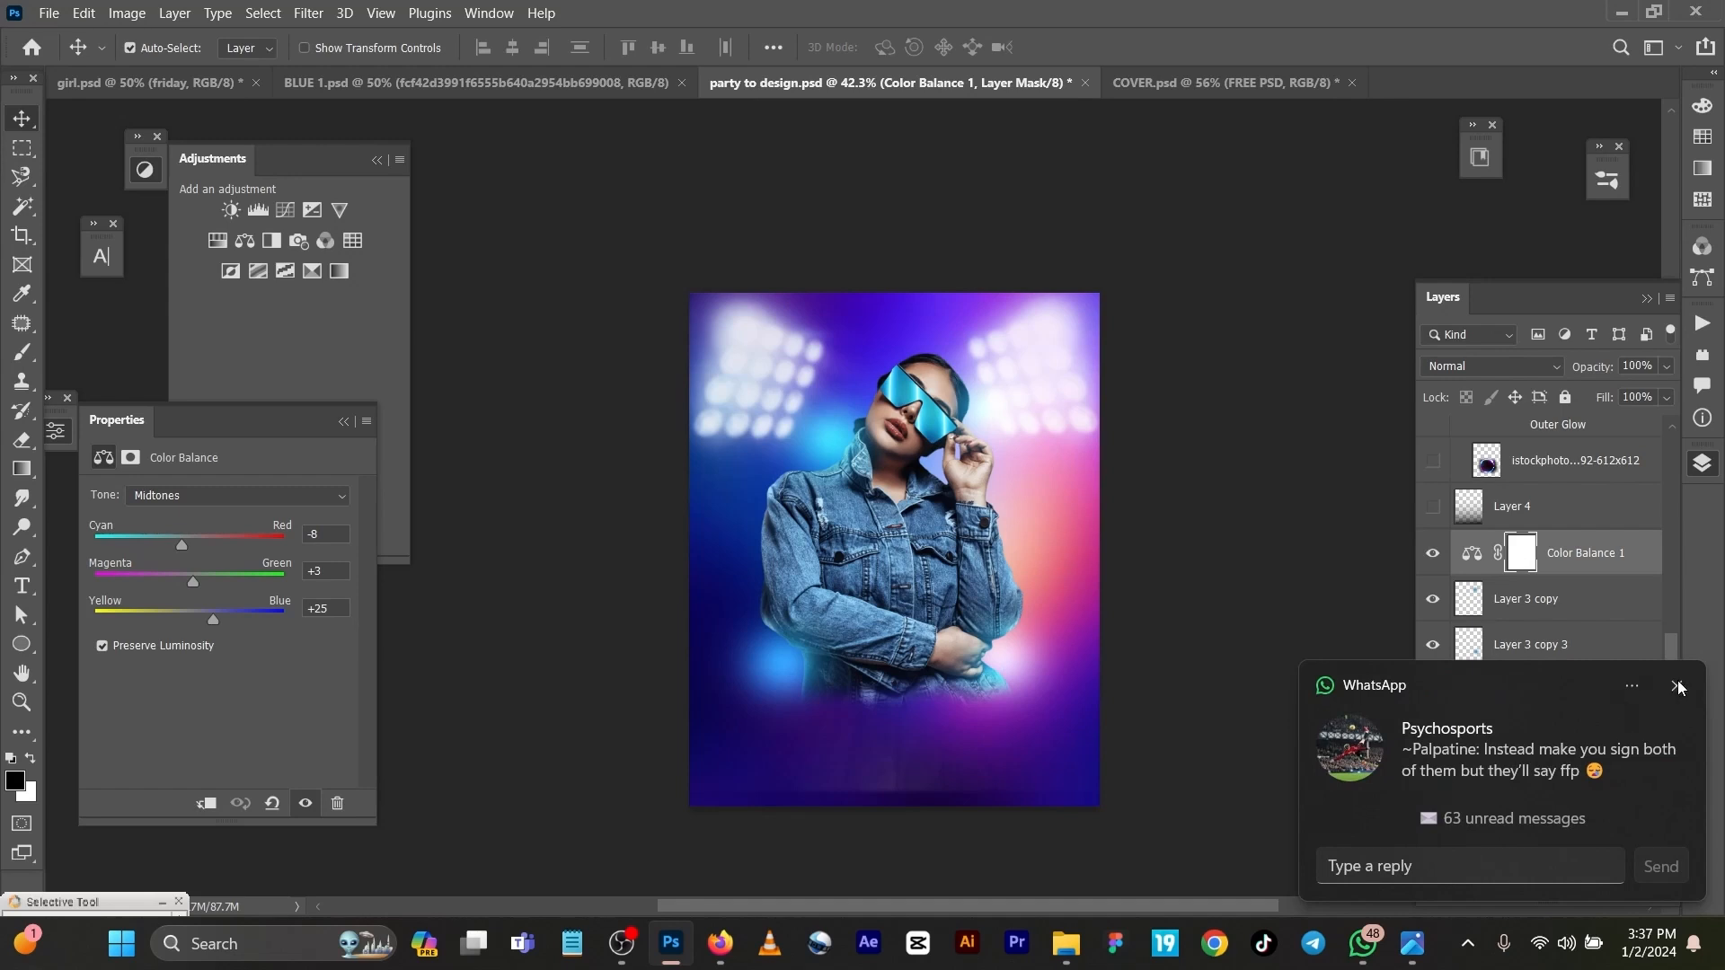
click(1680, 686)
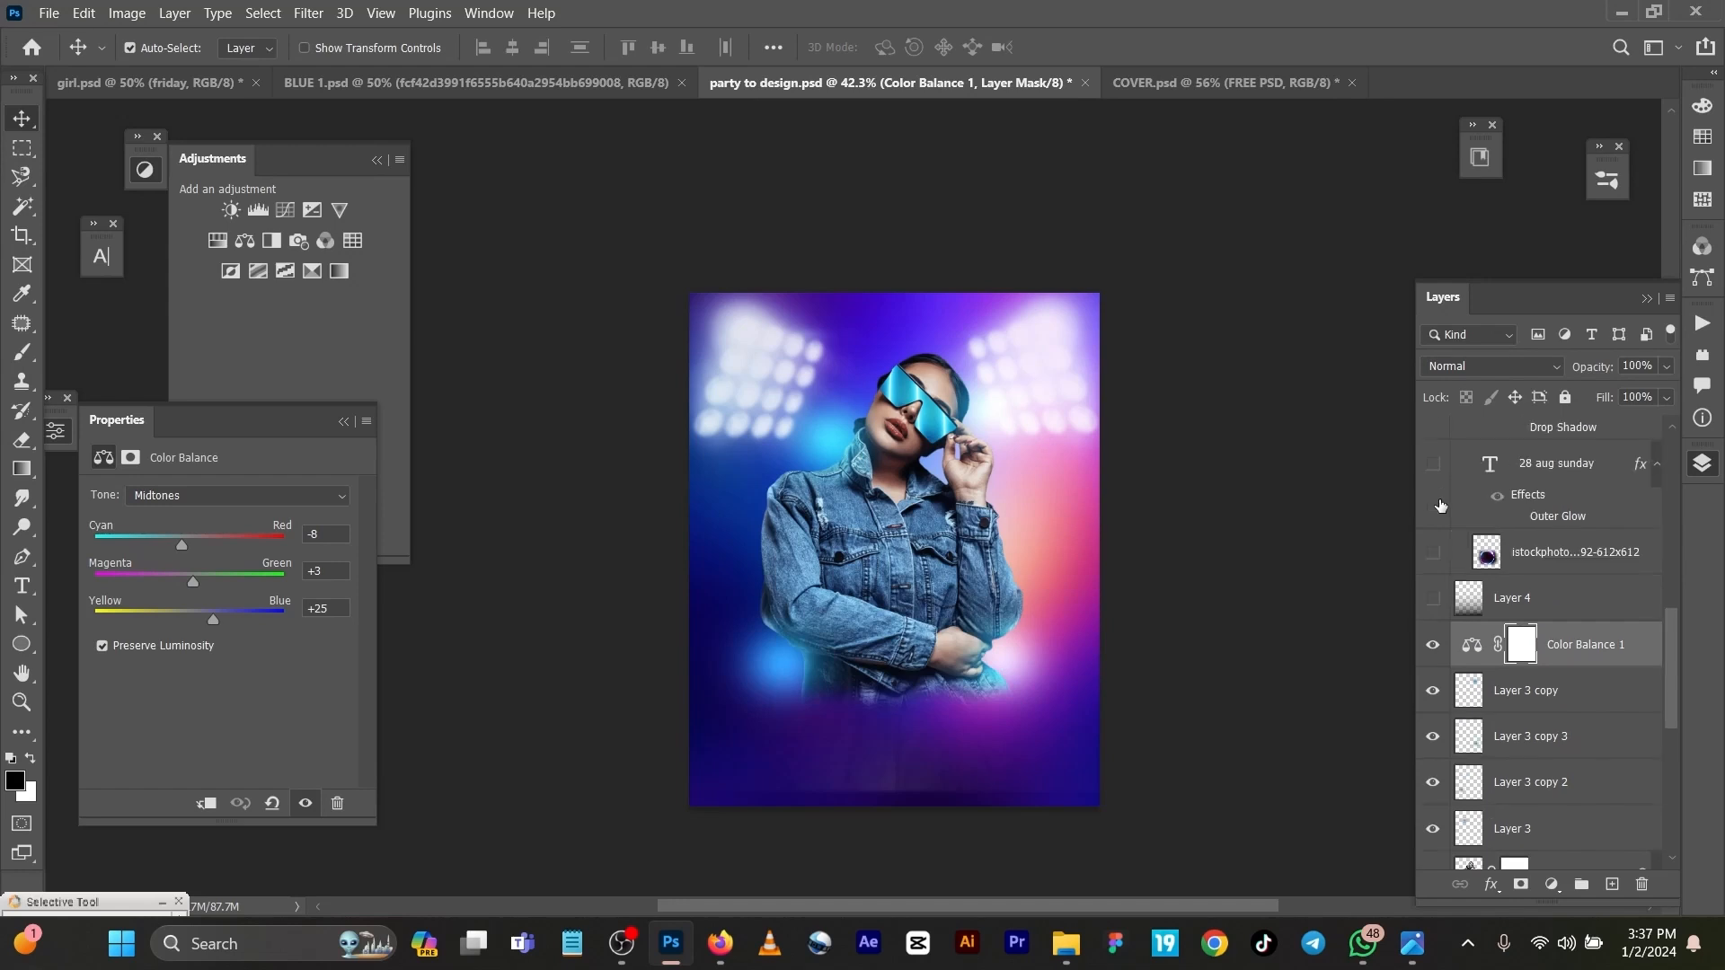
Switch the glowing neon ring image layer back on
click(1433, 552)
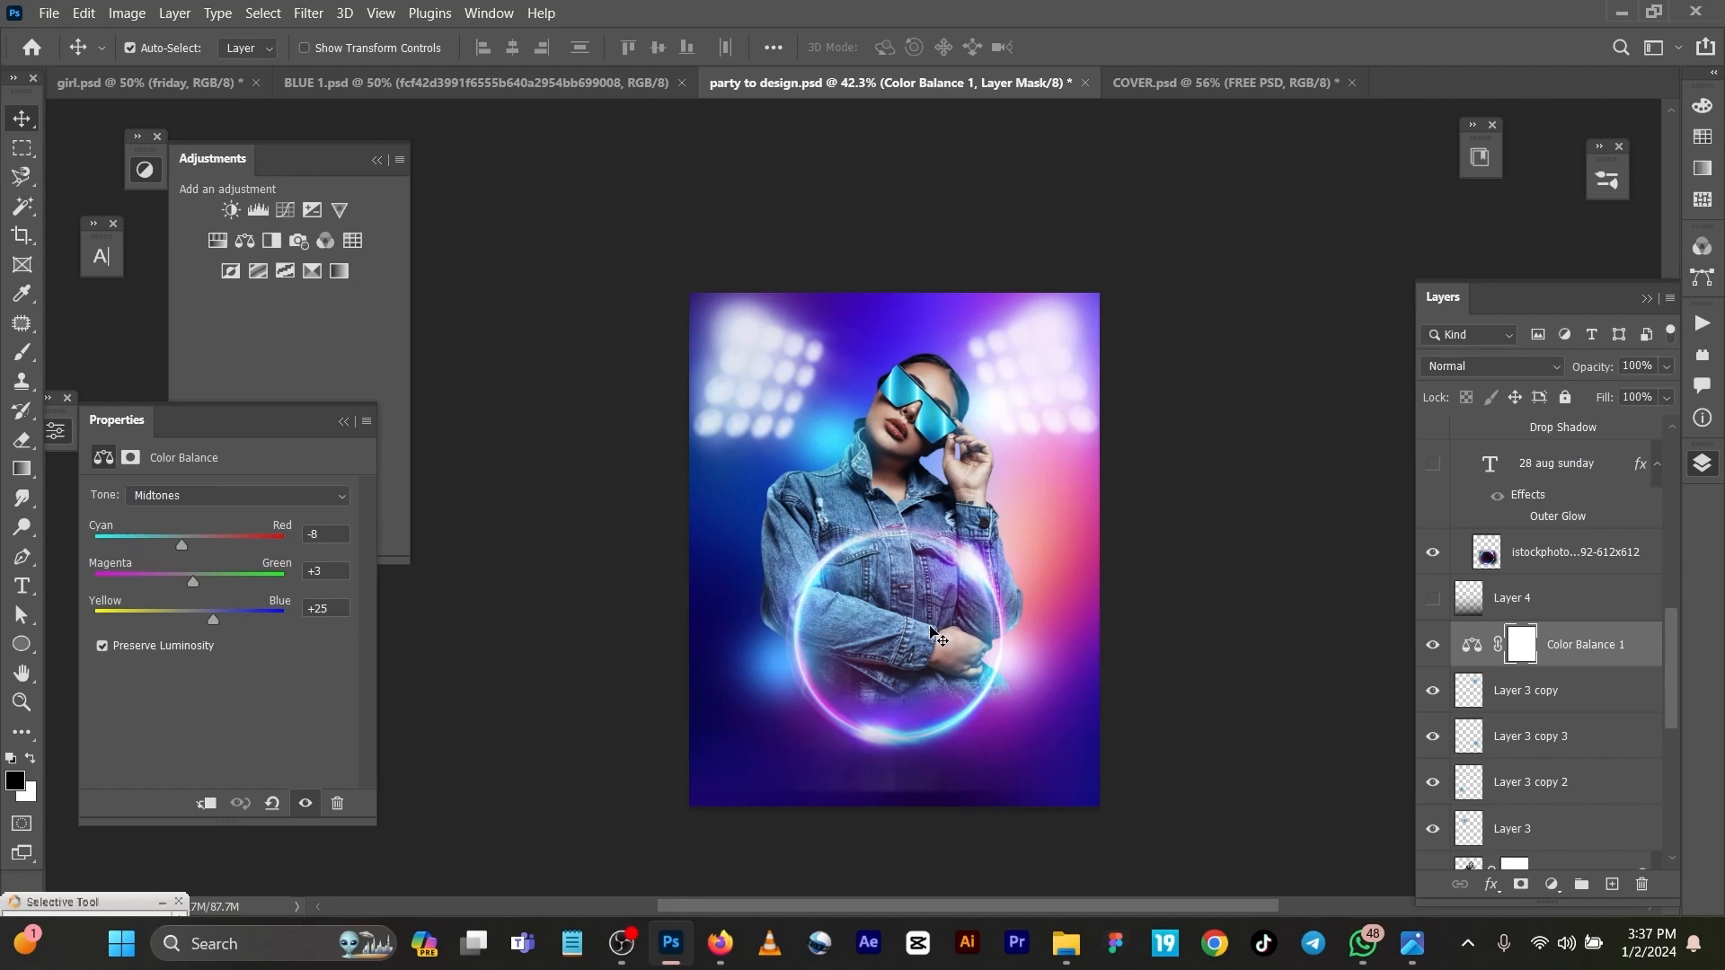
mouse_move(1515, 408)
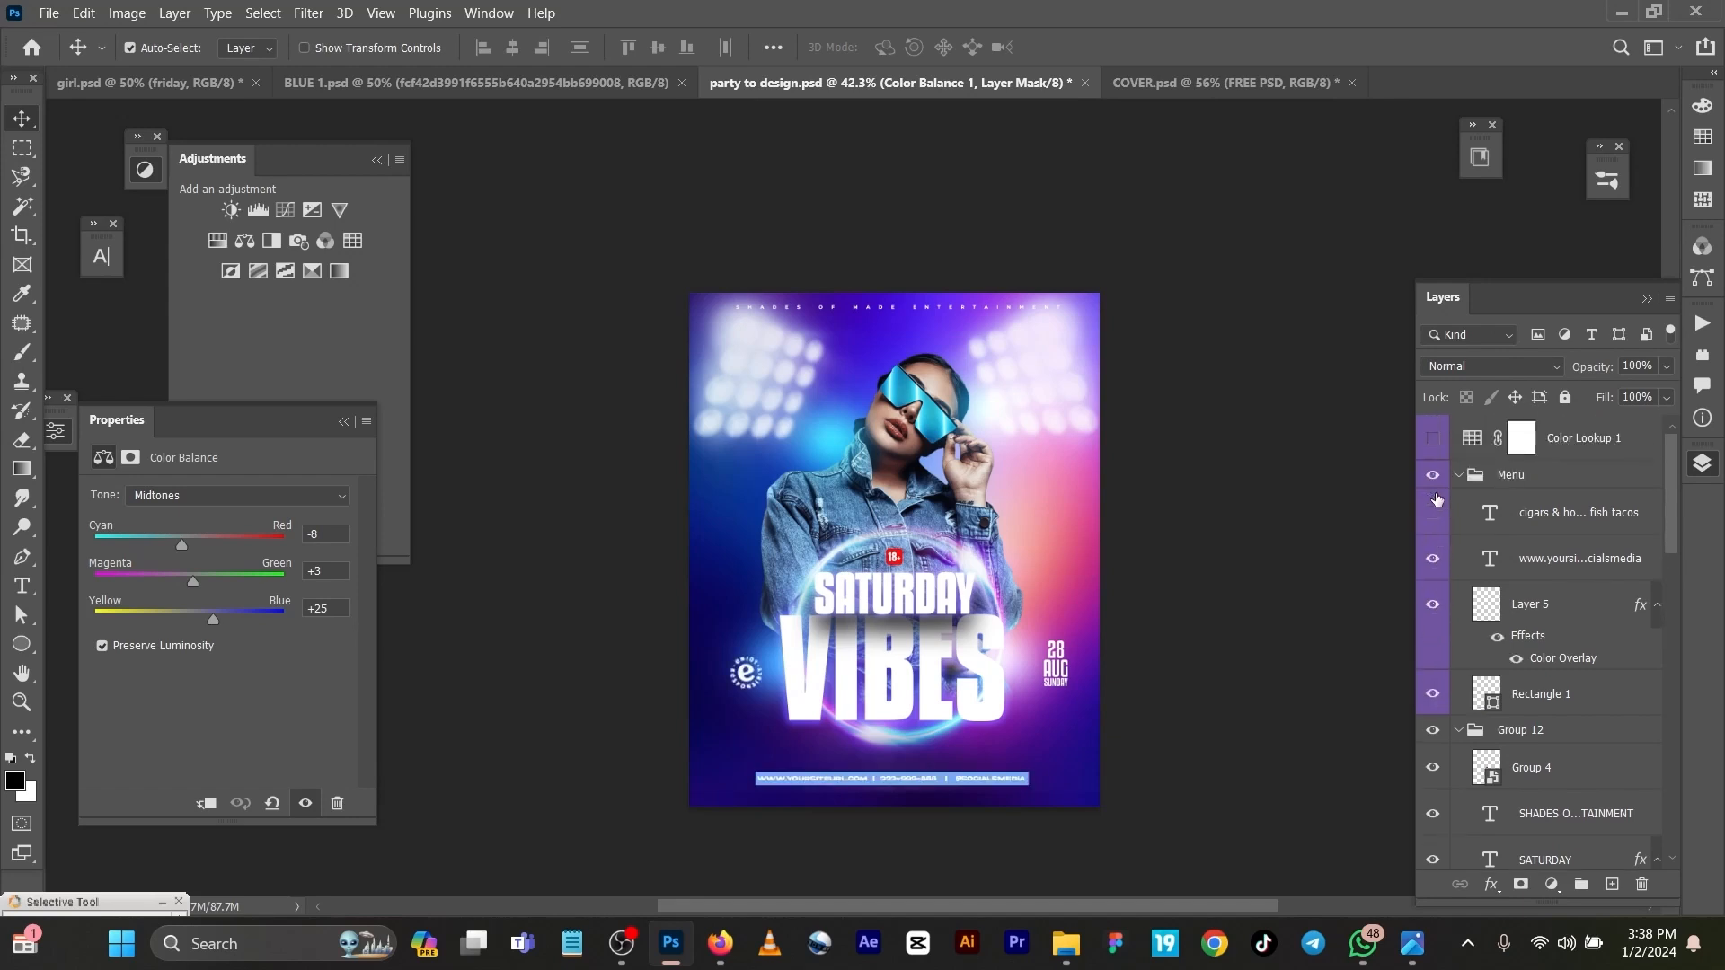
Show the Menu group's menu text layer and select the SATURDAY text layer
click(1432, 513)
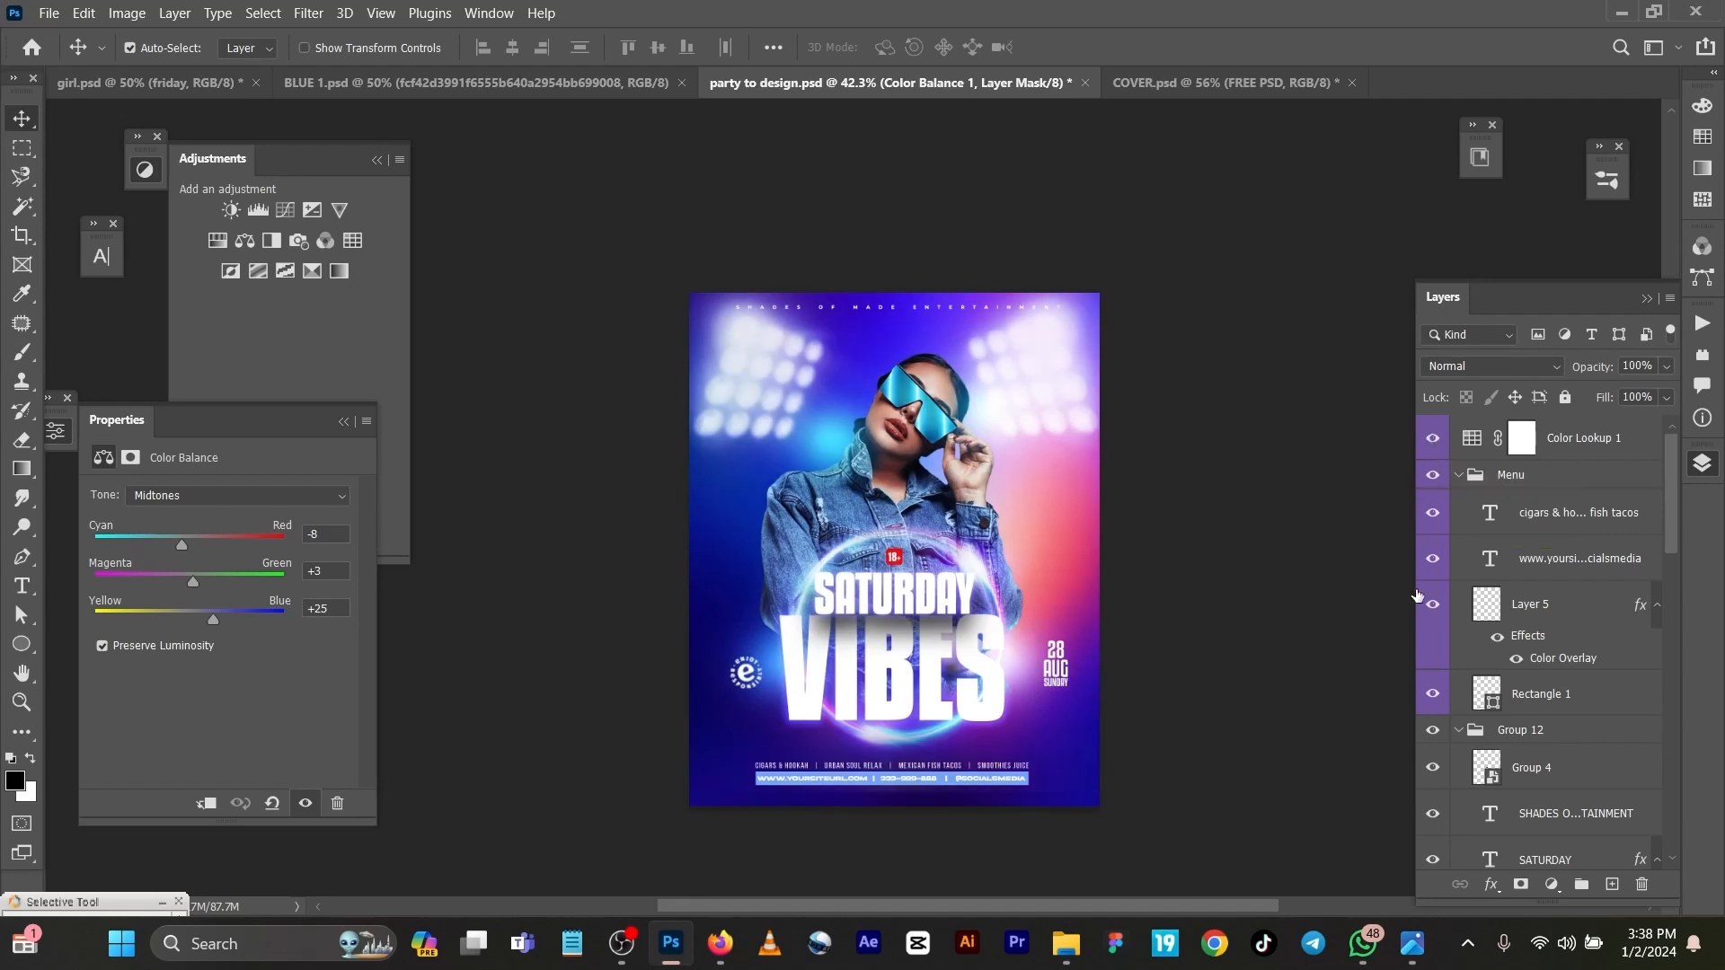
mouse_move(1432, 604)
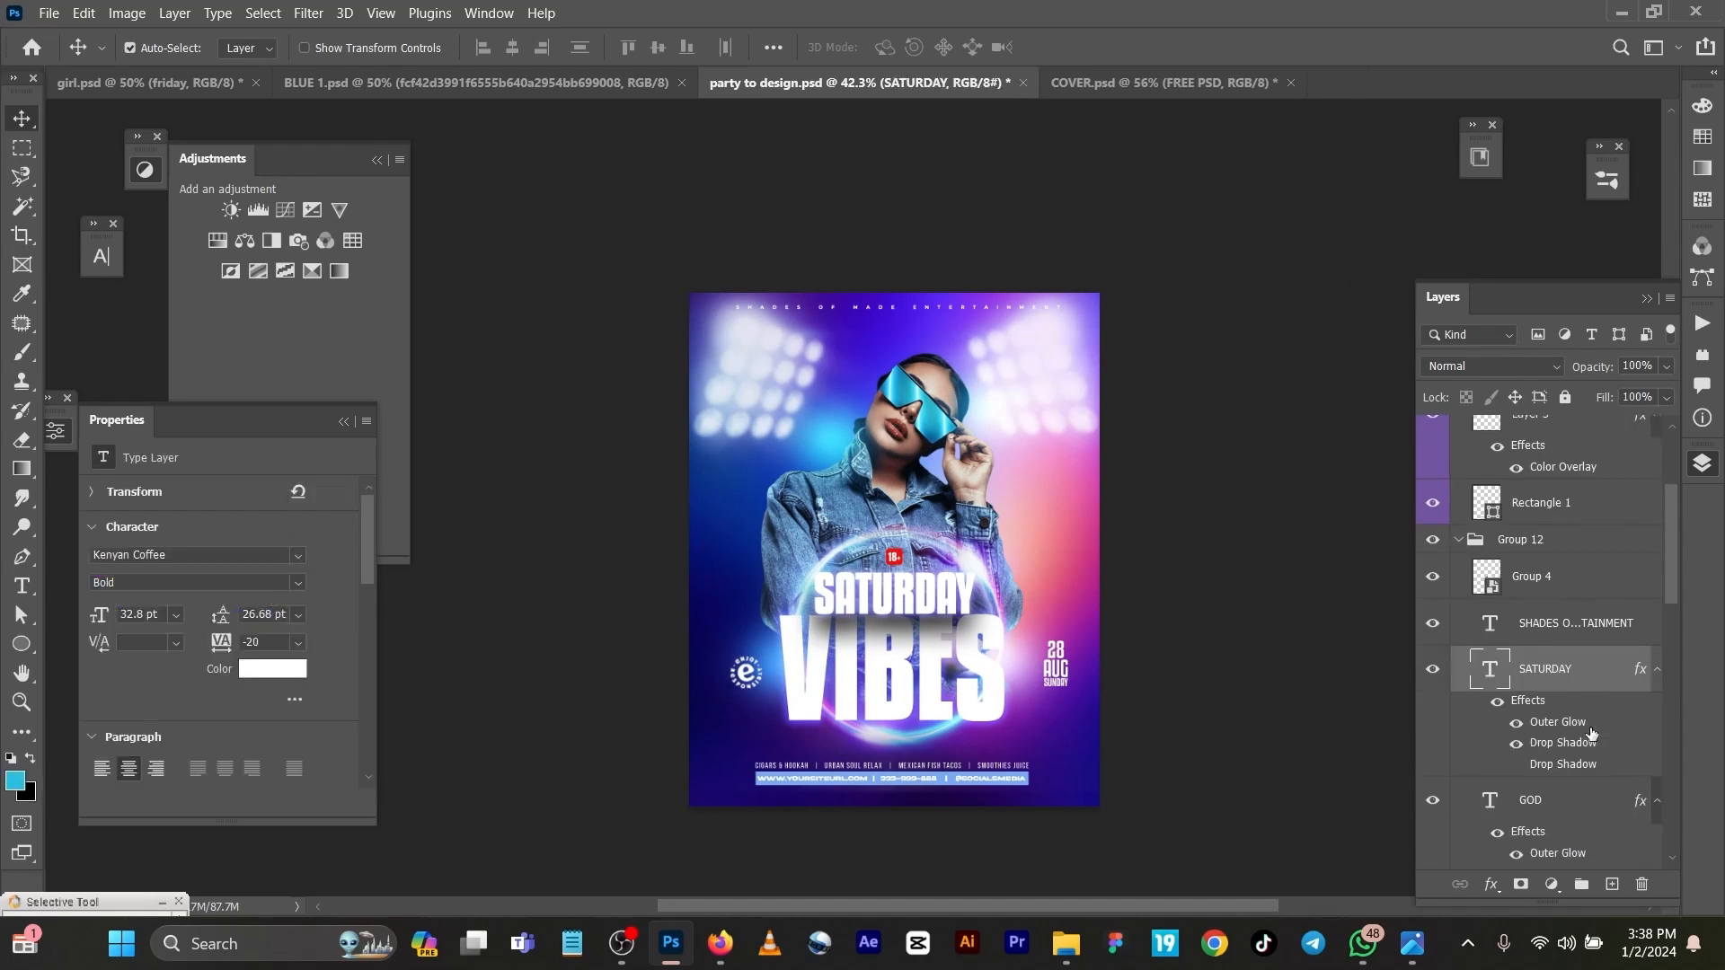
mouse_move(1572, 697)
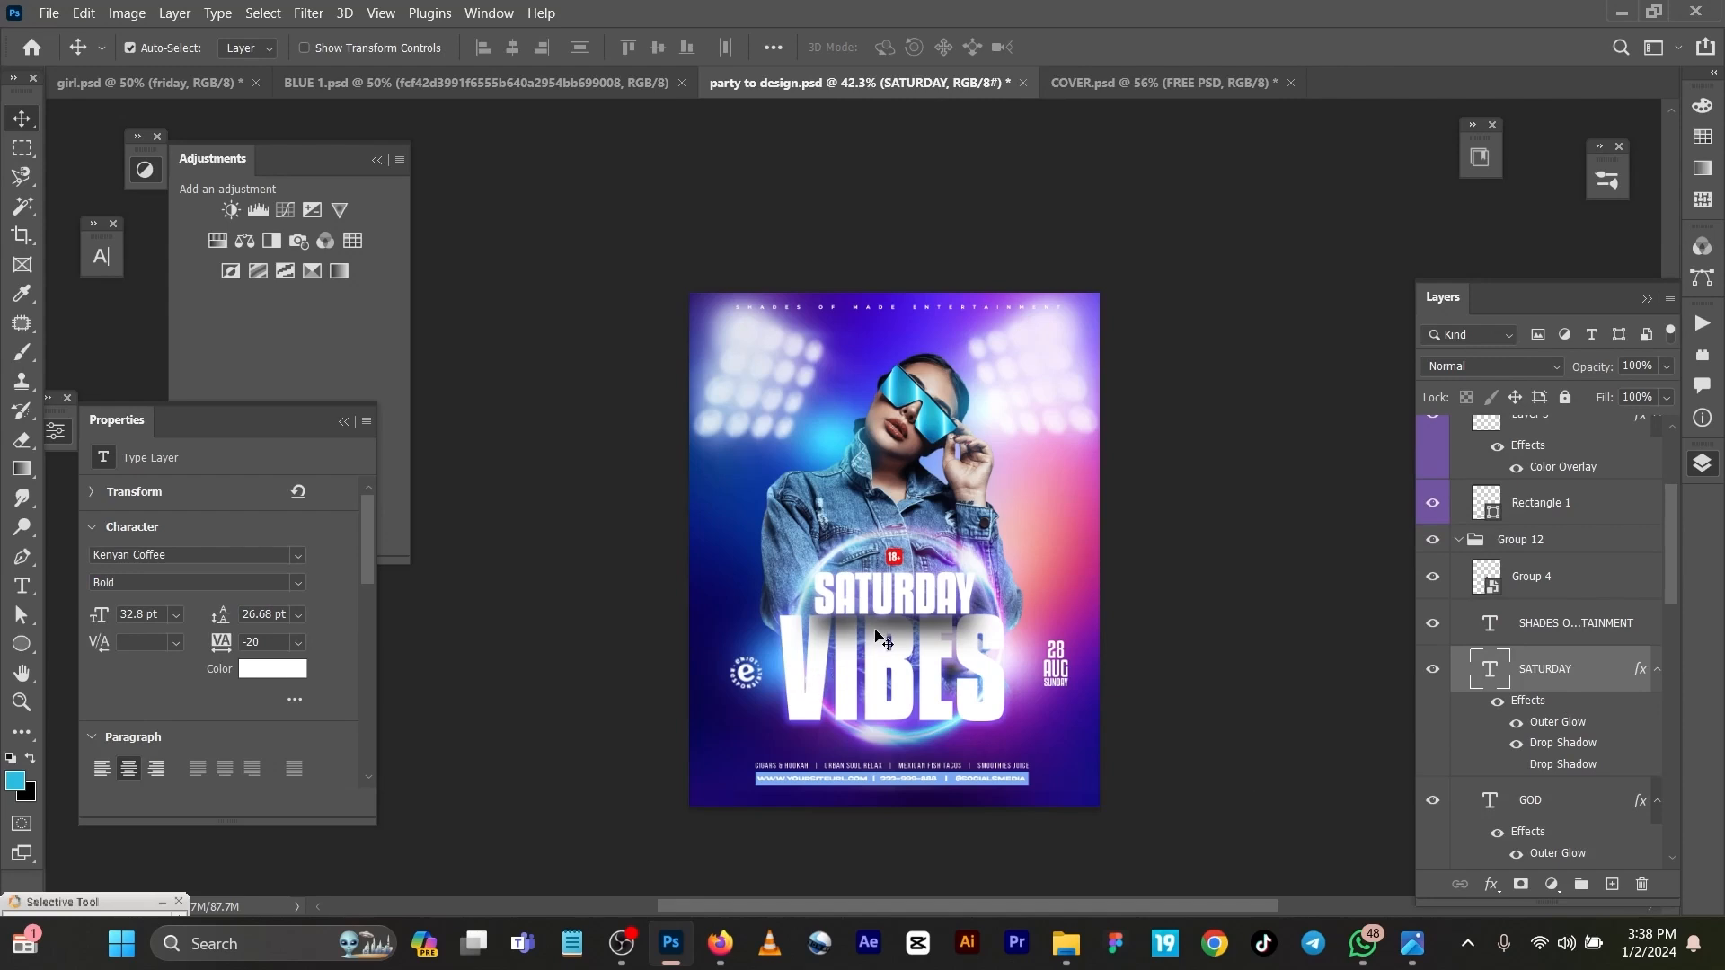
mouse_move(938, 659)
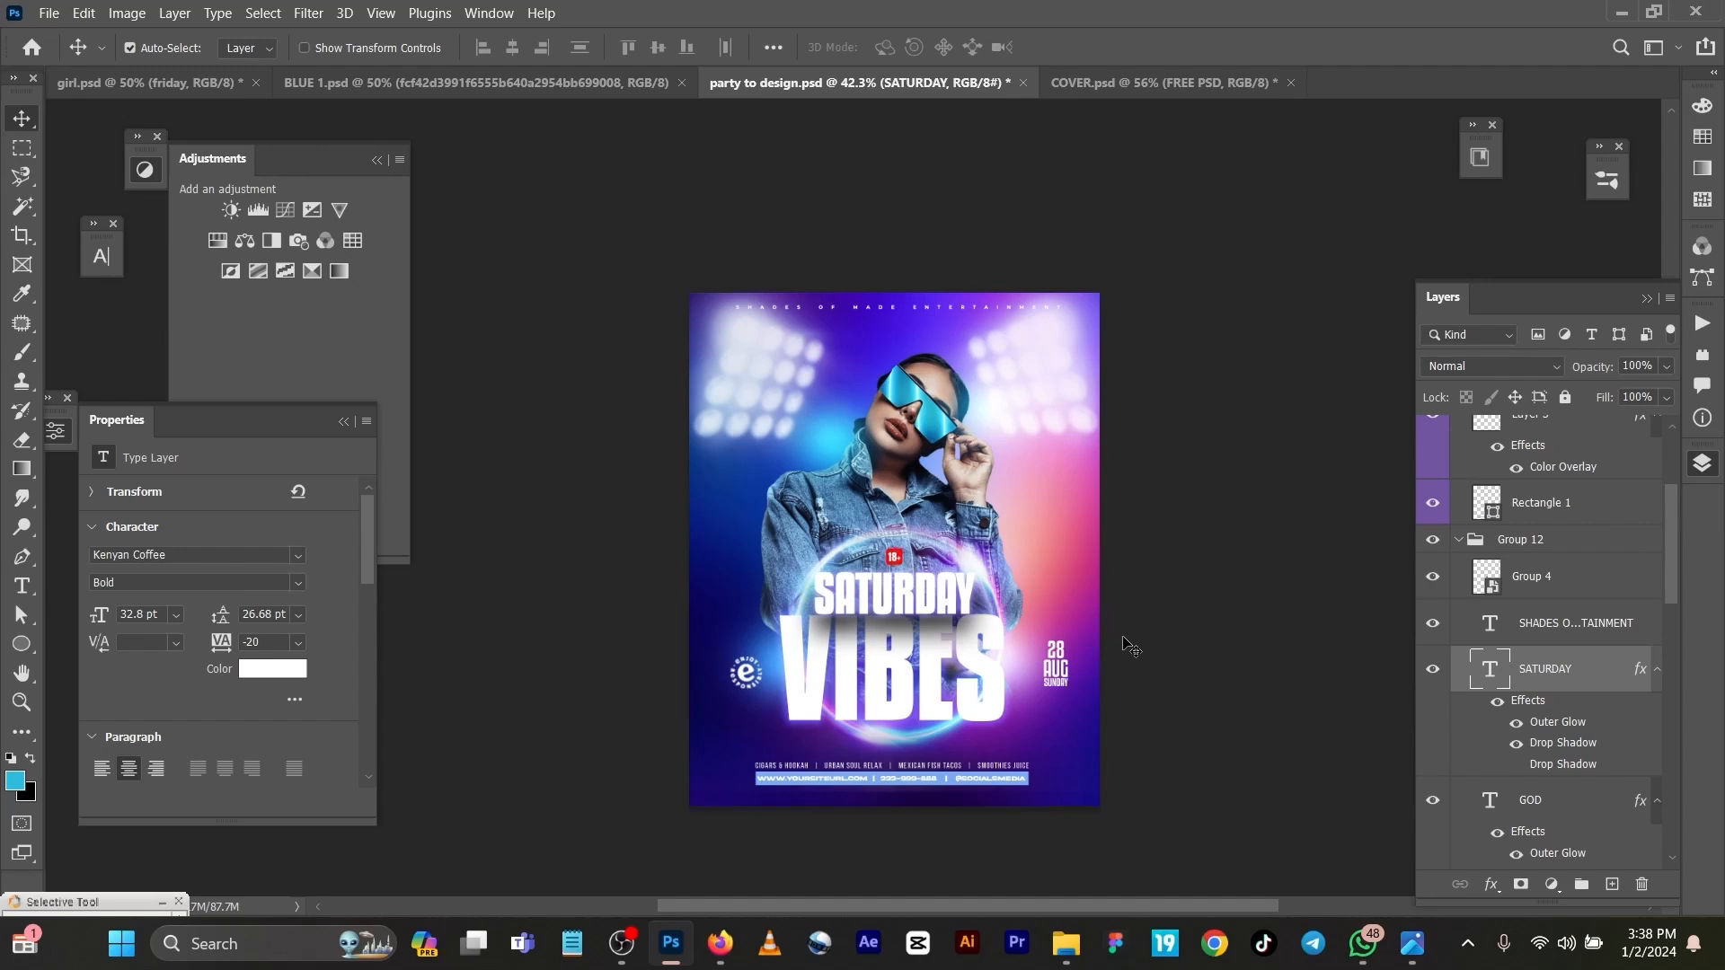
mouse_move(1144, 663)
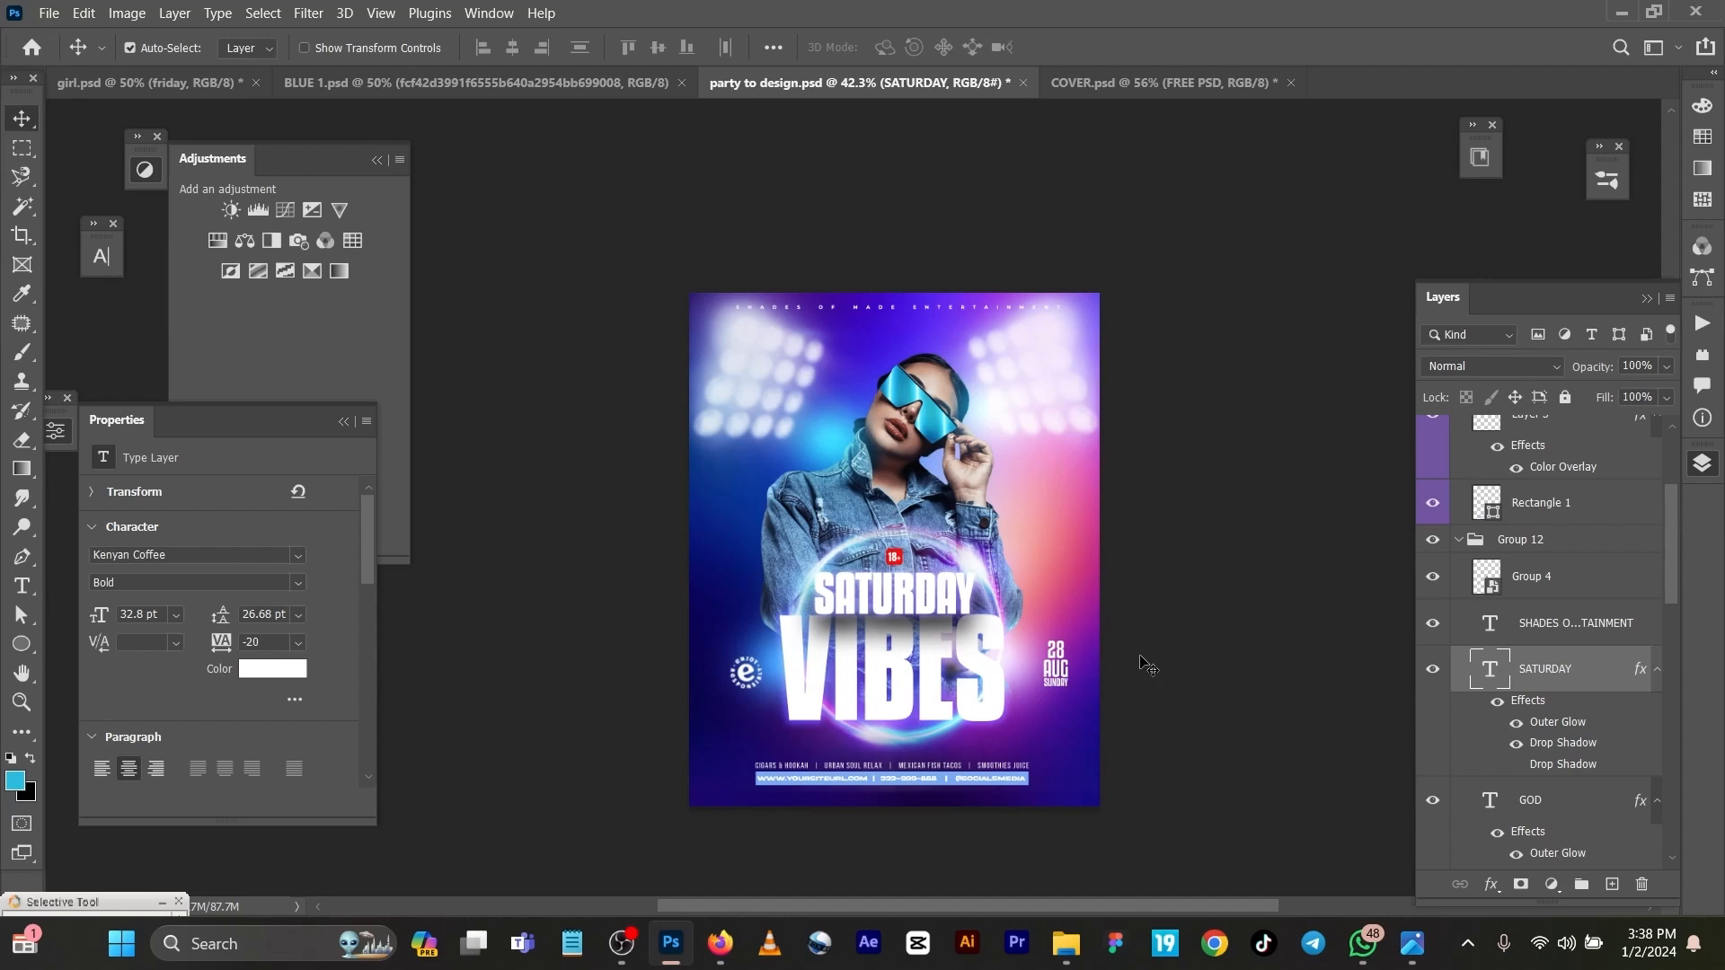
mouse_move(1531, 813)
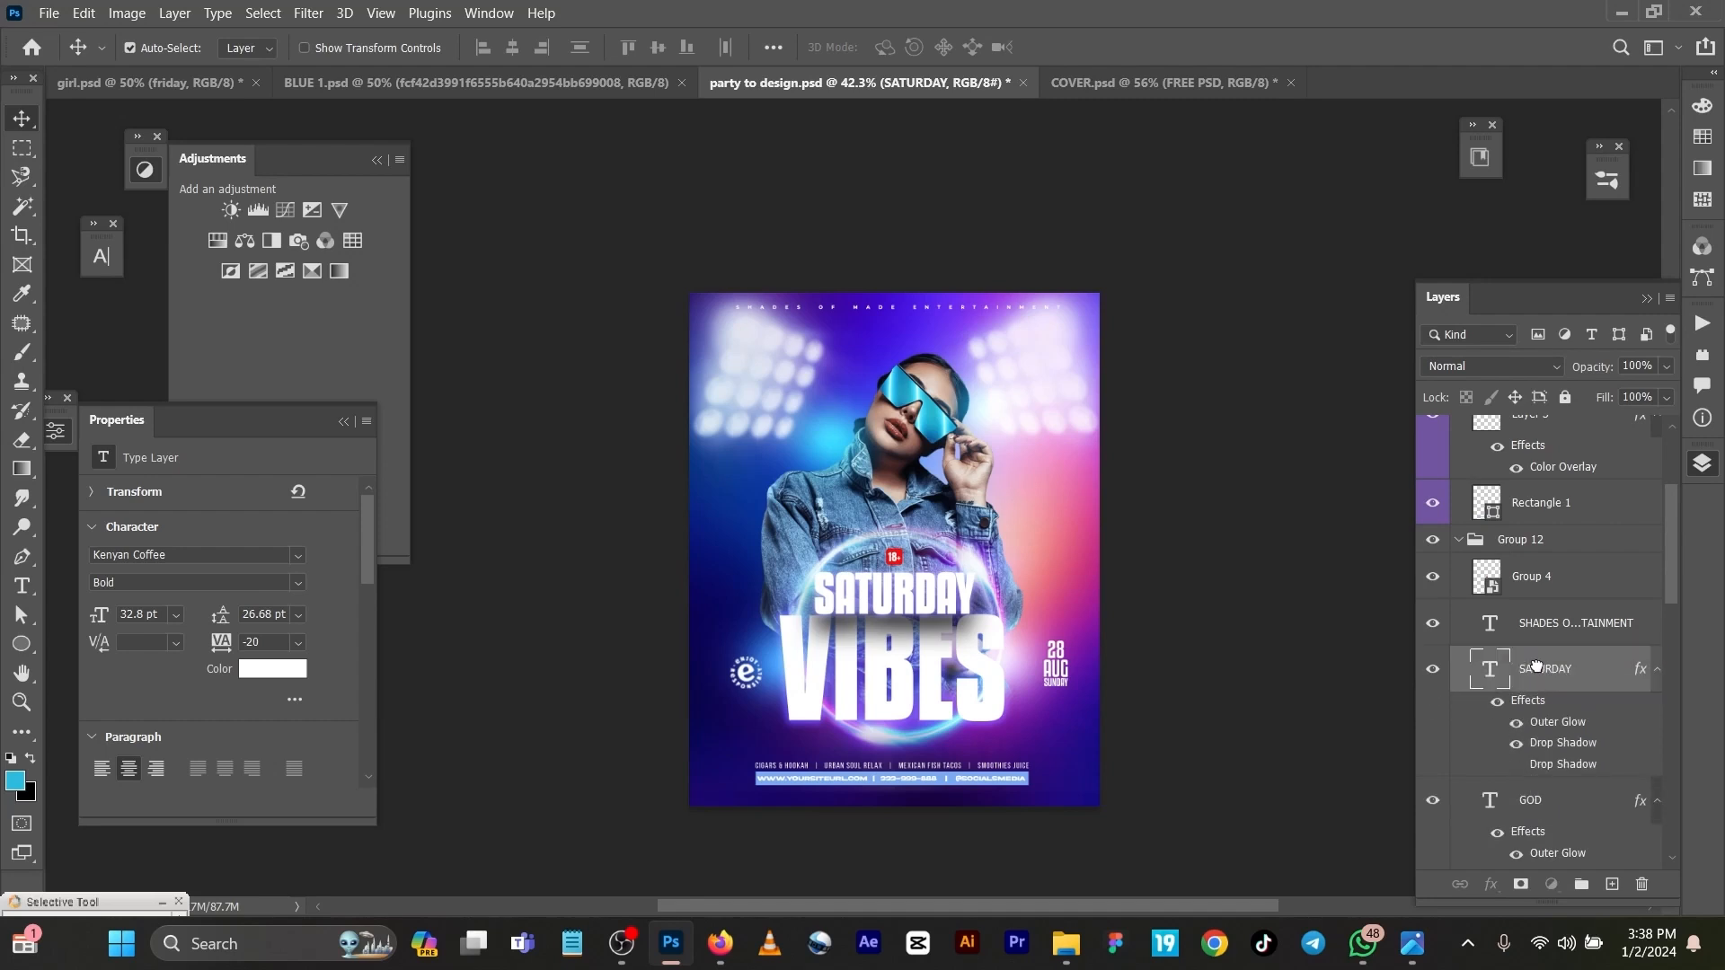
click(1535, 669)
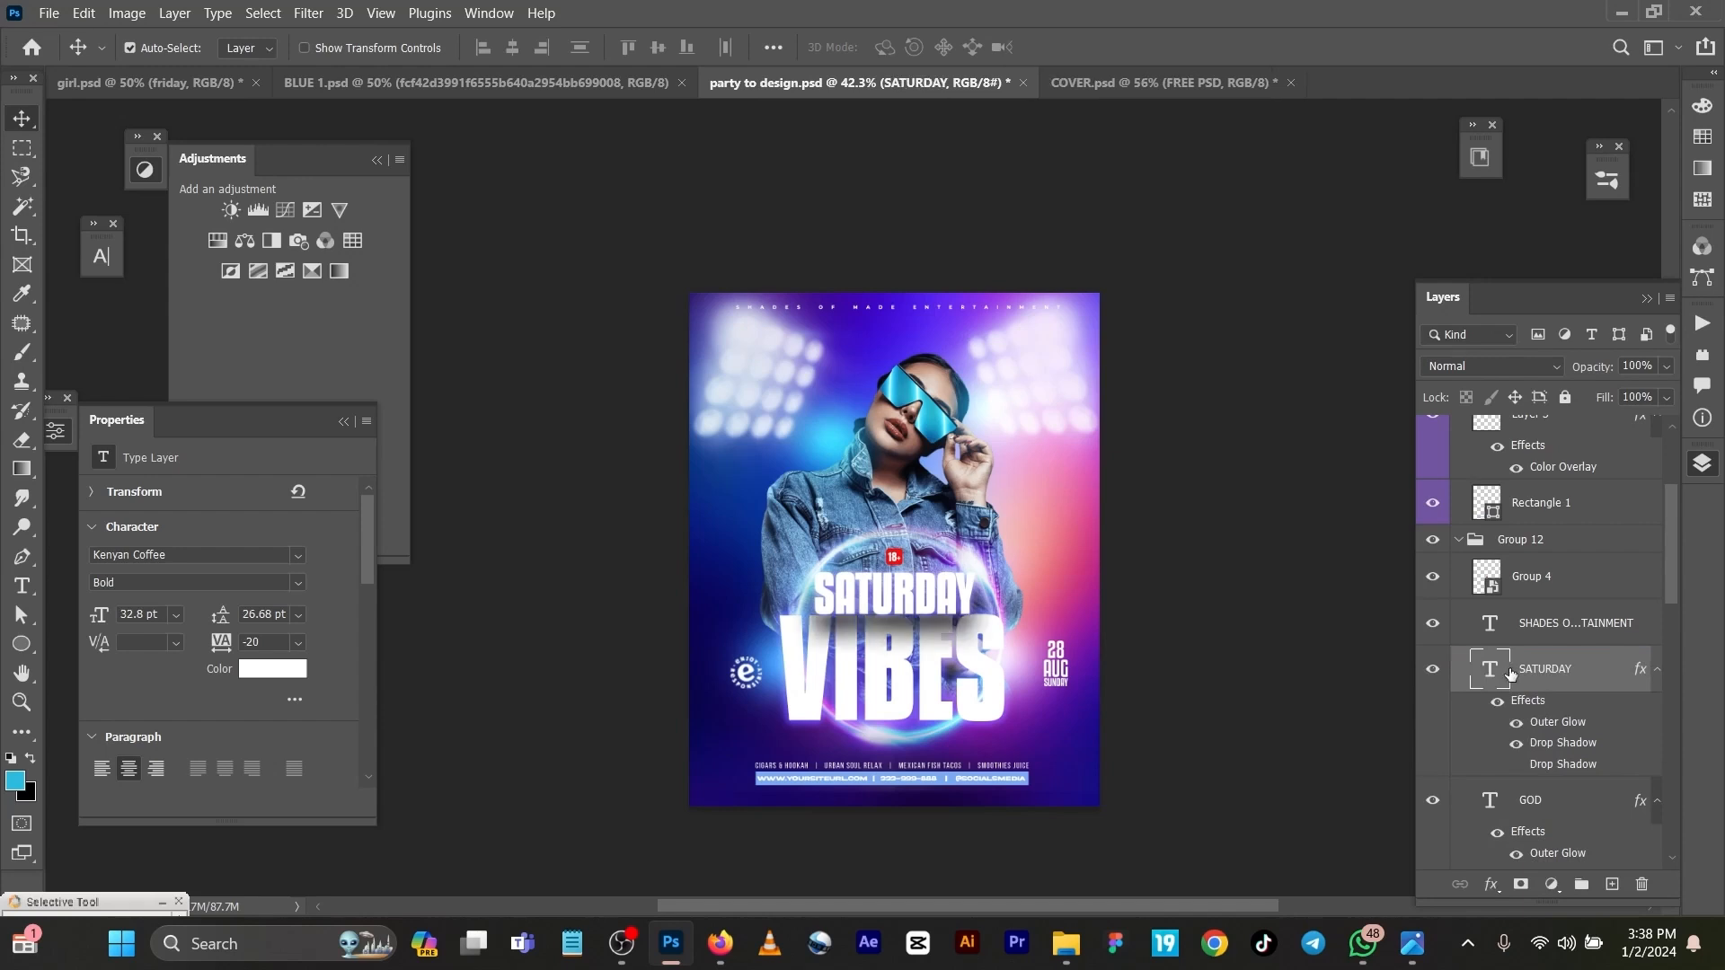
mouse_move(1535, 755)
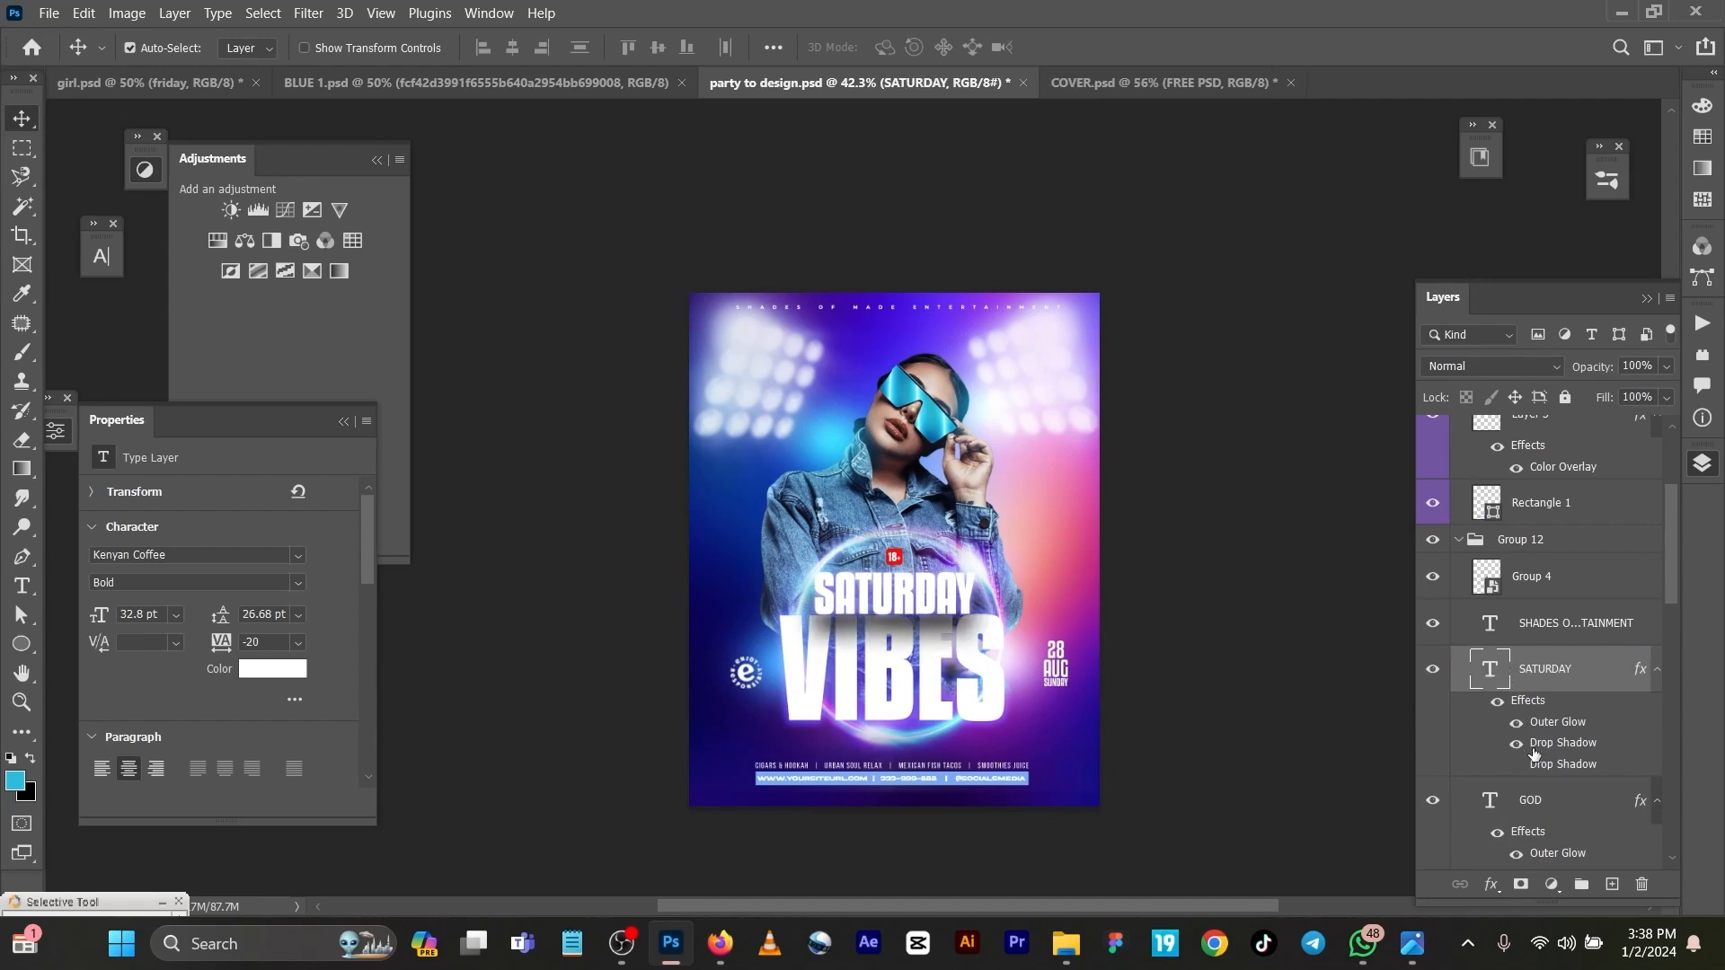
mouse_move(1542, 747)
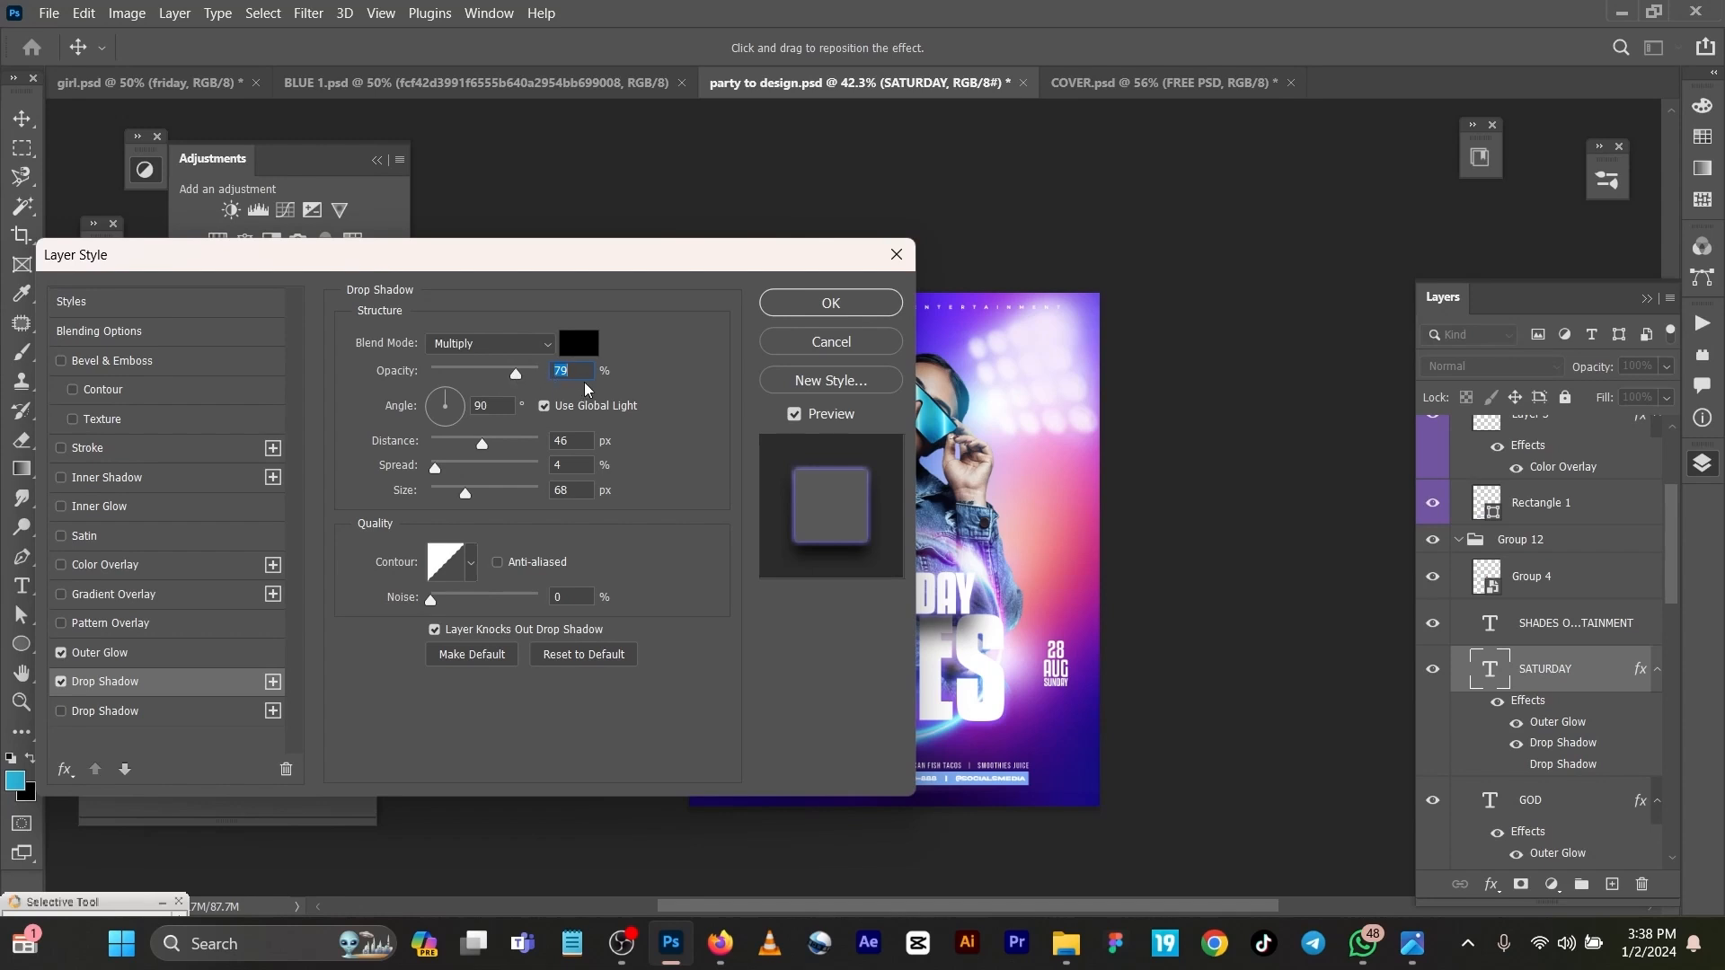
mouse_move(638, 434)
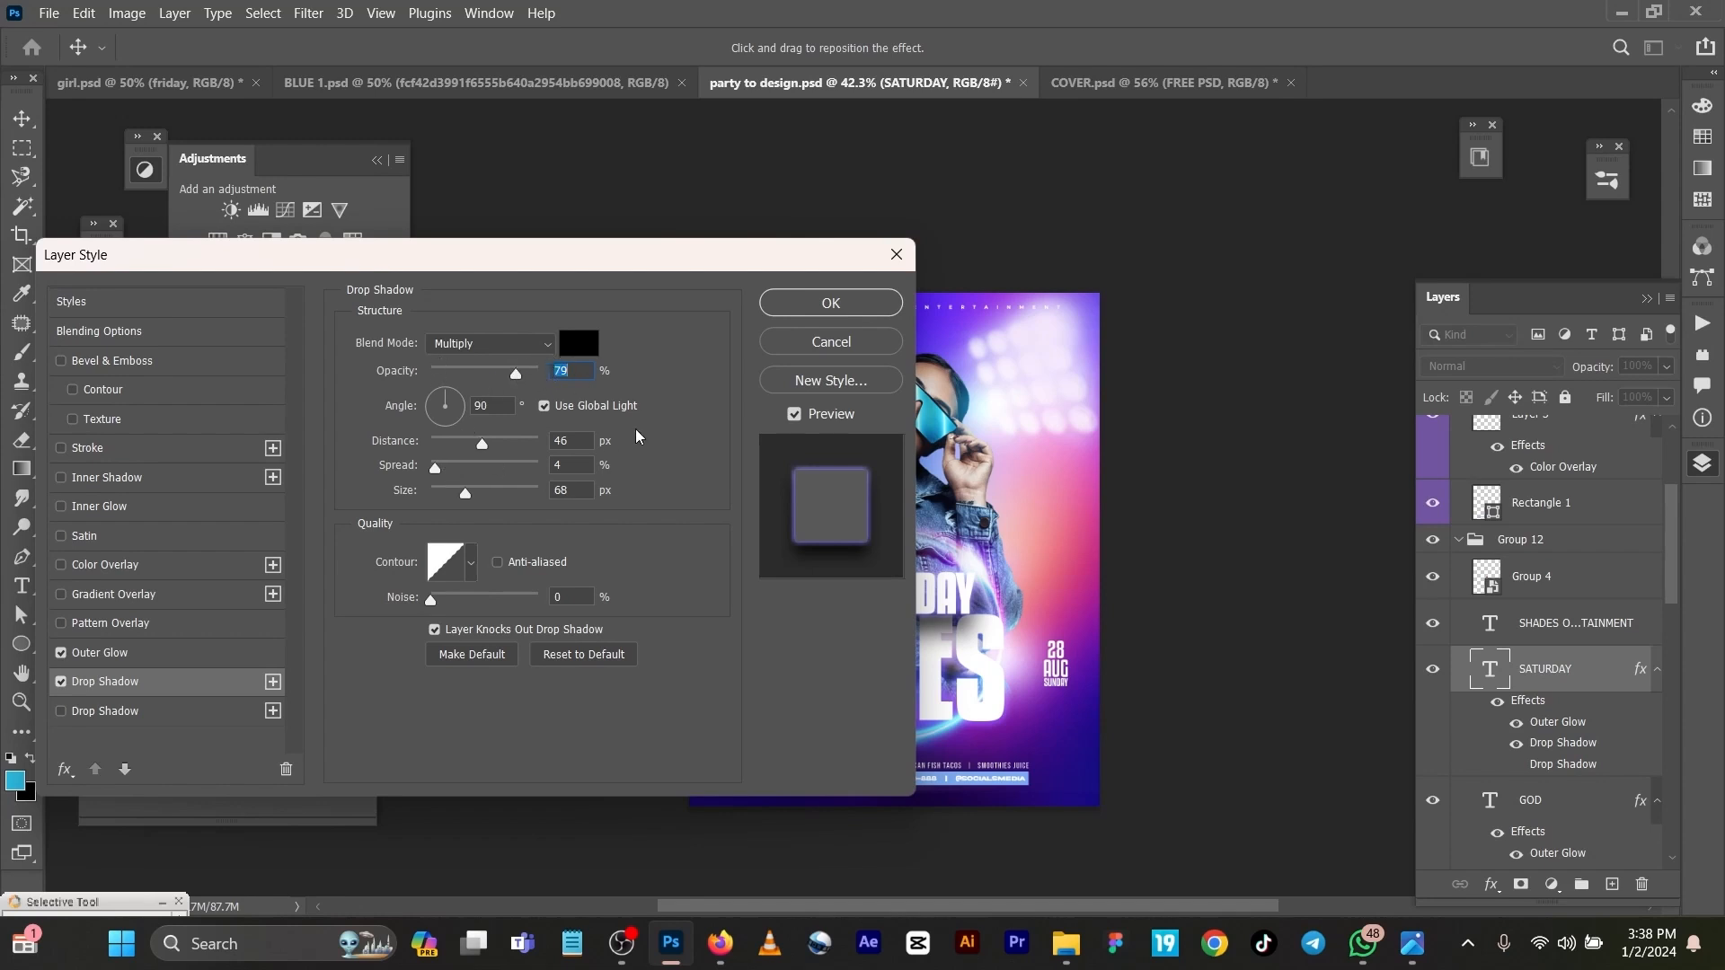
mouse_move(674, 516)
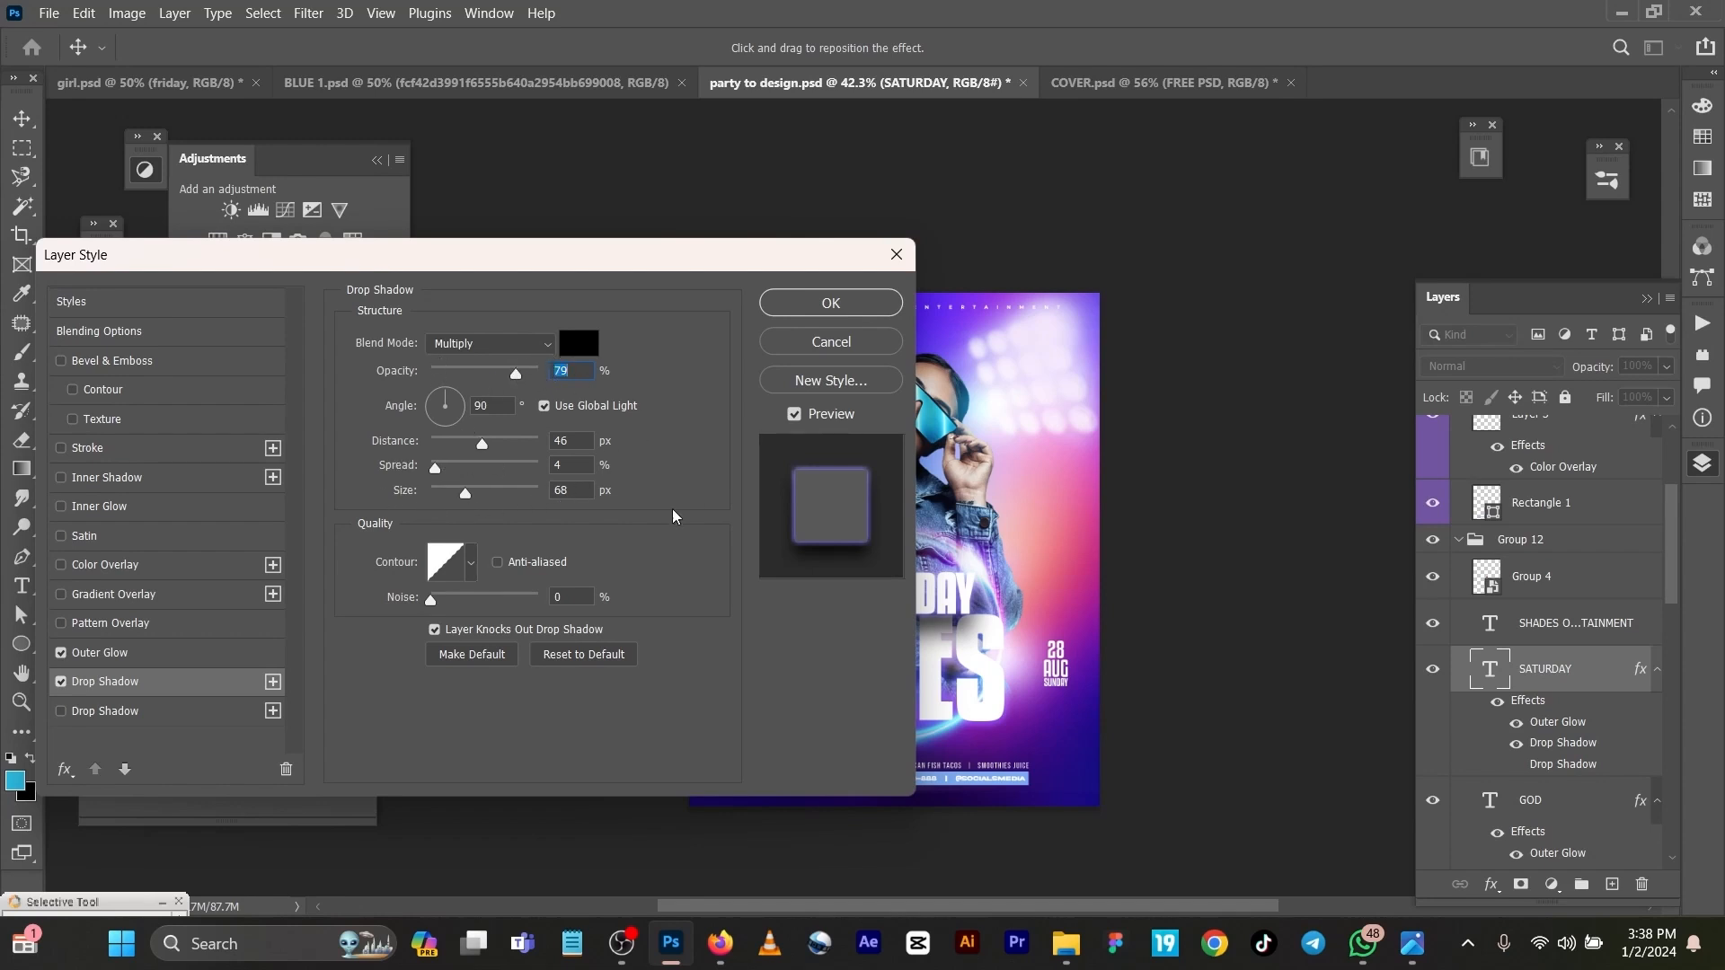
Review SATURDAY's Outer Glow and confirm its purple glow colour in the Color Picker
click(99, 652)
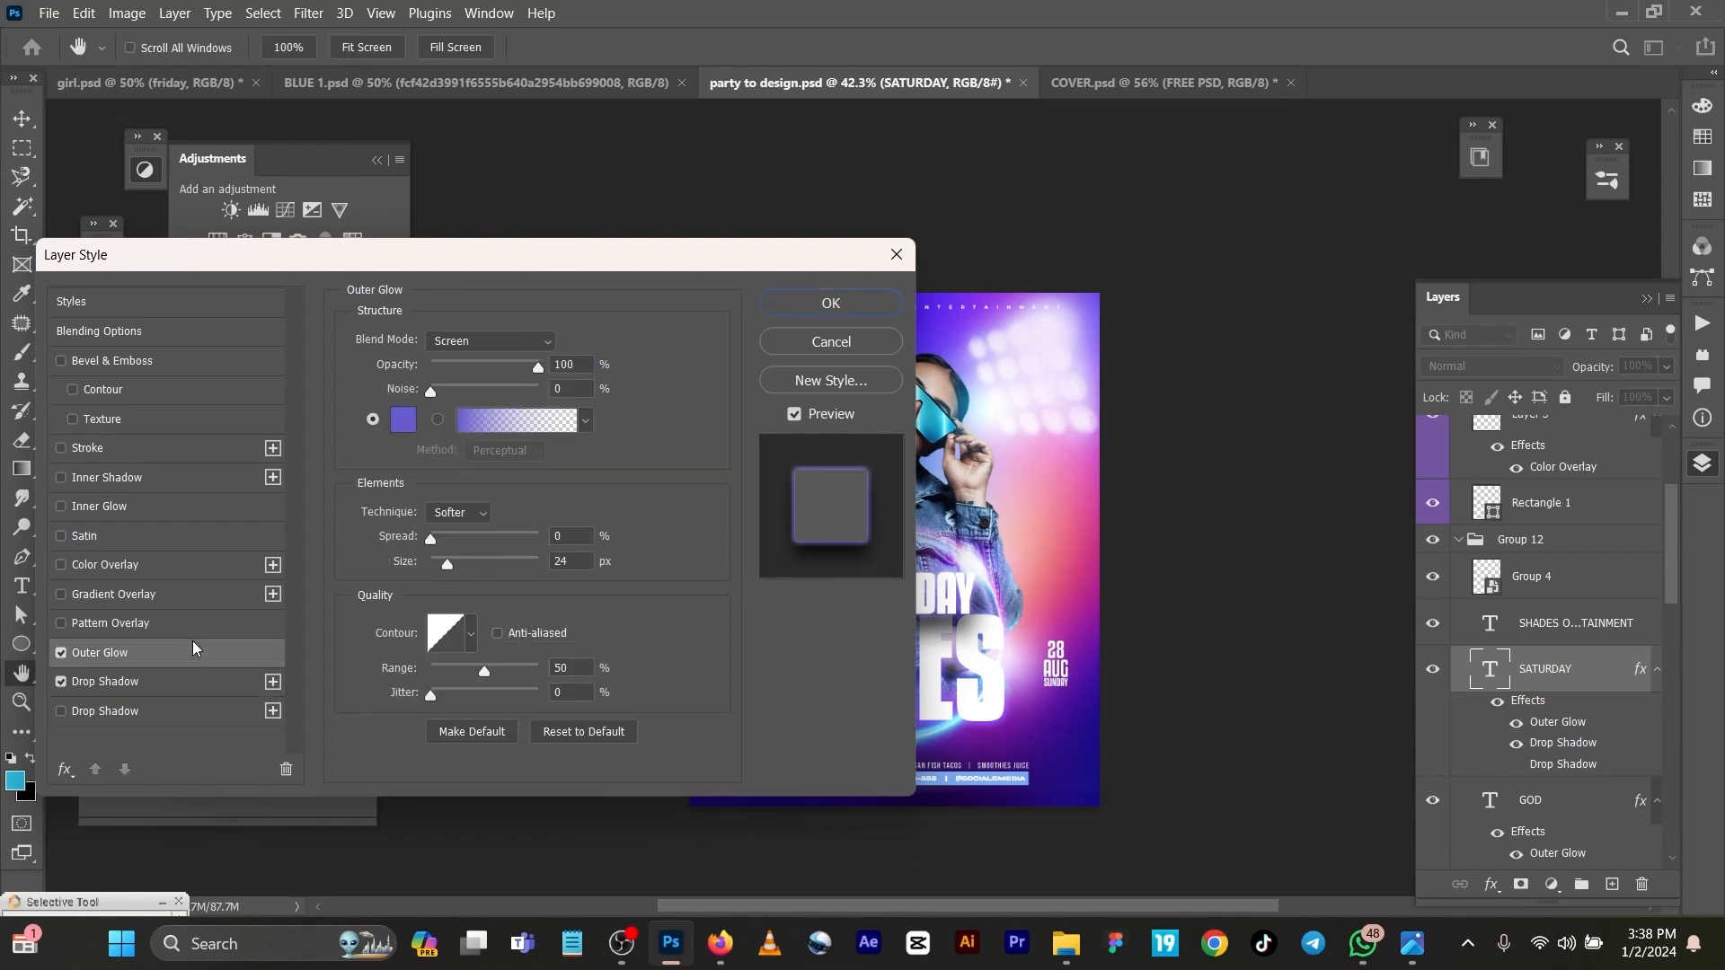
click(403, 419)
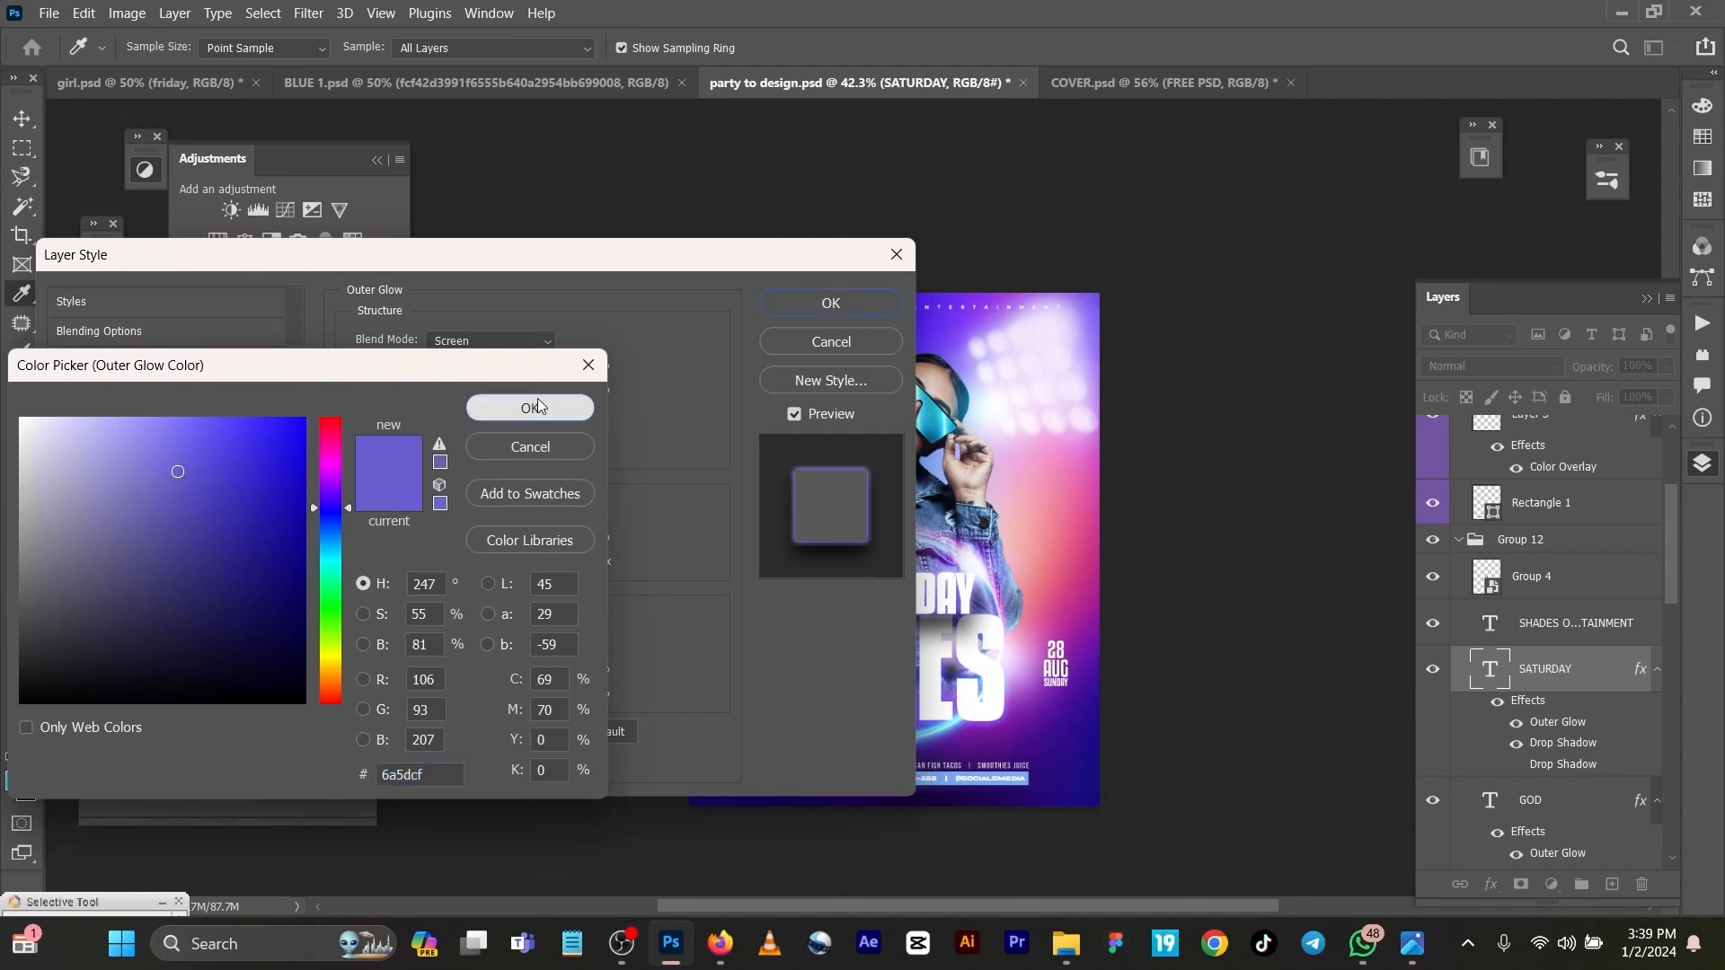
click(529, 408)
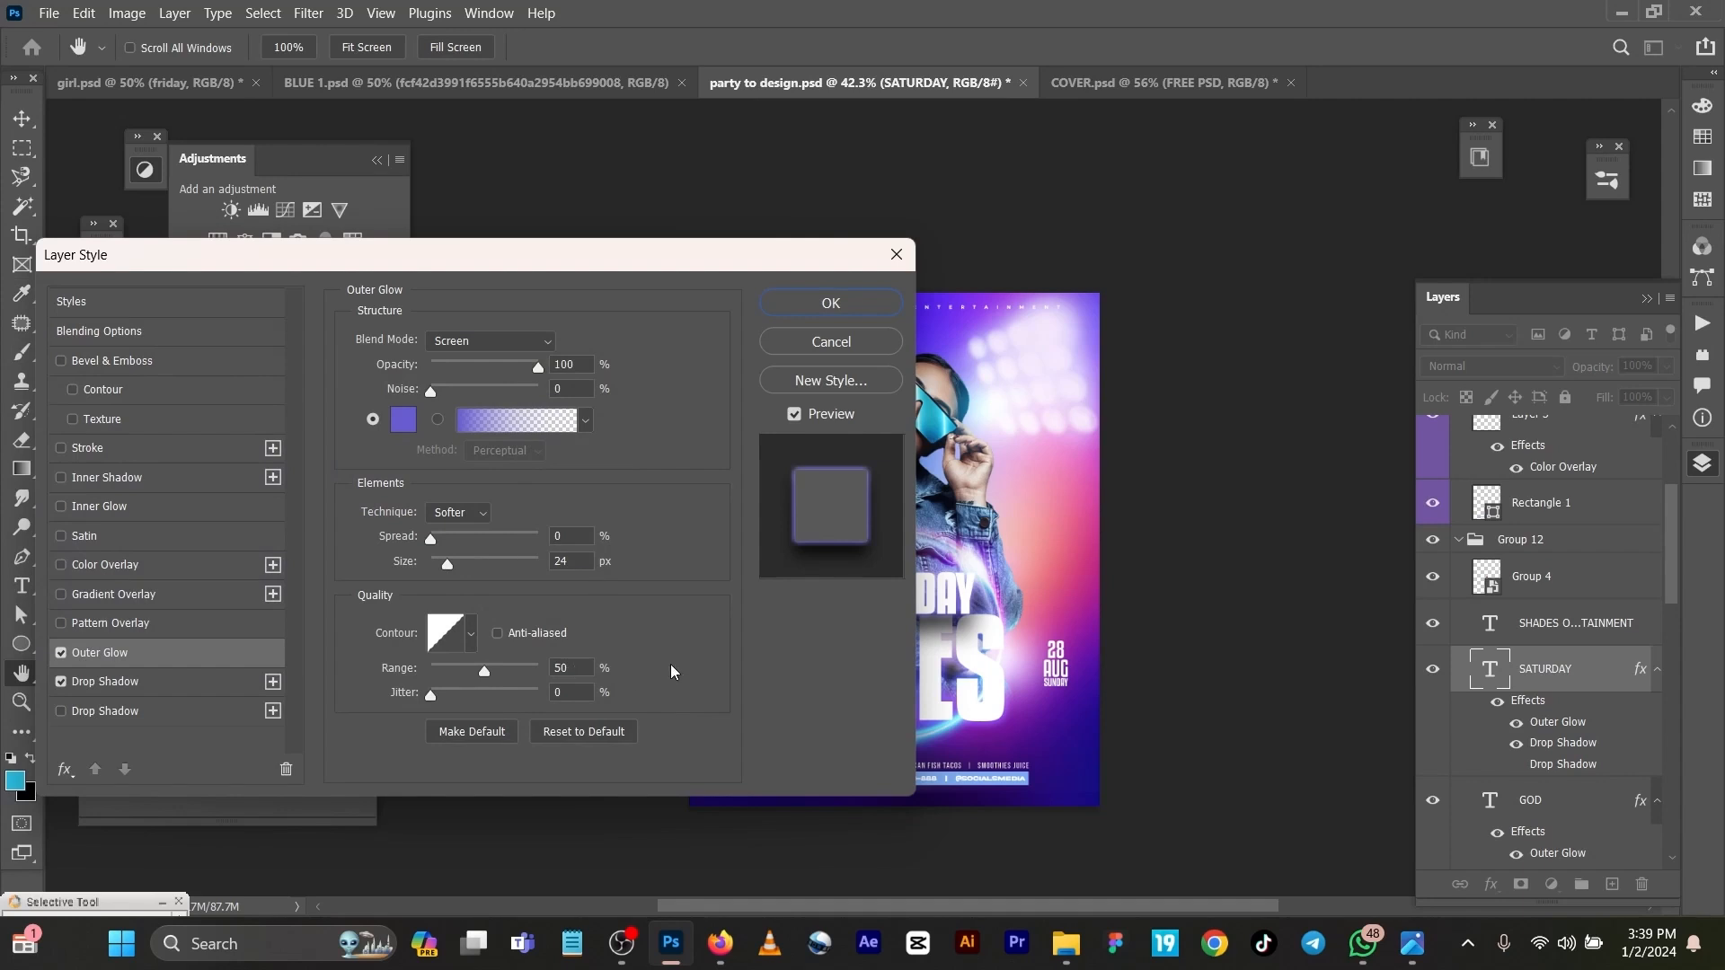
mouse_move(811, 345)
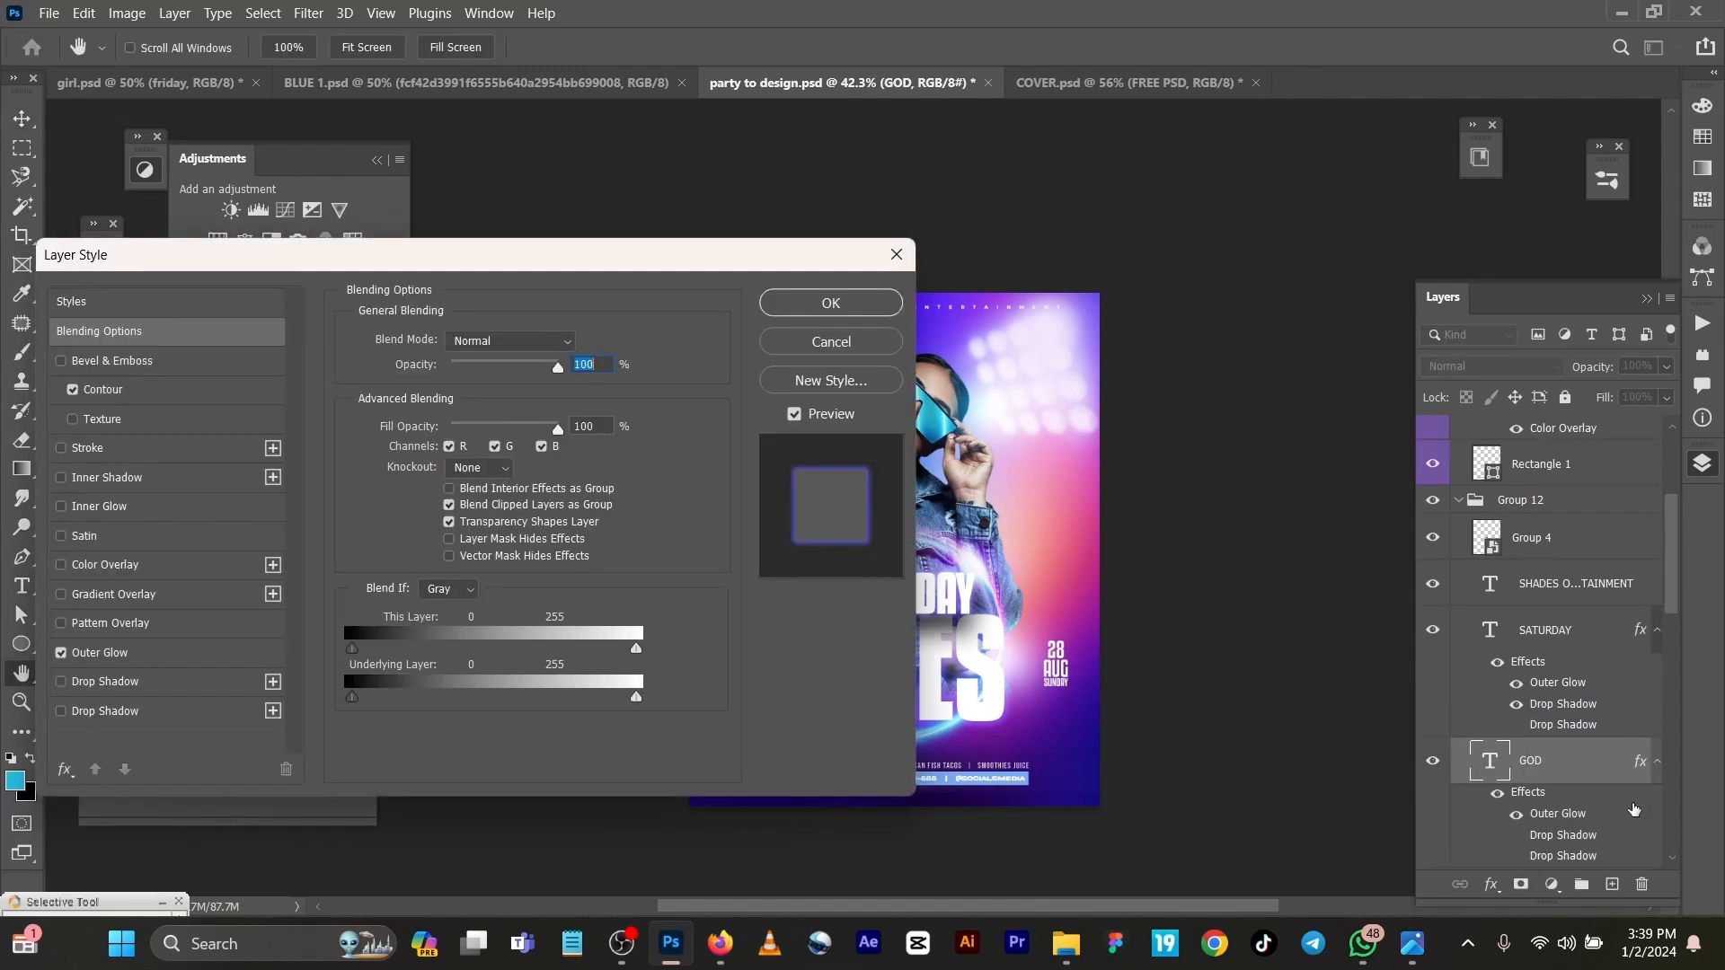
Set GOD's Outer Glow colour to 2727b4, add Bevel & Emboss, and apply
click(100, 652)
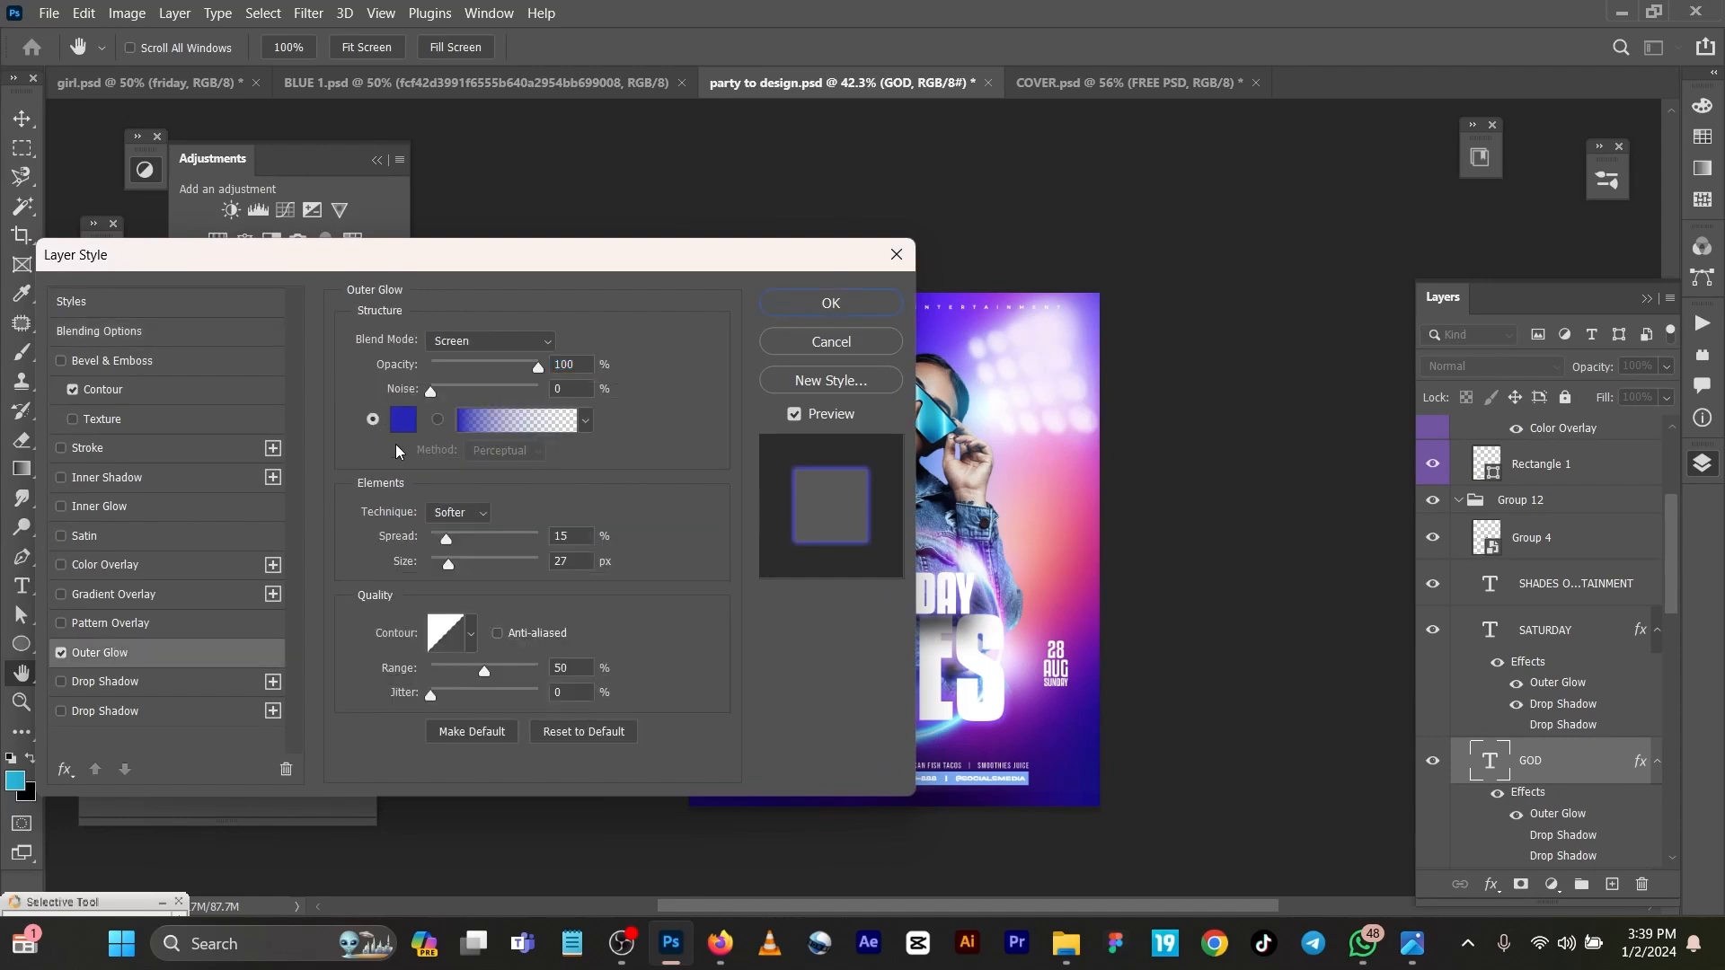
click(403, 419)
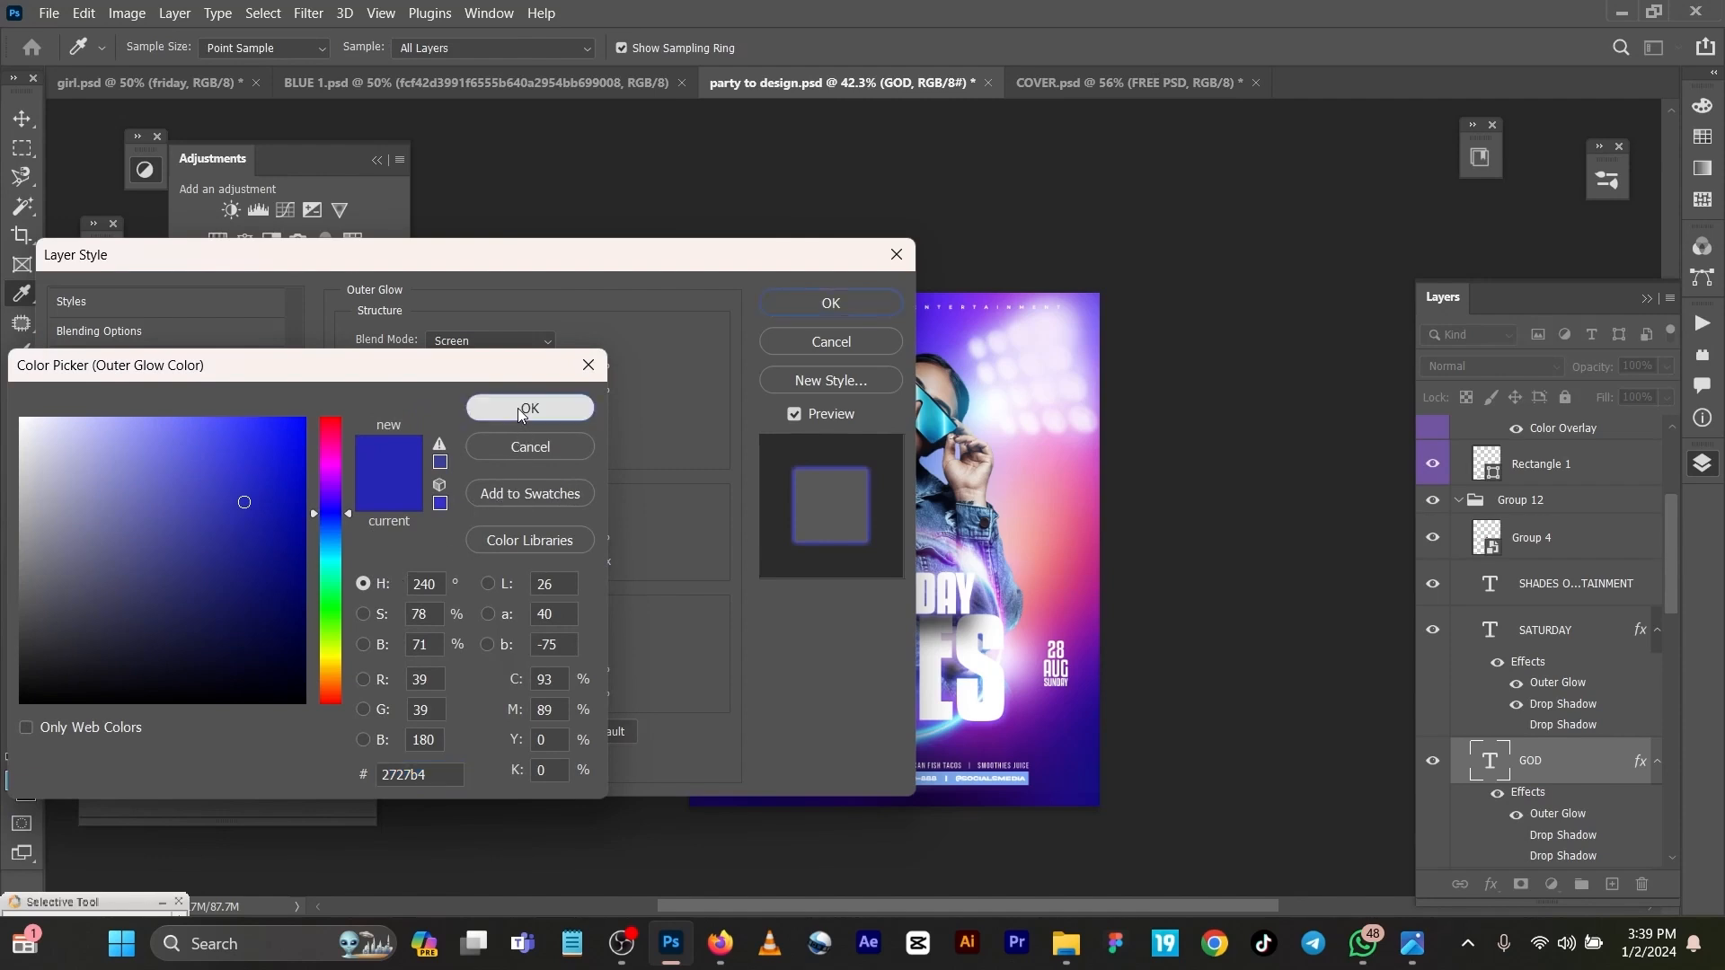
click(530, 408)
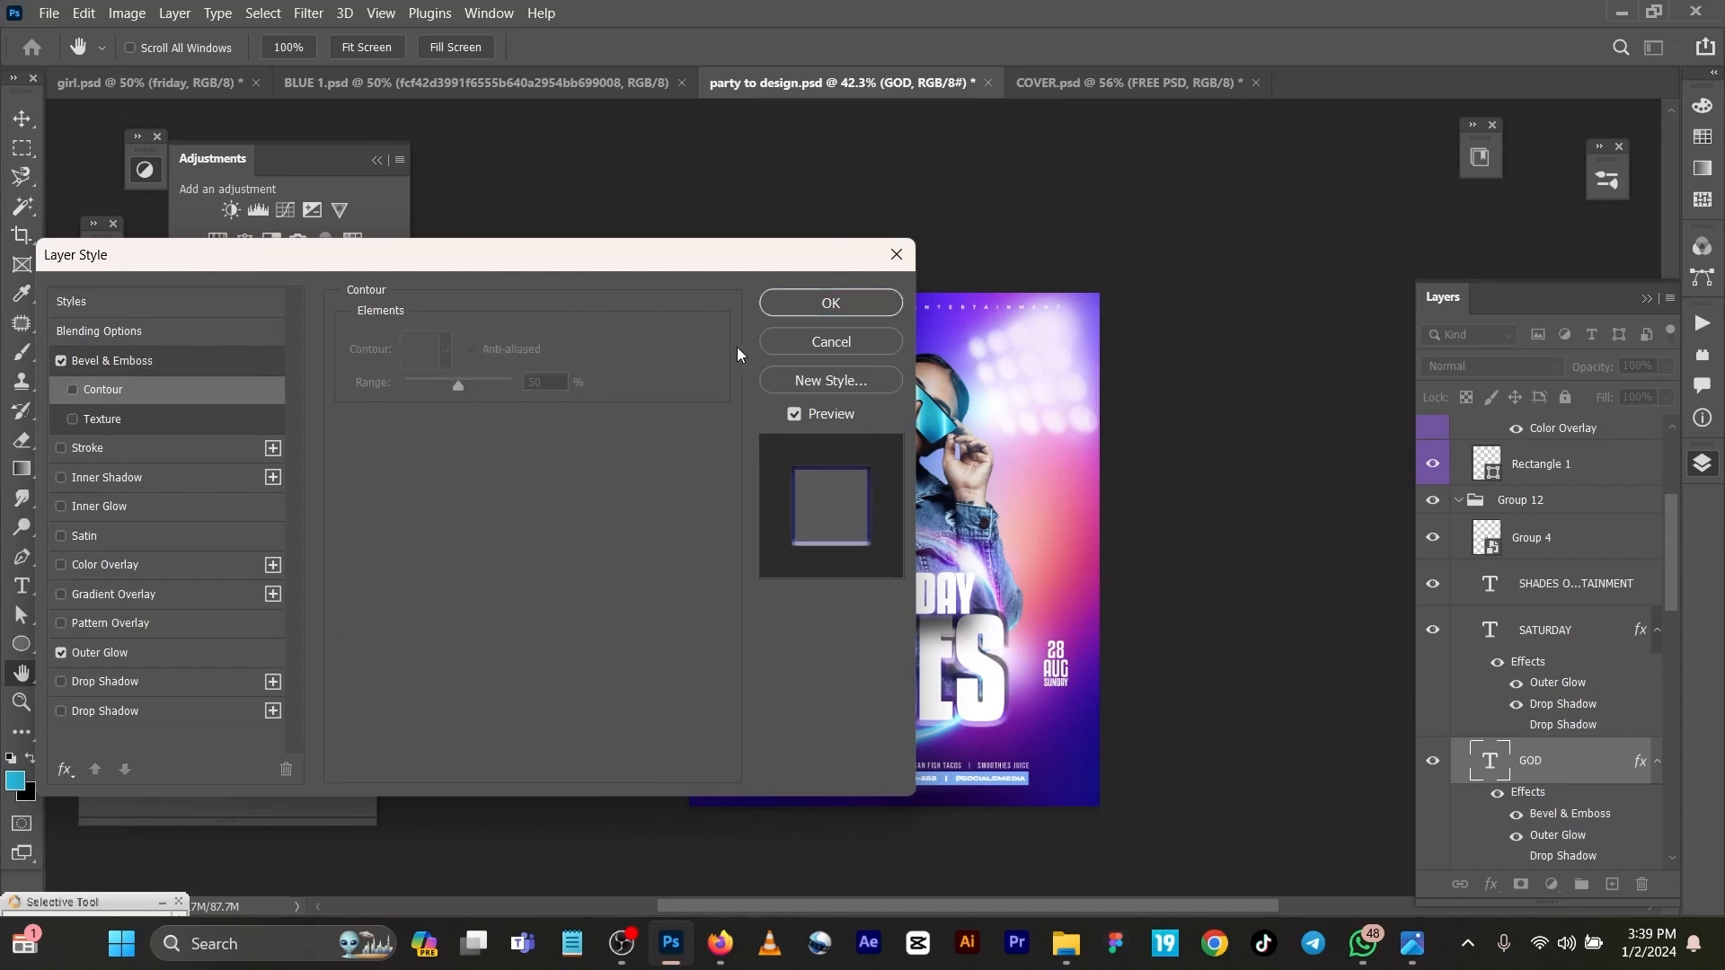
click(111, 361)
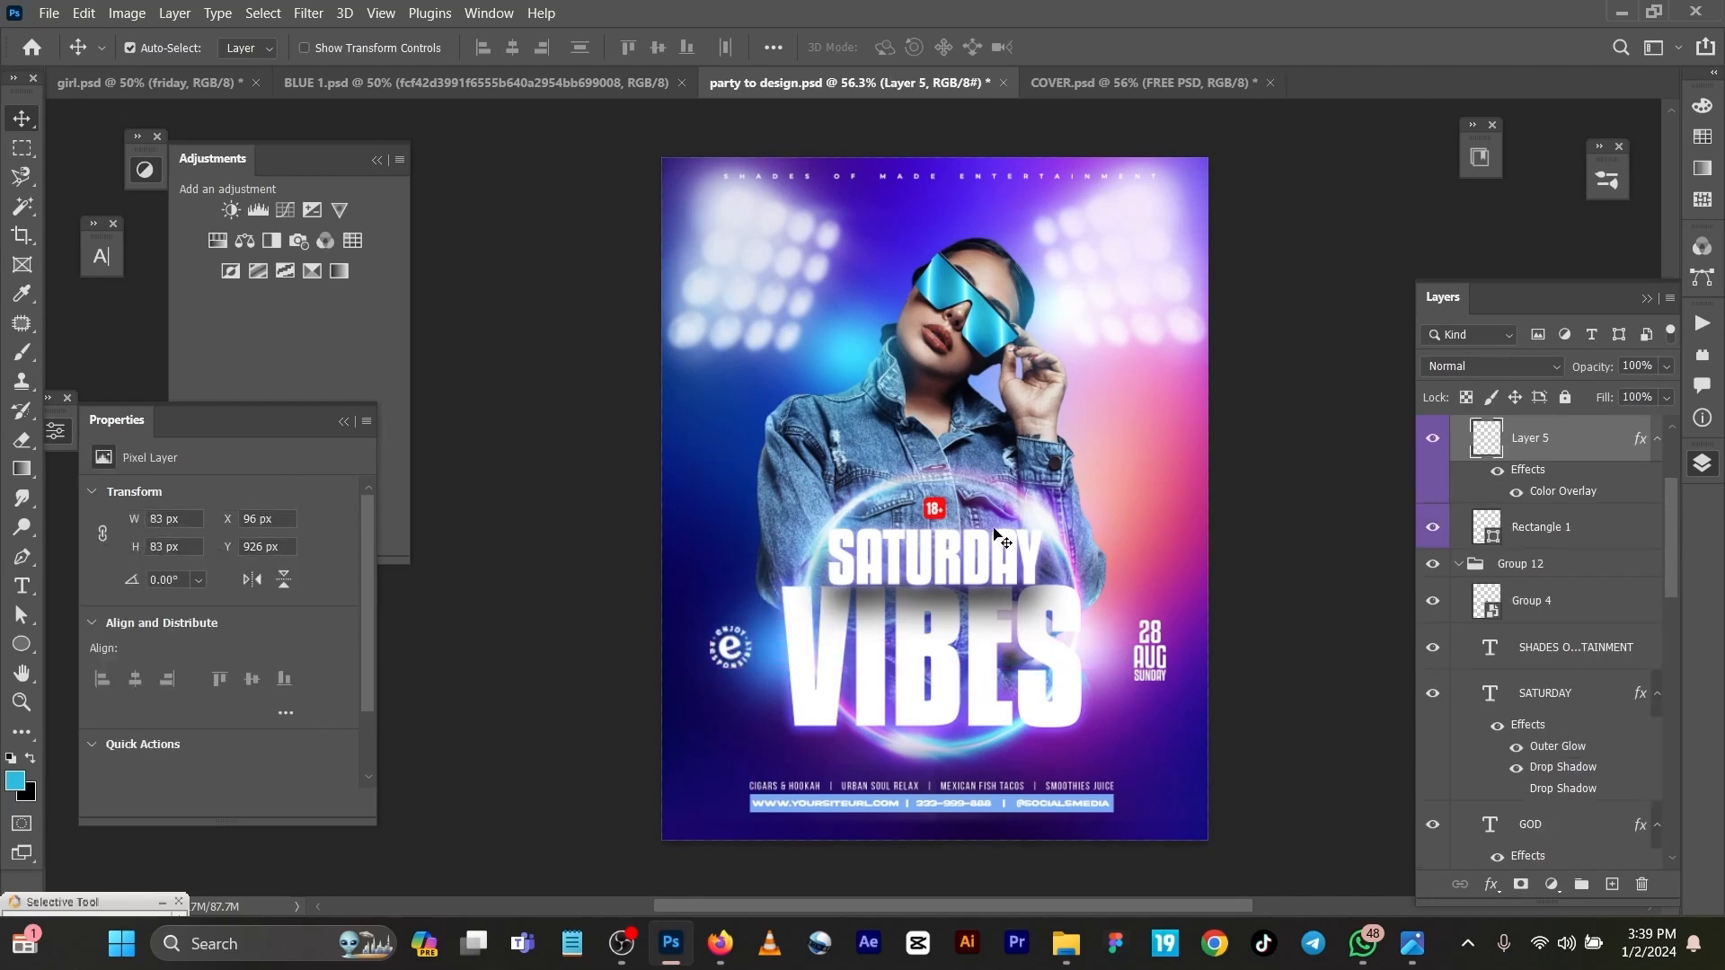
mouse_move(926, 523)
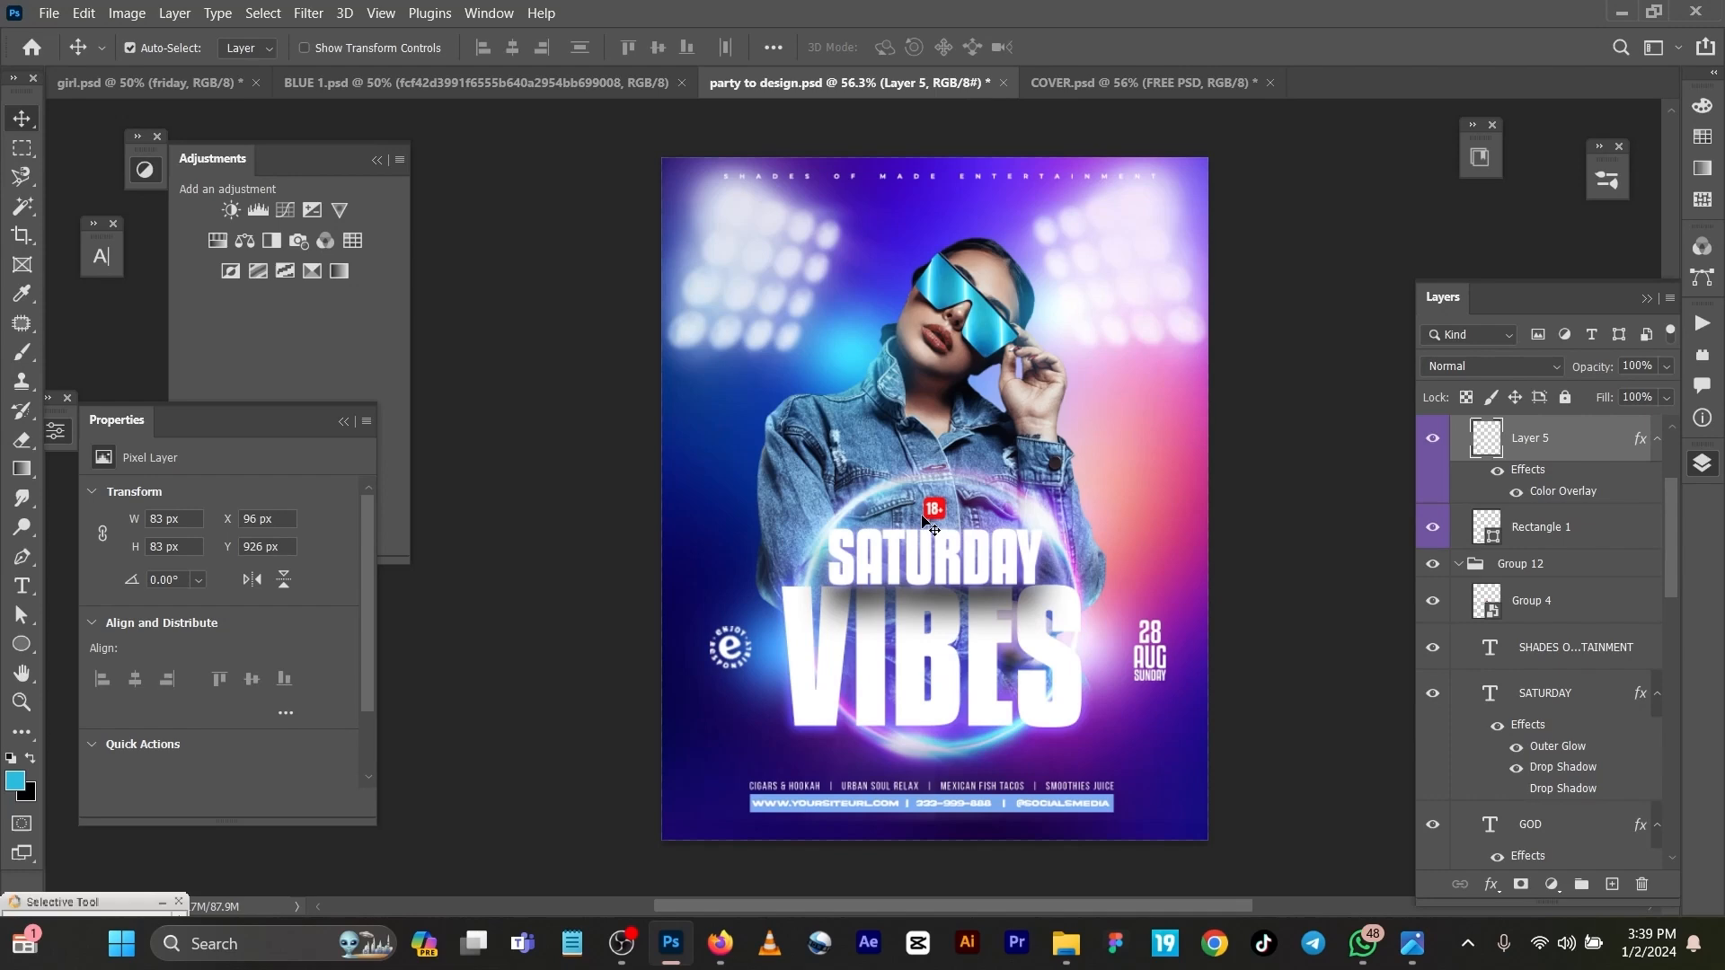